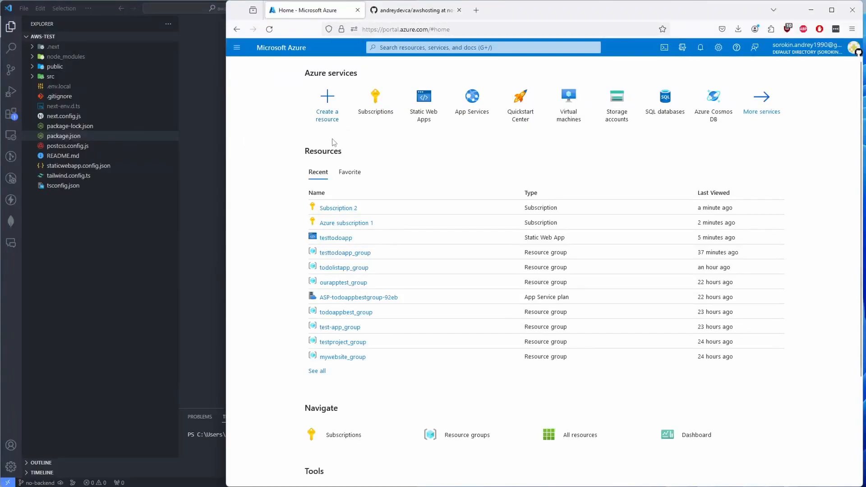
pyautogui.moveTo(304, 136)
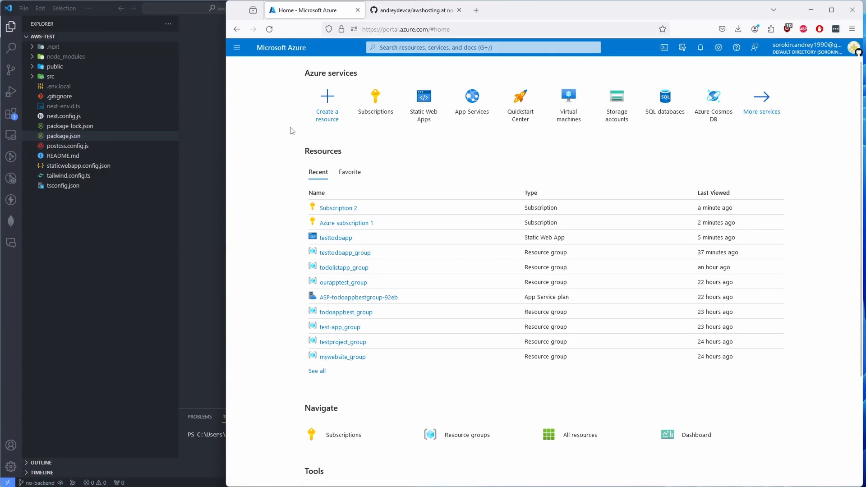
pyautogui.moveTo(283, 60)
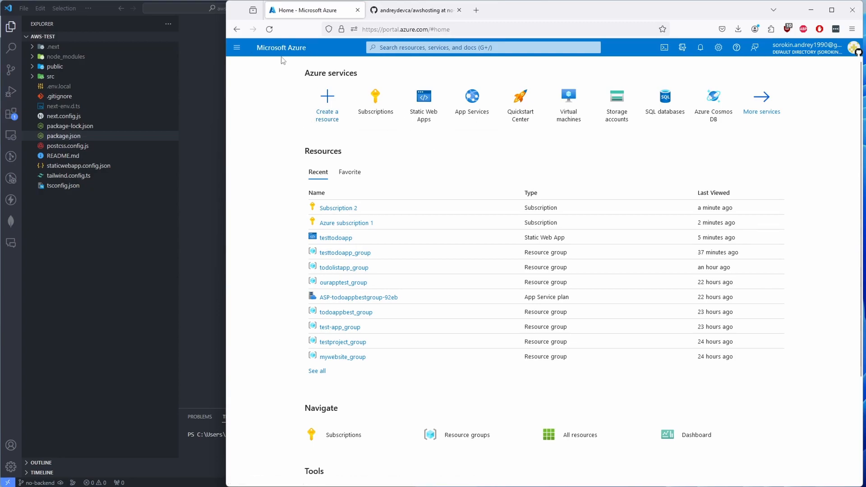
pyautogui.moveTo(277, 61)
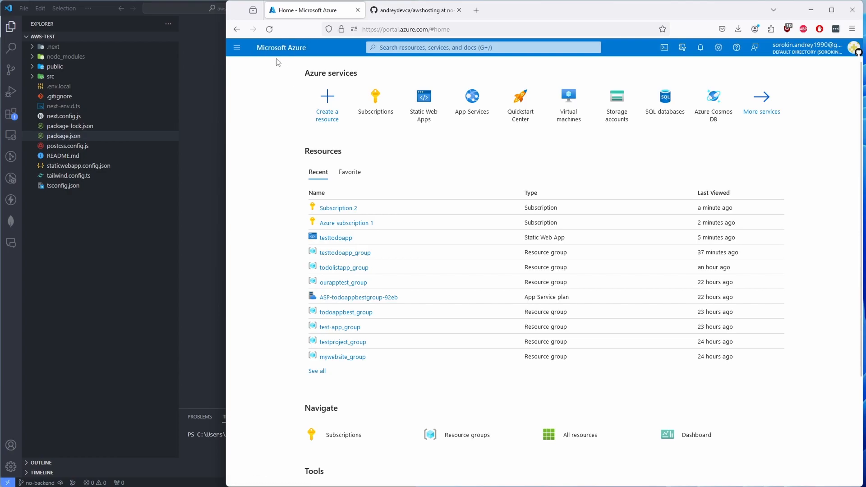
pyautogui.moveTo(556, 150)
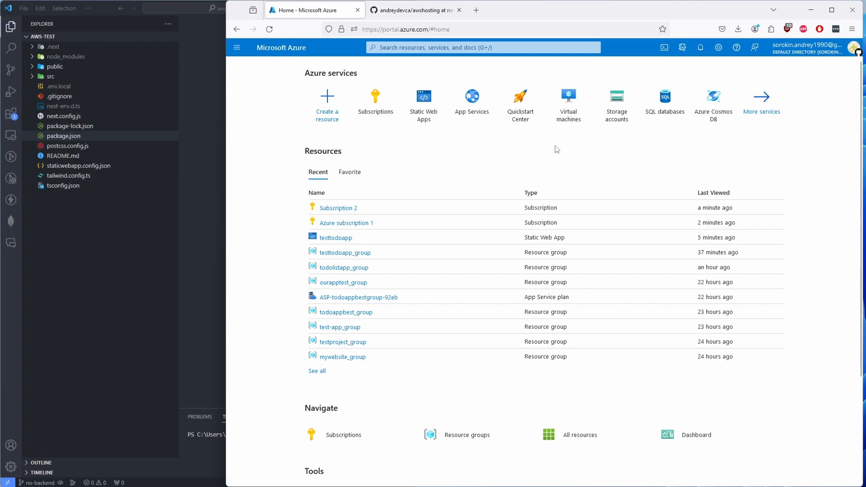
pyautogui.moveTo(756, 70)
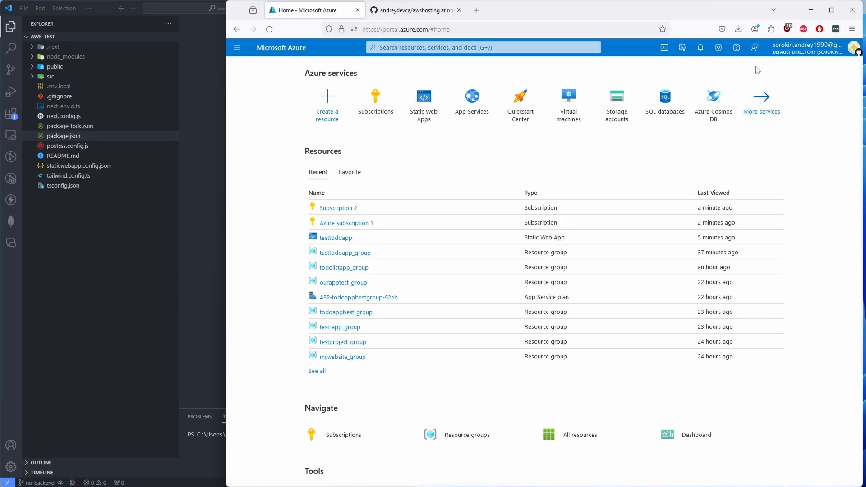
pyautogui.moveTo(757, 74)
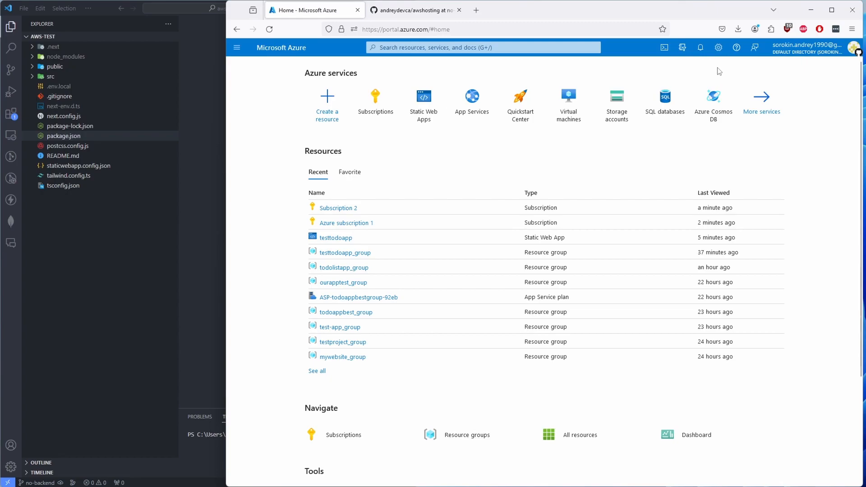
pyautogui.moveTo(733, 74)
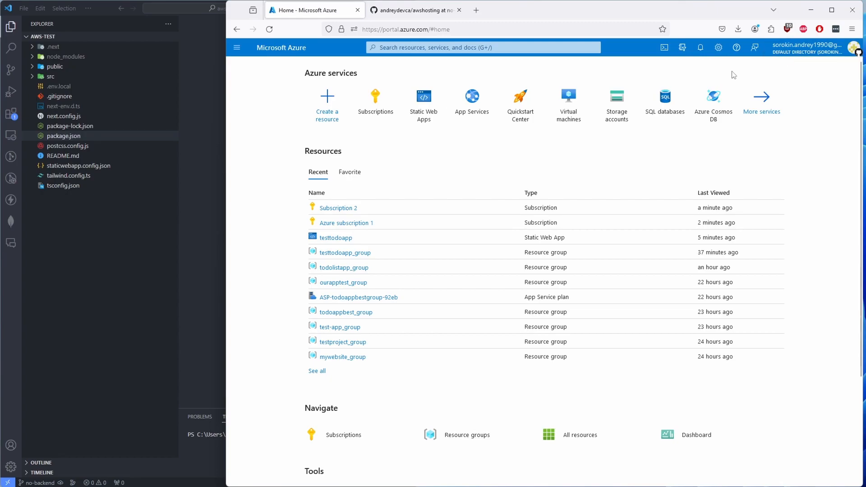
pyautogui.moveTo(783, 53)
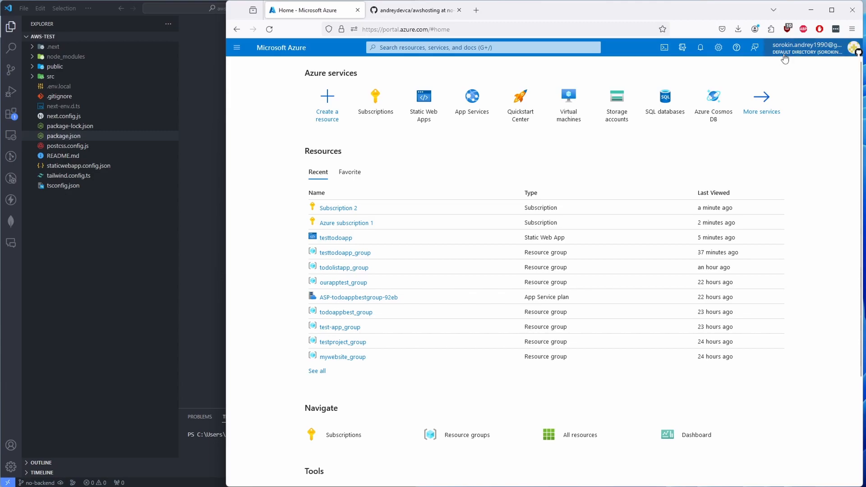
# Look for Subscriptions via the portal search and the home page's Azure services.
pyautogui.click(855, 48)
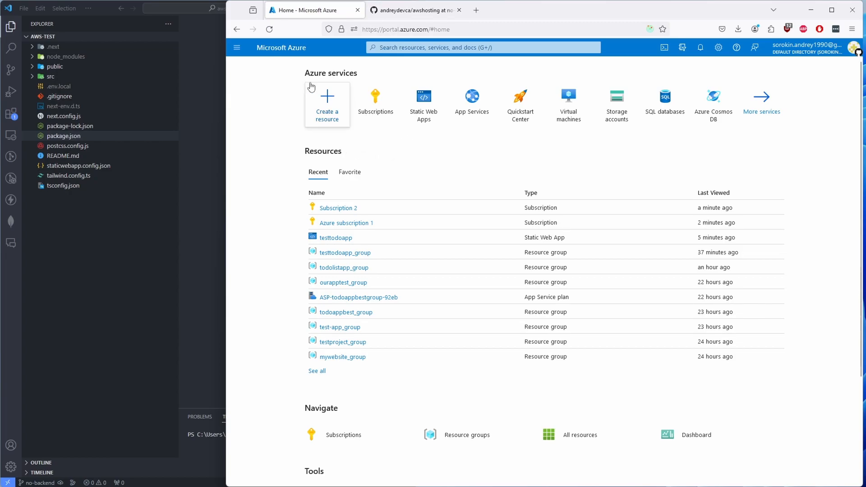
pyautogui.moveTo(299, 150)
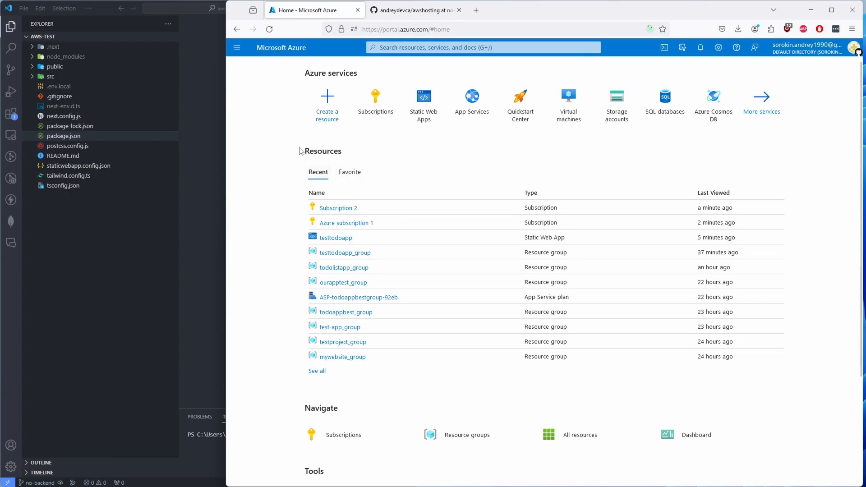
pyautogui.doubleClick(323, 152)
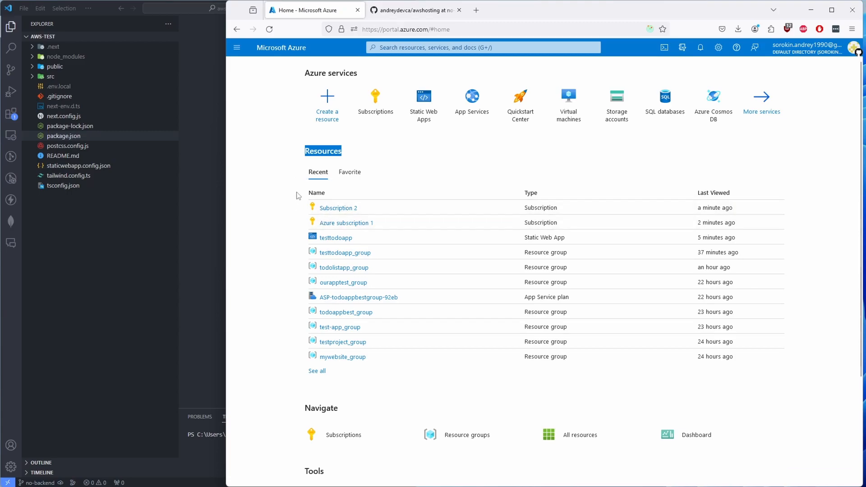
pyautogui.moveTo(325, 215)
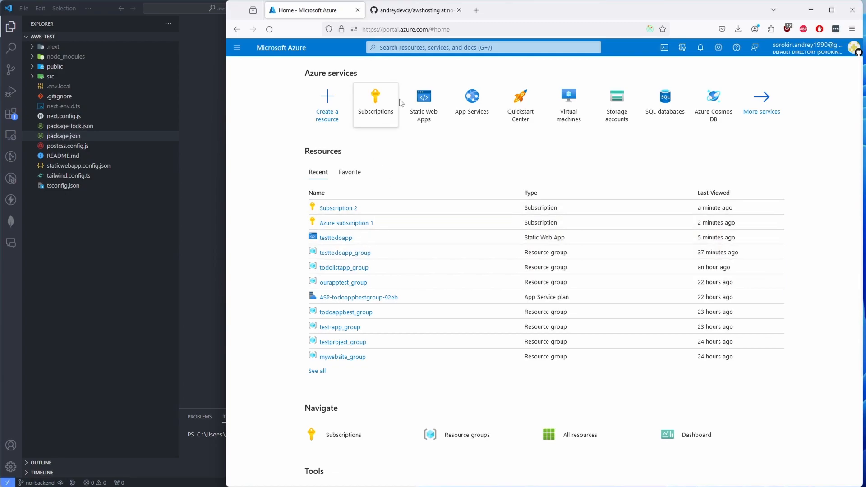
pyautogui.moveTo(374, 135)
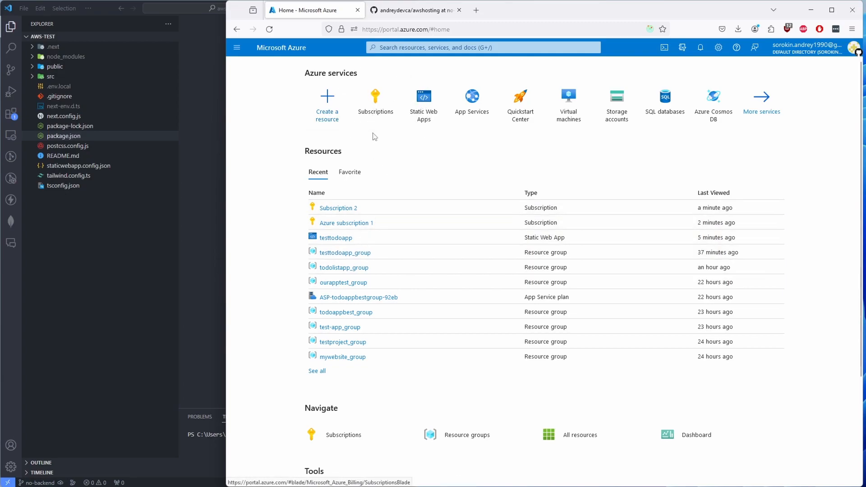
pyautogui.moveTo(411, 112)
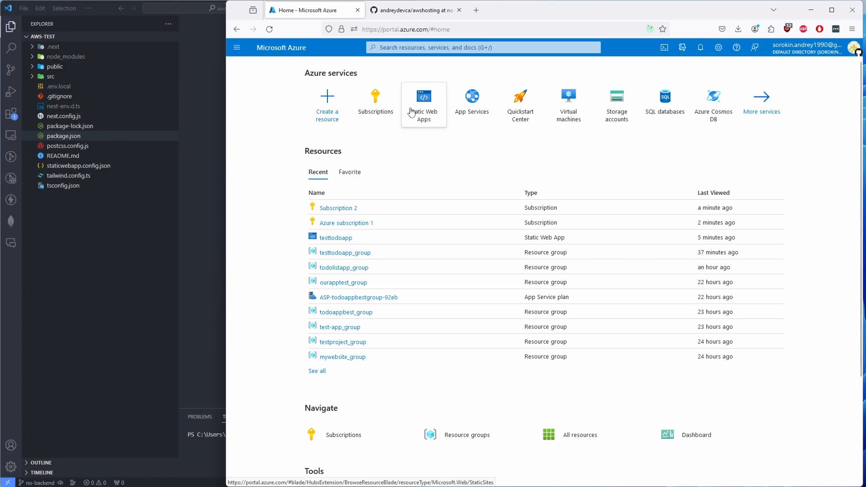
pyautogui.moveTo(414, 117)
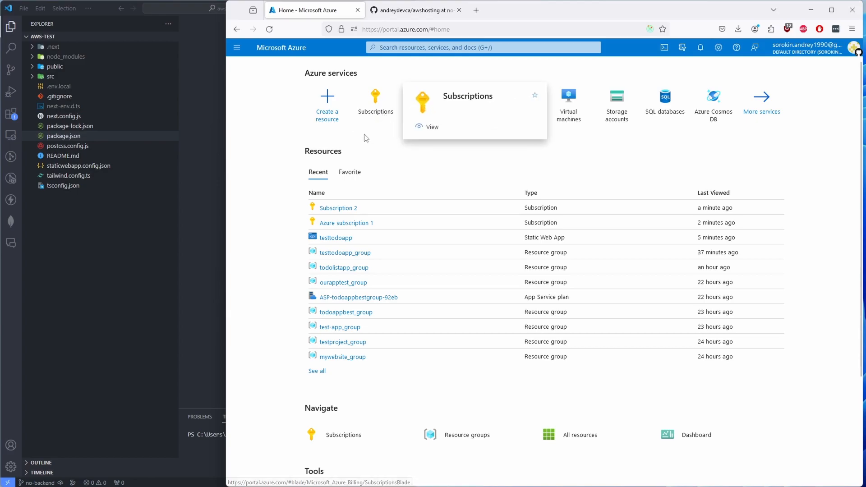
pyautogui.moveTo(360, 112)
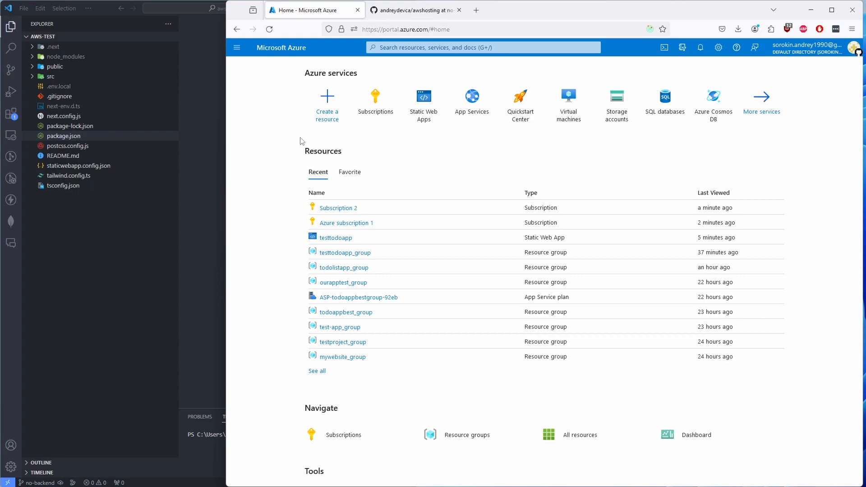
pyautogui.moveTo(395, 94)
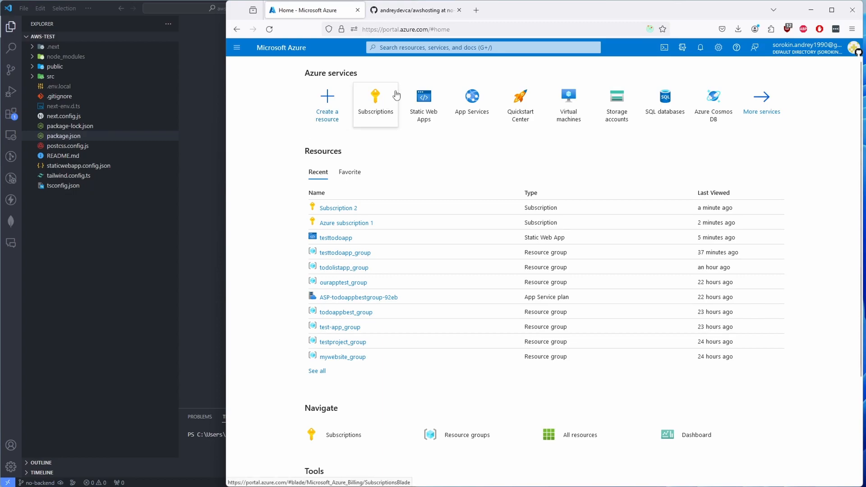
pyautogui.moveTo(381, 147)
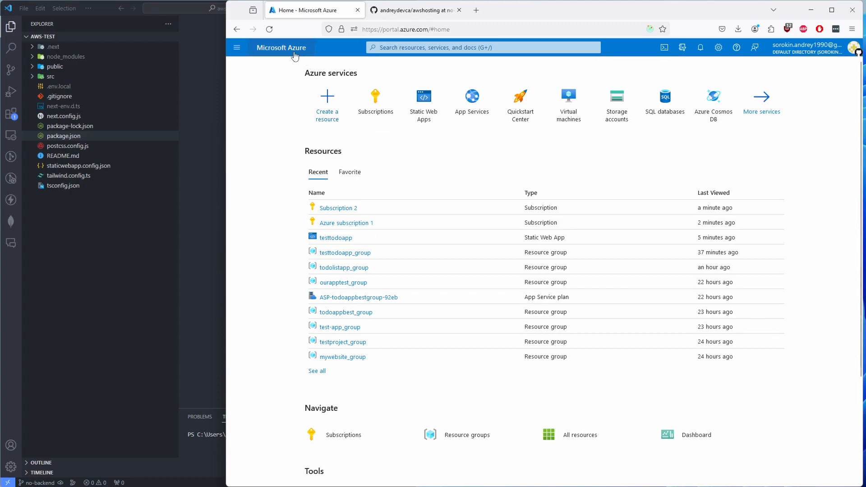
pyautogui.moveTo(380, 107)
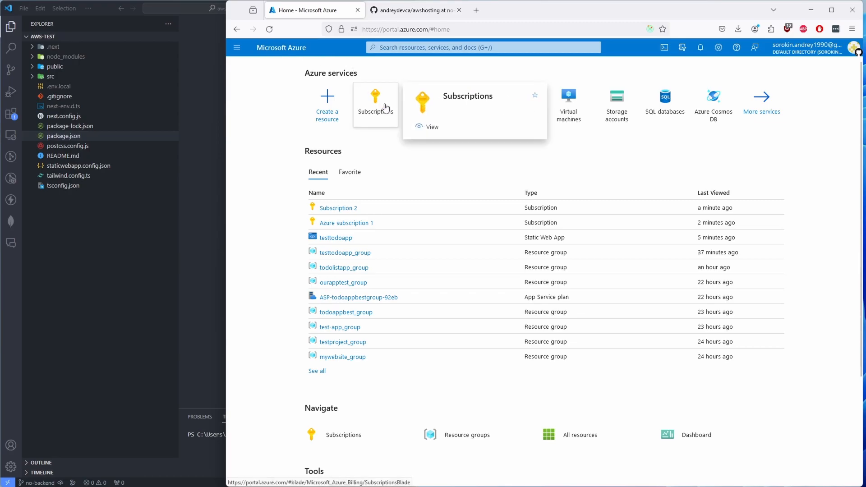
pyautogui.click(375, 104)
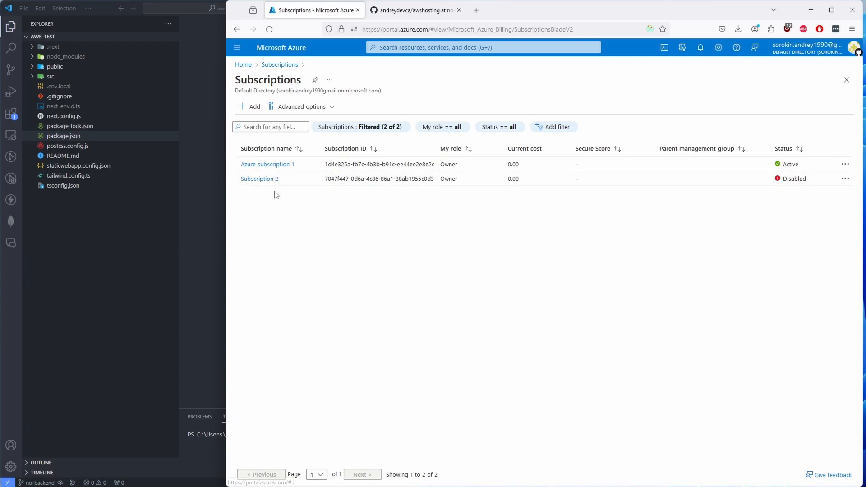
pyautogui.moveTo(283, 168)
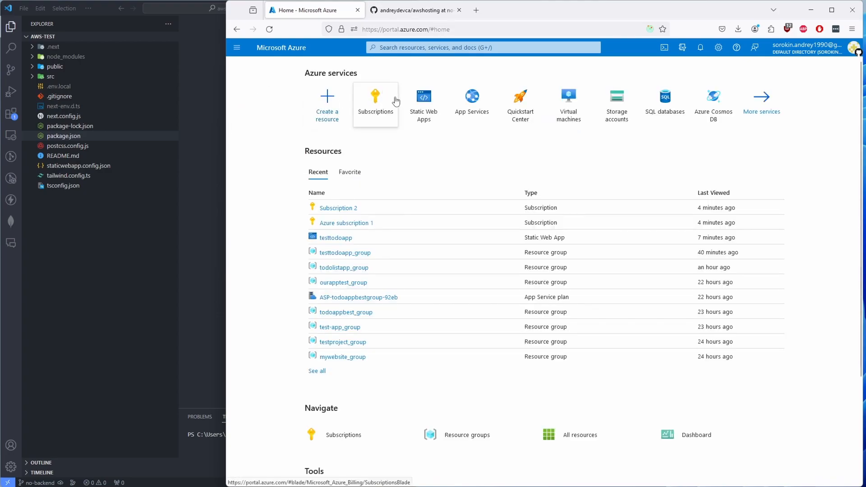
pyautogui.click(482, 47)
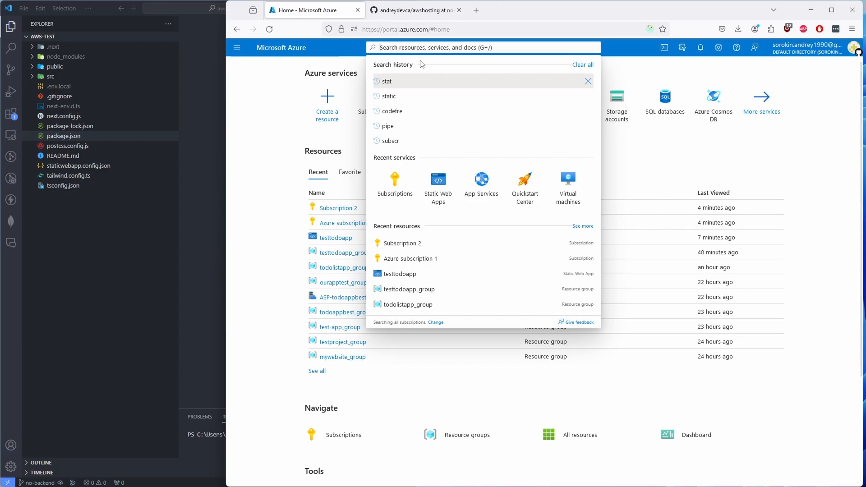
pyautogui.write('subs')
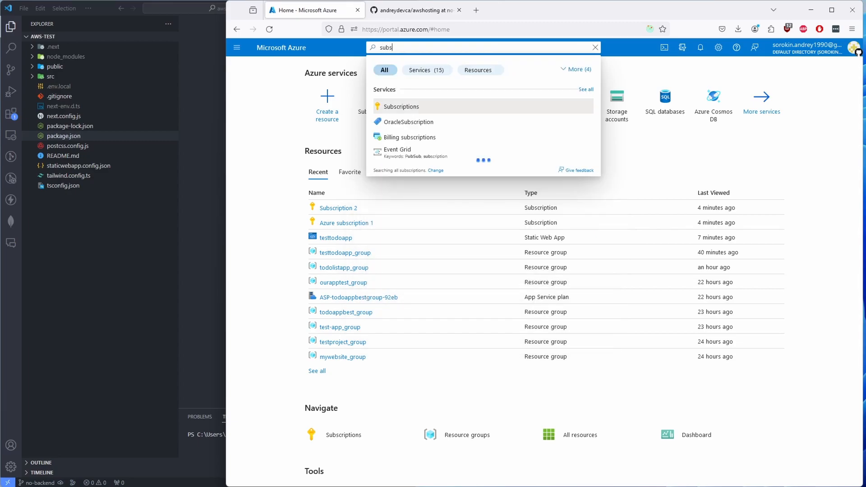
pyautogui.click(595, 47)
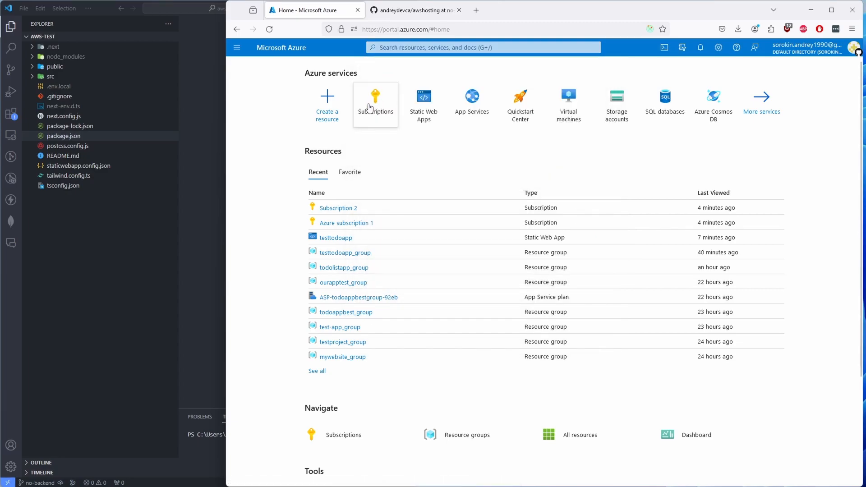
pyautogui.click(375, 104)
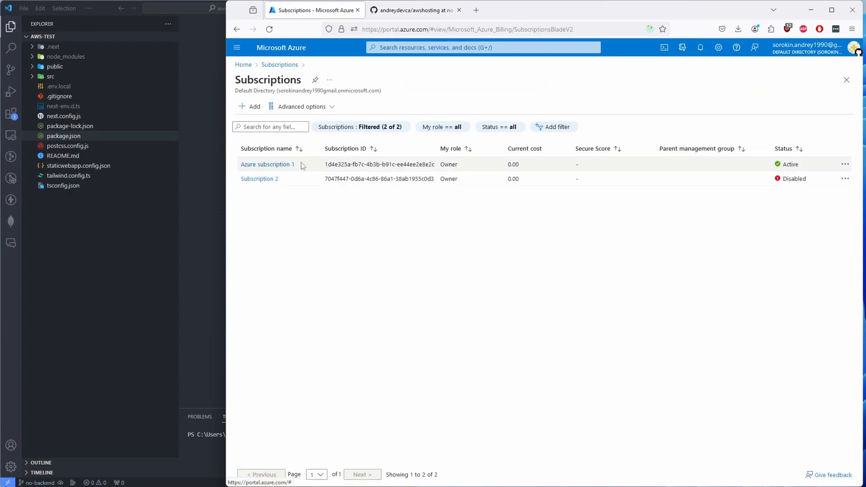
pyautogui.moveTo(766, 168)
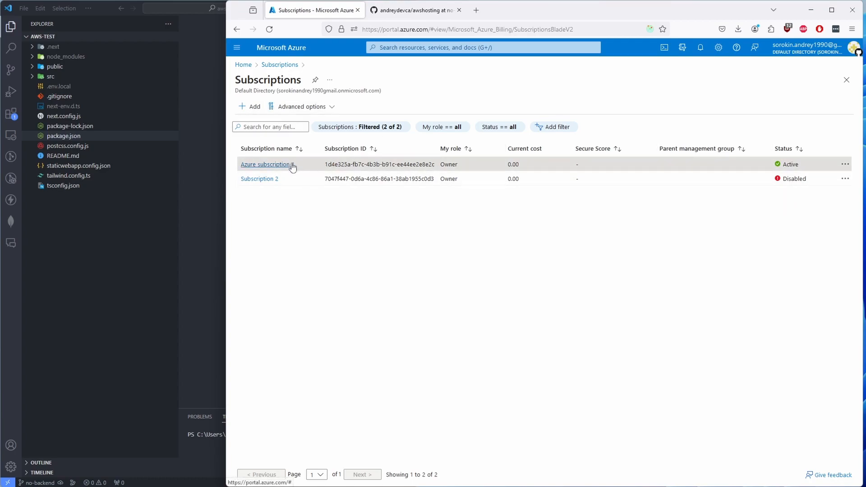
pyautogui.moveTo(287, 172)
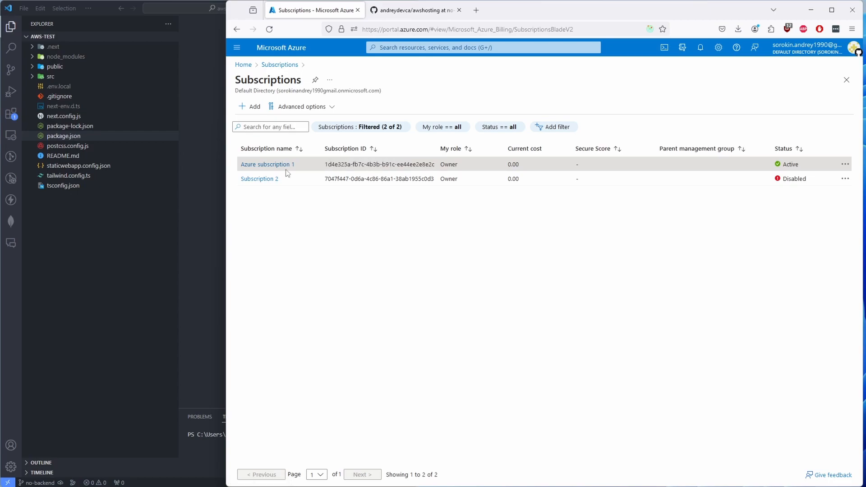
pyautogui.moveTo(390, 171)
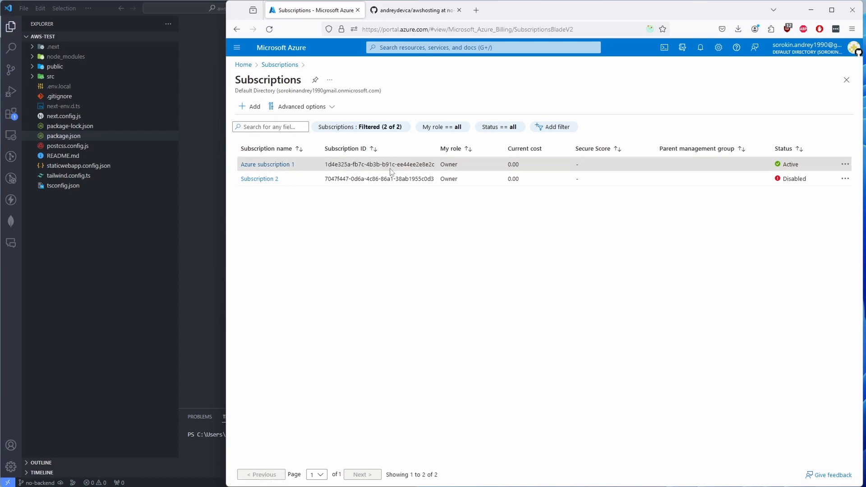
pyautogui.moveTo(551, 173)
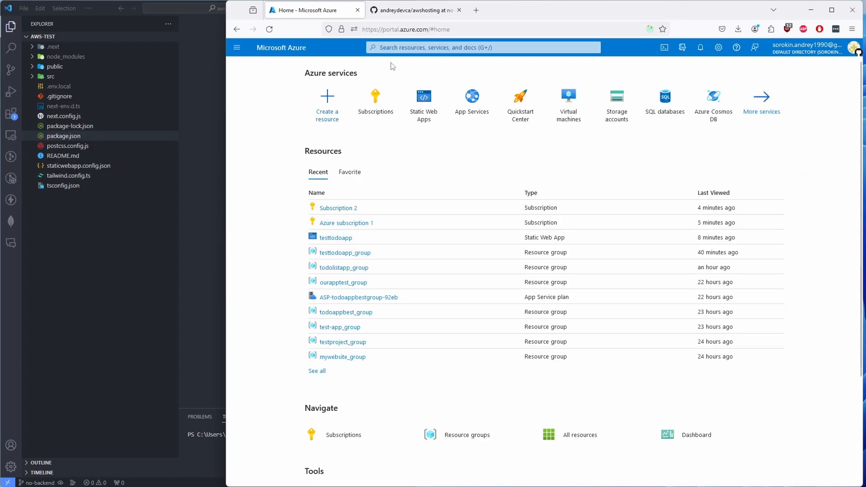
pyautogui.moveTo(428, 115)
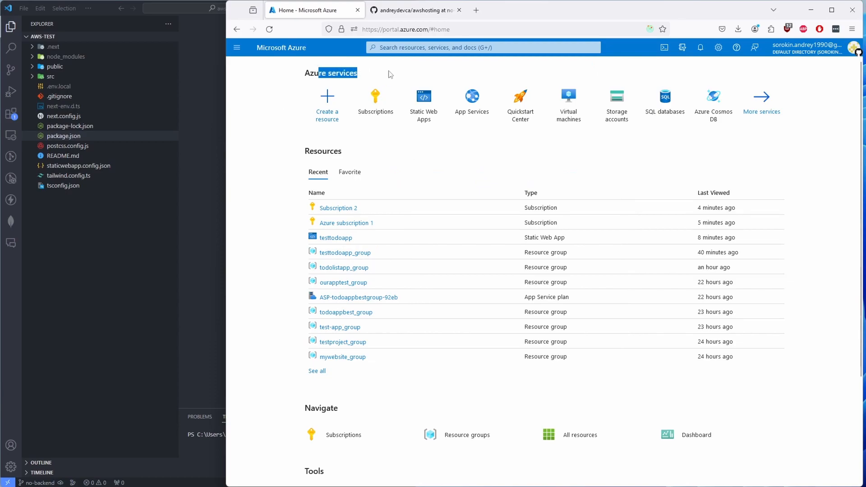
pyautogui.moveTo(332, 100)
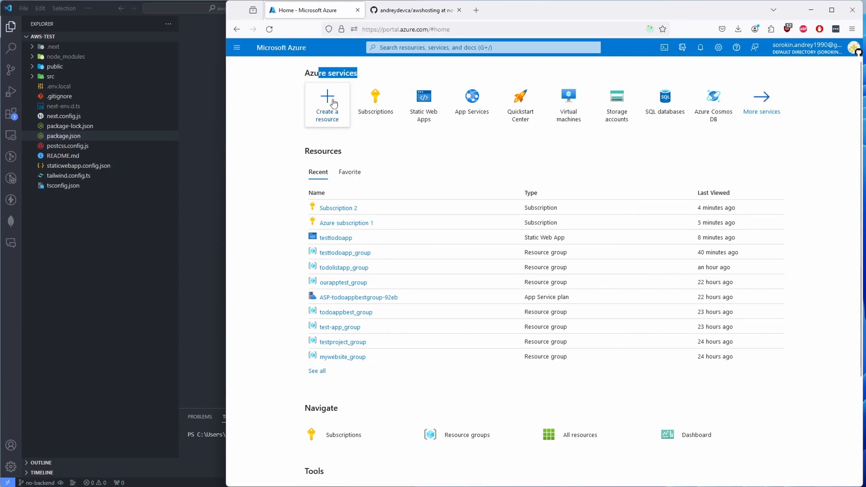
# Search the portal for 'stati' and choose the Static Web Apps service.
pyautogui.click(327, 98)
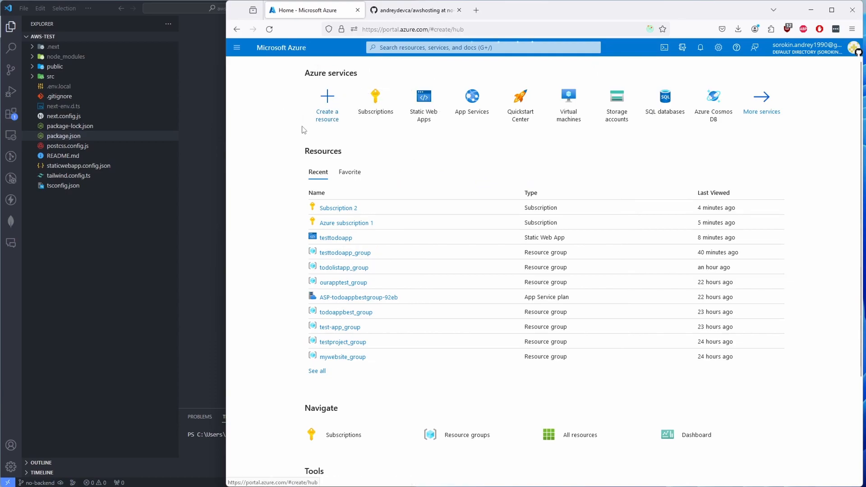
pyautogui.click(326, 95)
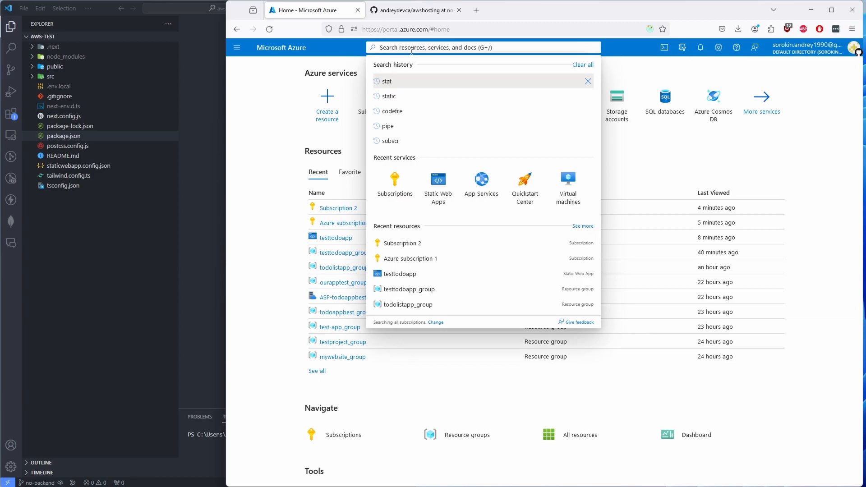
pyautogui.write('se')
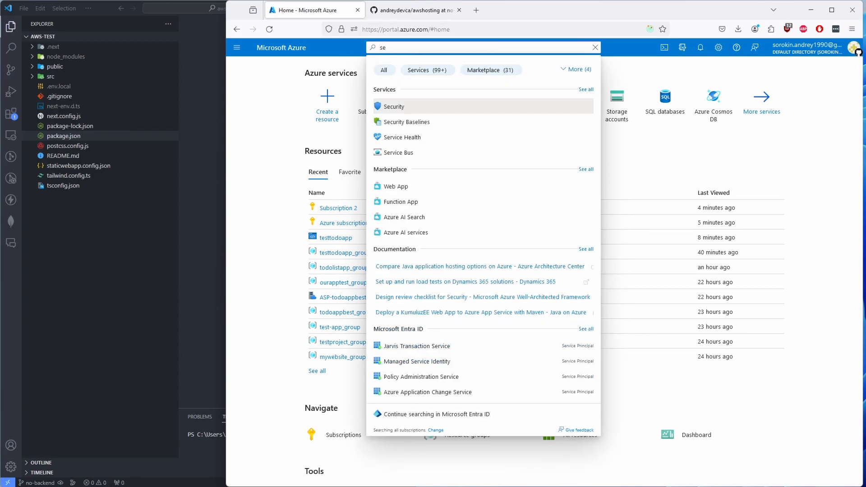
pyautogui.click(594, 47)
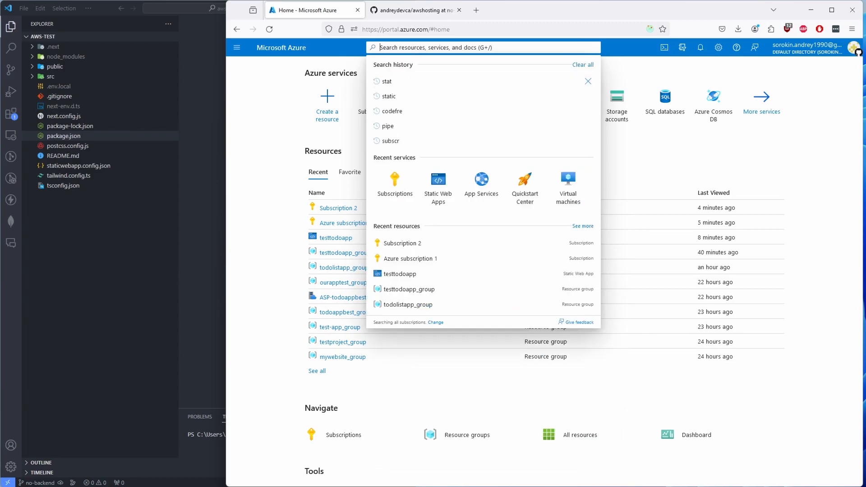
pyautogui.write('stati')
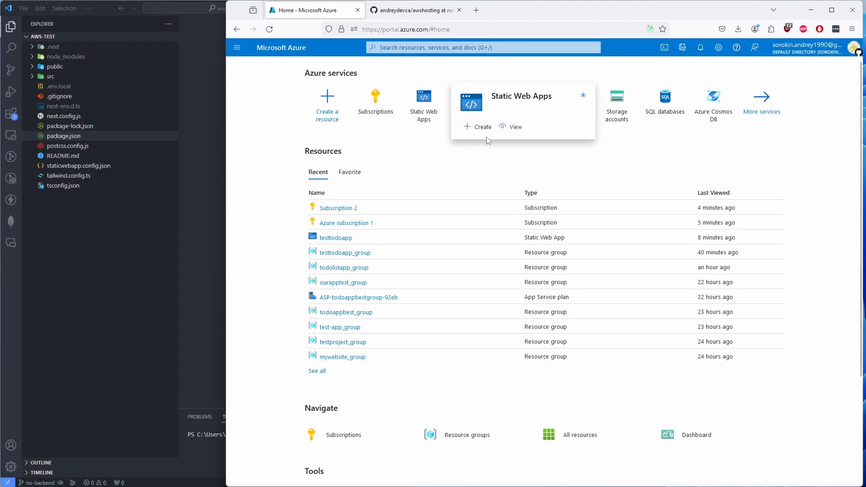
pyautogui.click(482, 127)
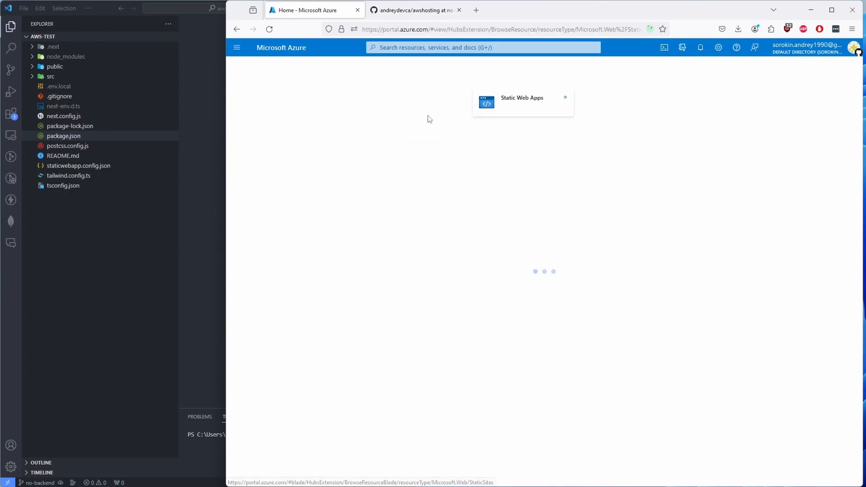
pyautogui.click(521, 97)
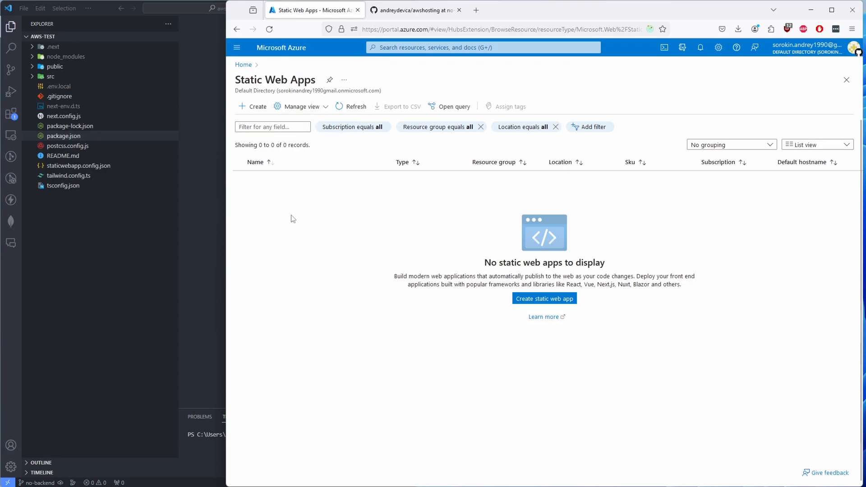
pyautogui.moveTo(476, 215)
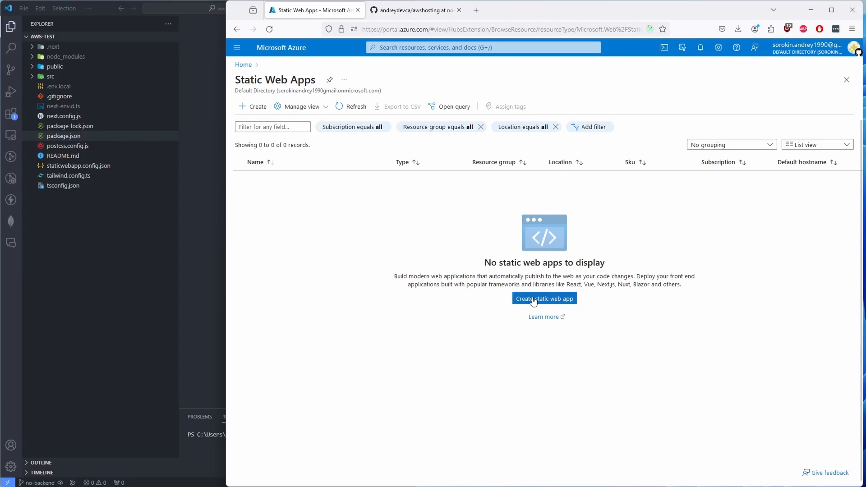
pyautogui.moveTo(260, 116)
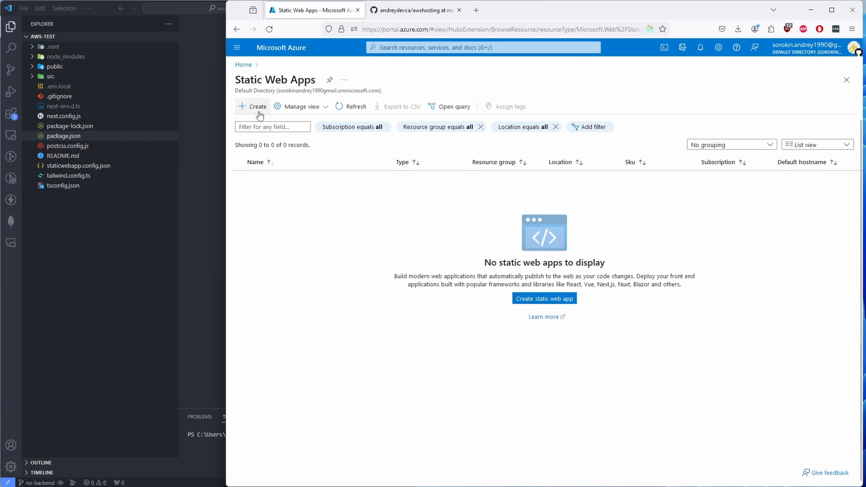
# Start a new Static Web App and name it testtodoapp, keeping the suggested resource group.
pyautogui.click(257, 106)
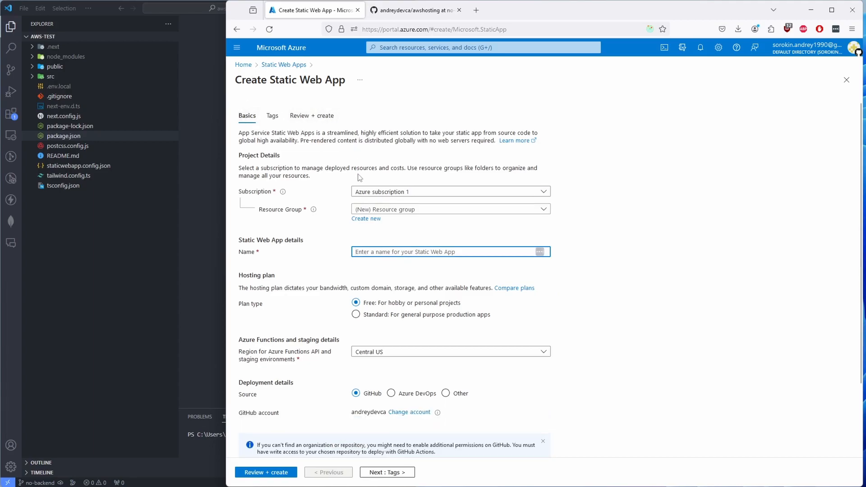
pyautogui.moveTo(338, 167)
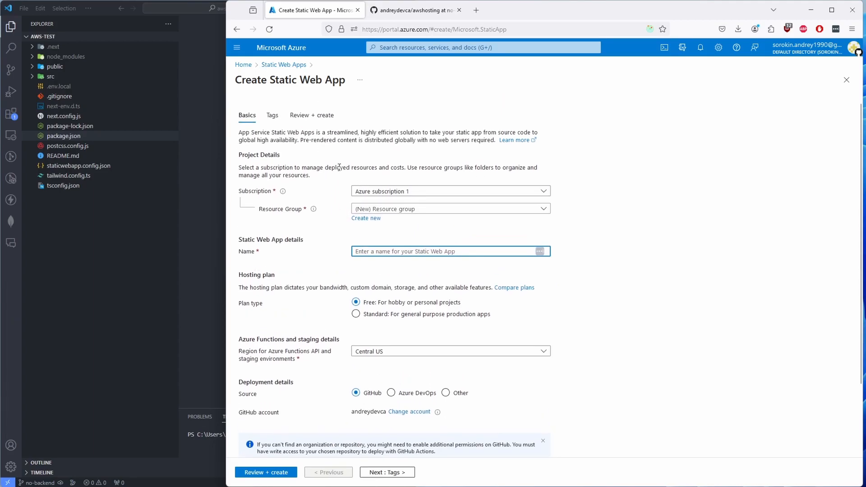
pyautogui.scroll(-3)
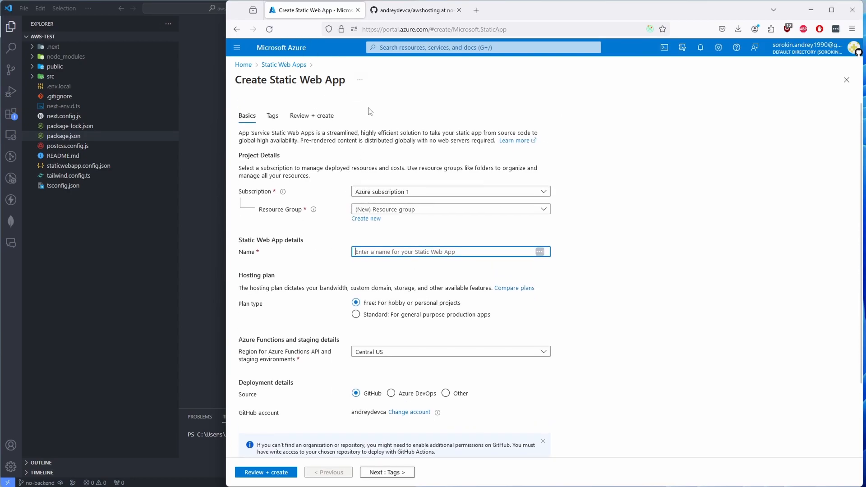
pyautogui.moveTo(380, 119)
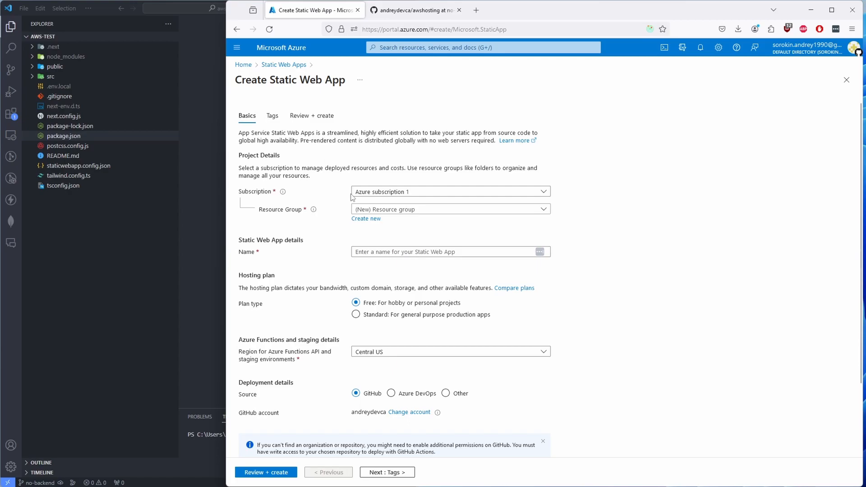
pyautogui.moveTo(394, 238)
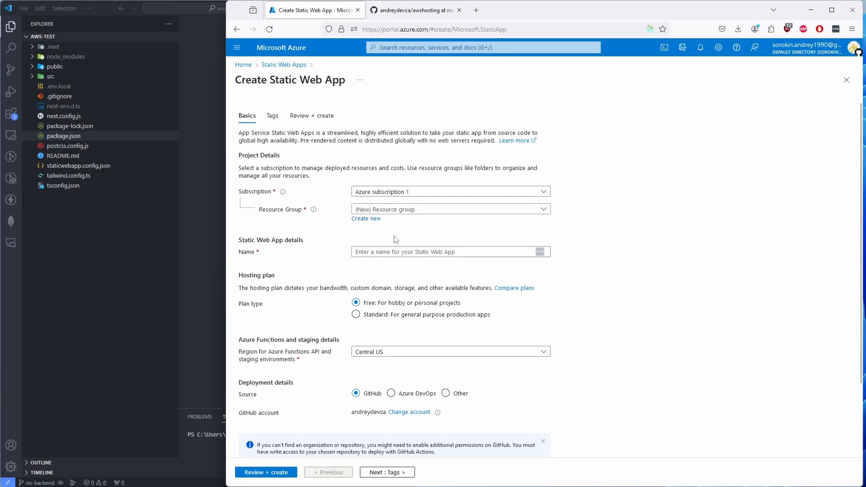
pyautogui.moveTo(390, 225)
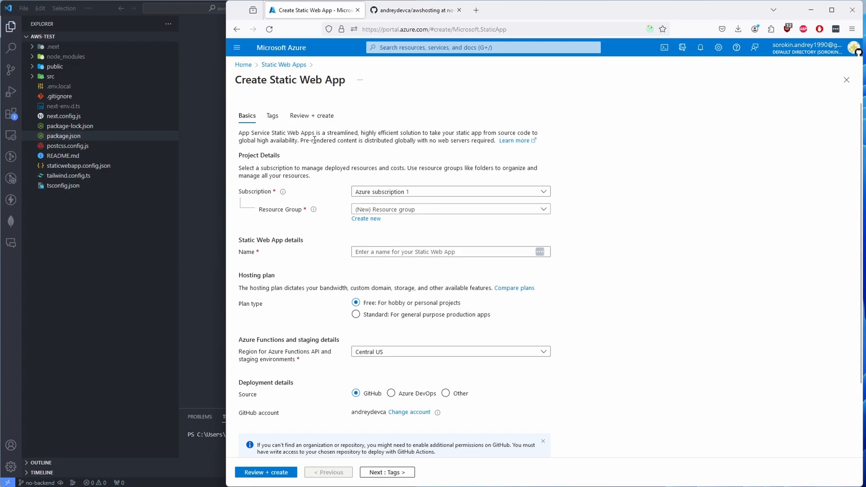
pyautogui.moveTo(325, 159)
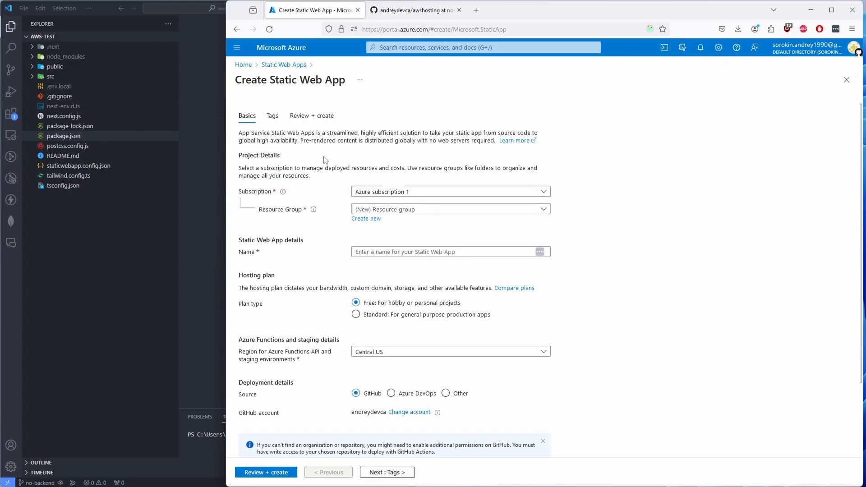
pyautogui.moveTo(316, 148)
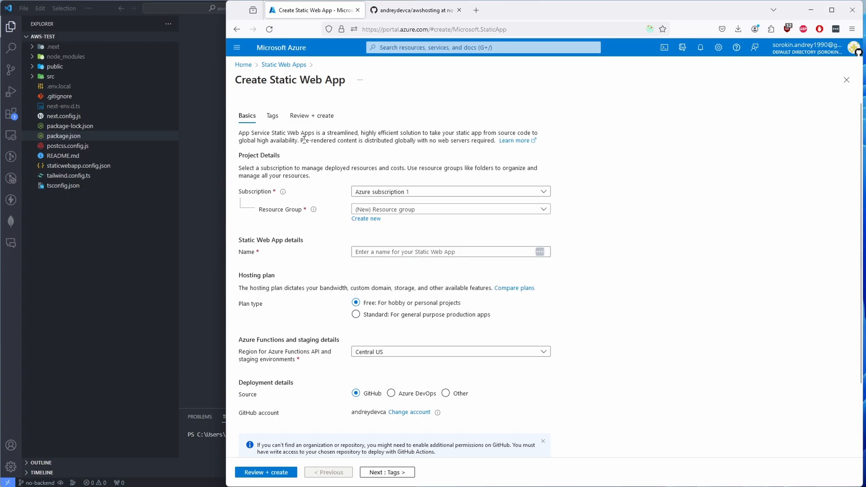
pyautogui.moveTo(305, 163)
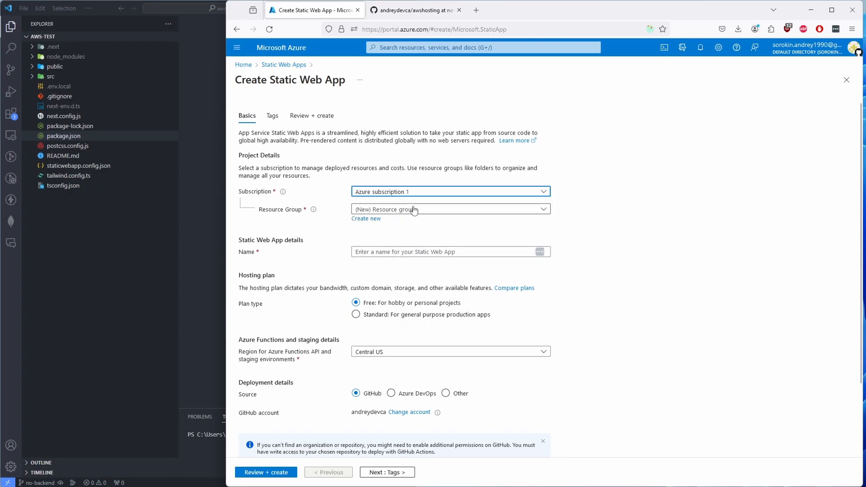
pyautogui.moveTo(397, 212)
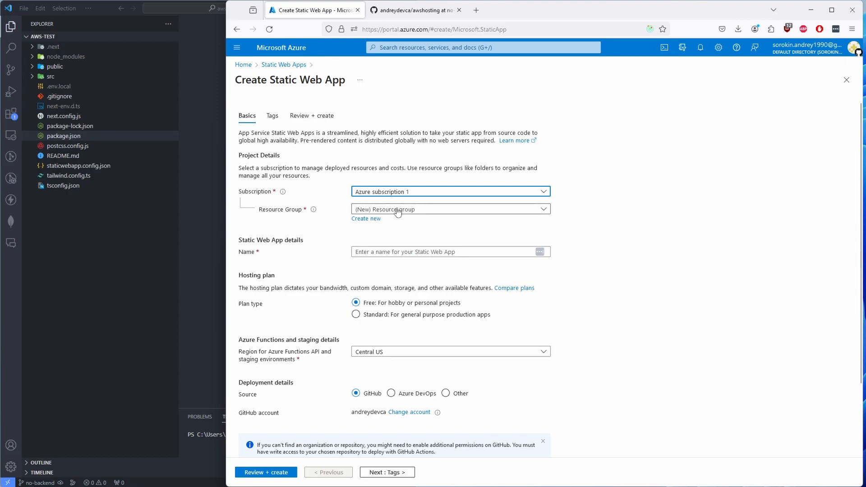
pyautogui.click(447, 251)
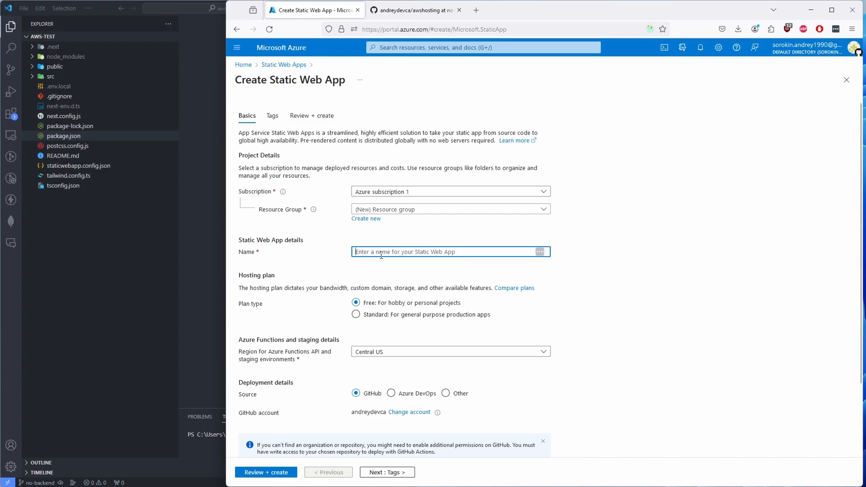
pyautogui.write('testtodoapp')
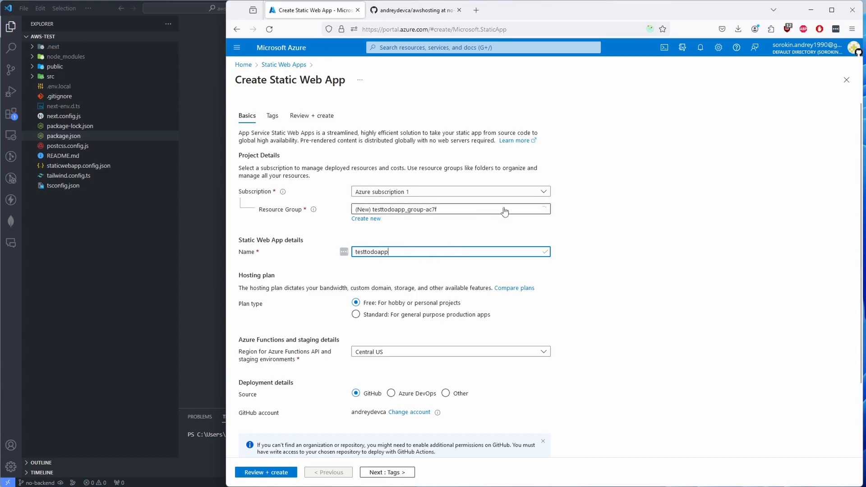
pyautogui.click(400, 252)
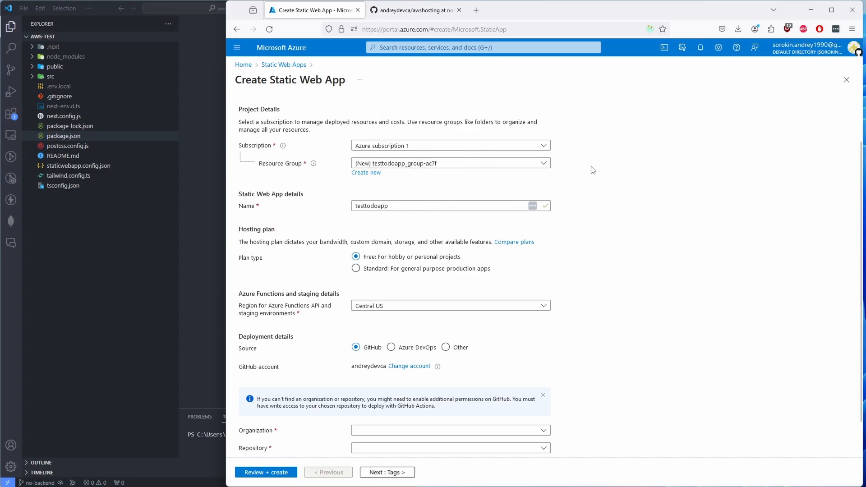
# Choose region West US 2 and GitHub as the deployment source.
pyautogui.scroll(-3)
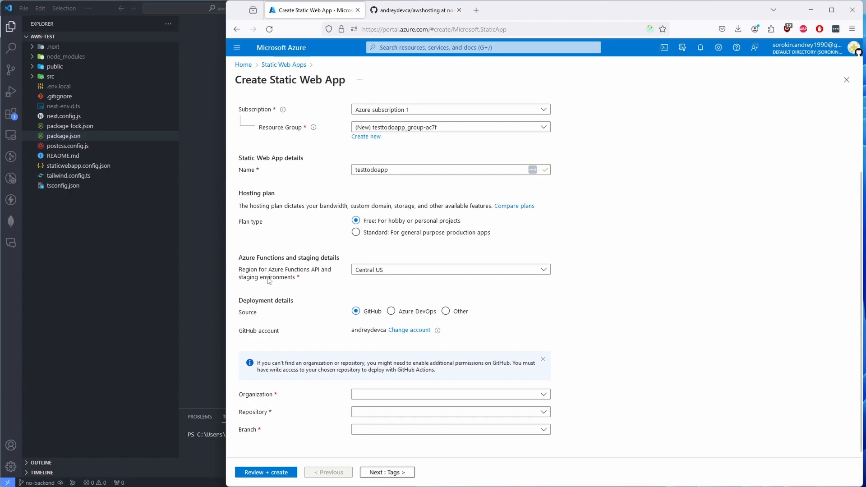
pyautogui.click(451, 269)
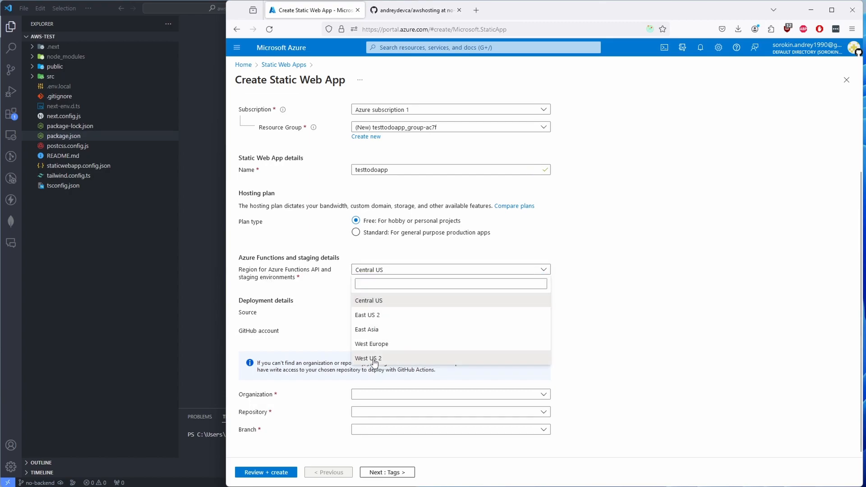
pyautogui.click(368, 358)
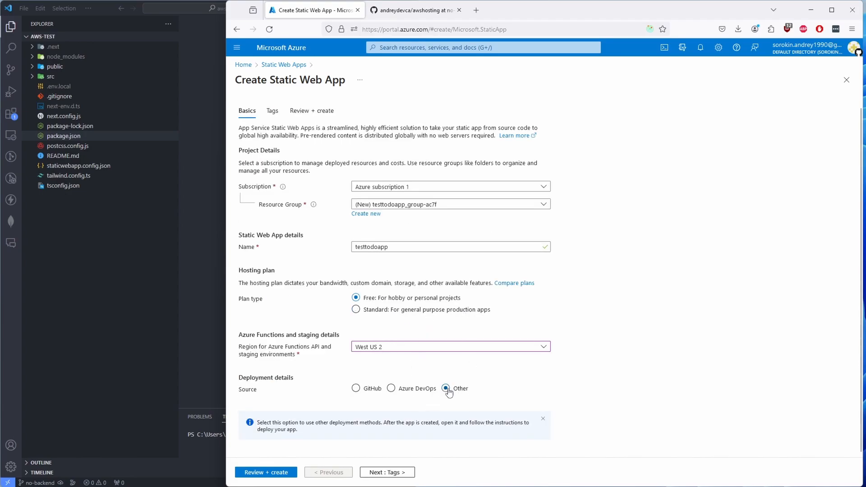
pyautogui.click(355, 388)
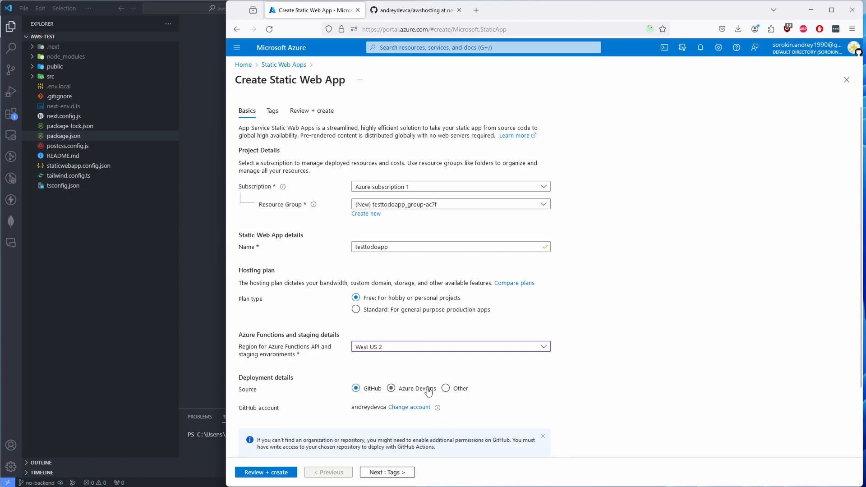
pyautogui.scroll(-3)
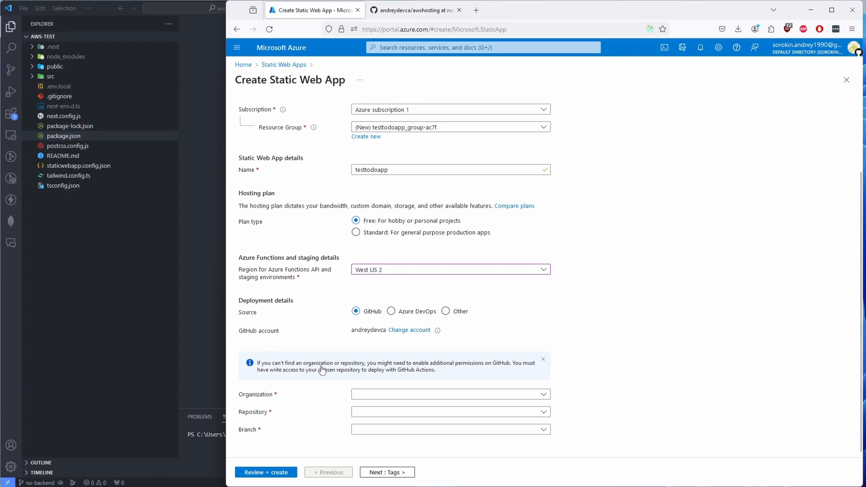
pyautogui.moveTo(350, 350)
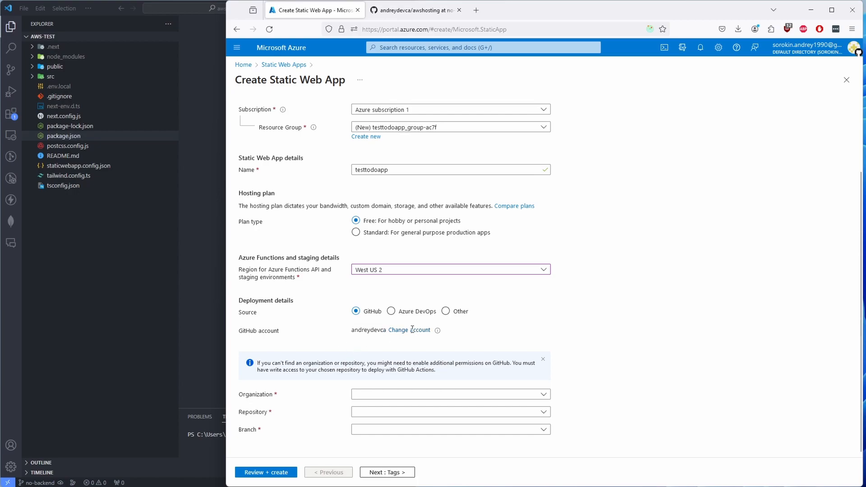
pyautogui.moveTo(399, 342)
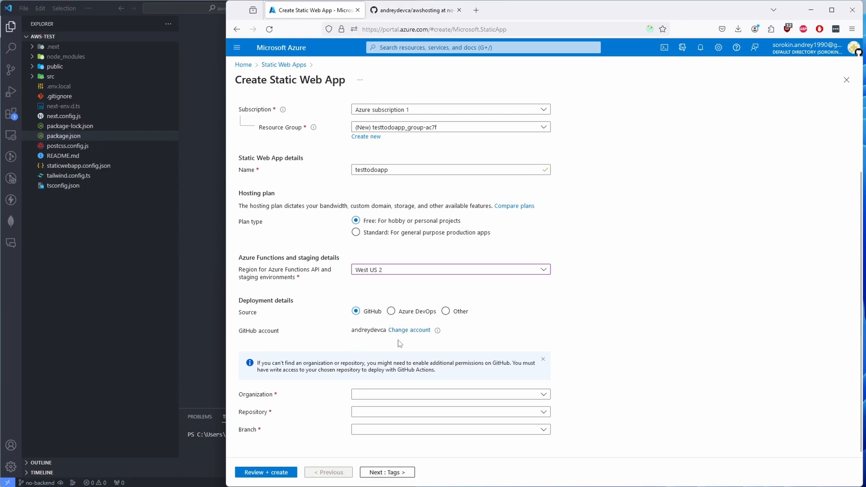
# Check the signed-in GitHub account on the repository page and return to the portal.
pyautogui.click(416, 10)
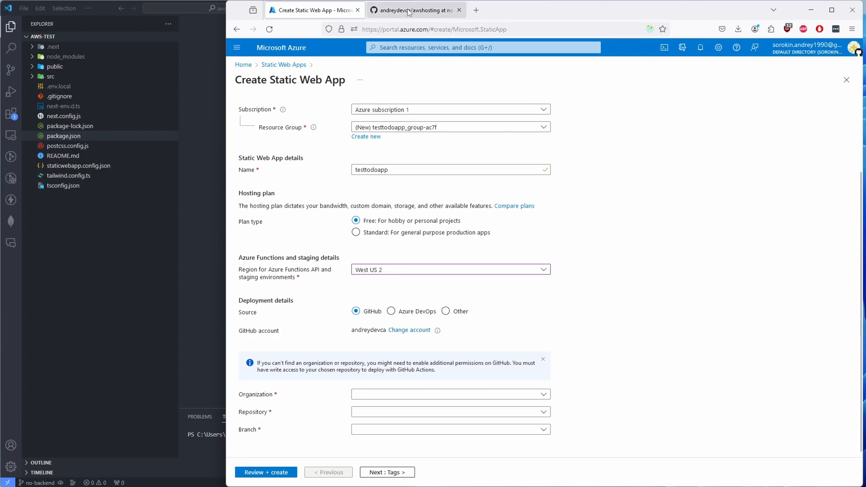
pyautogui.click(415, 10)
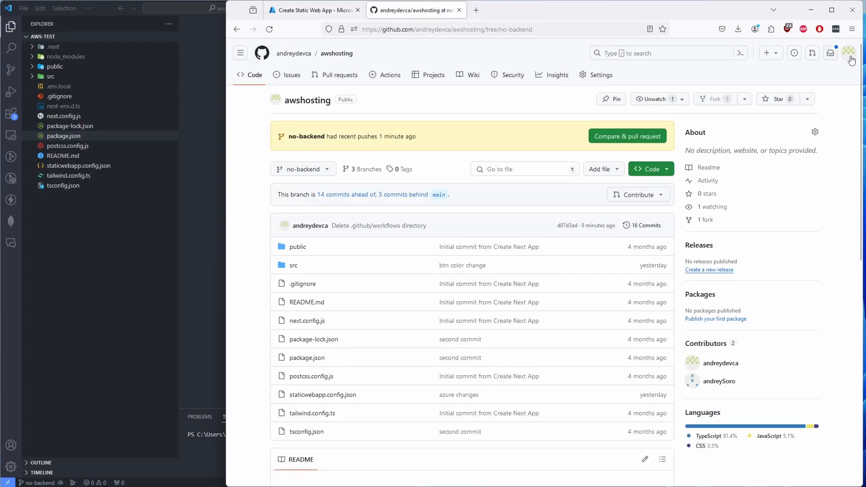
pyautogui.click(850, 52)
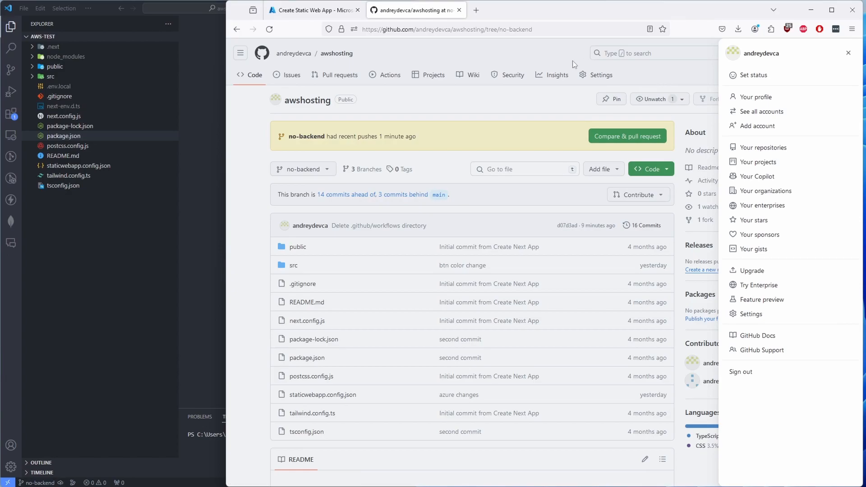
pyautogui.click(315, 10)
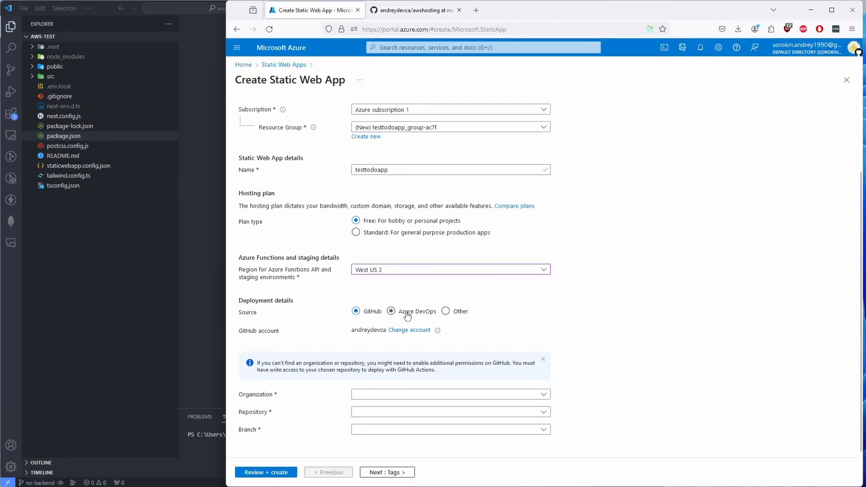
pyautogui.click(409, 330)
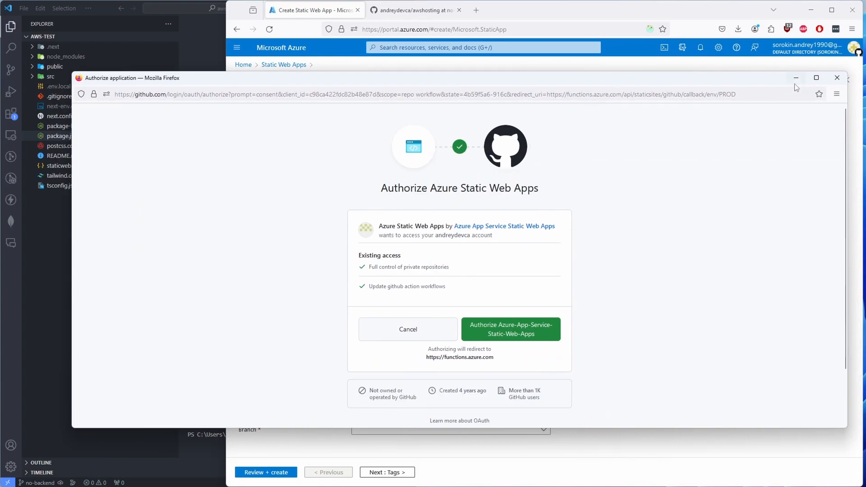
pyautogui.click(510, 329)
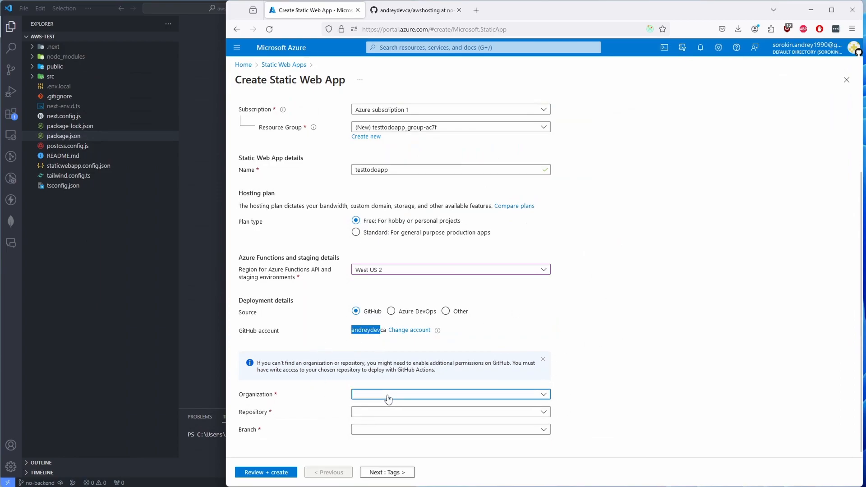
# Select organization andreydevca, repository awshosting and branch no-backend for deployment.
pyautogui.click(450, 394)
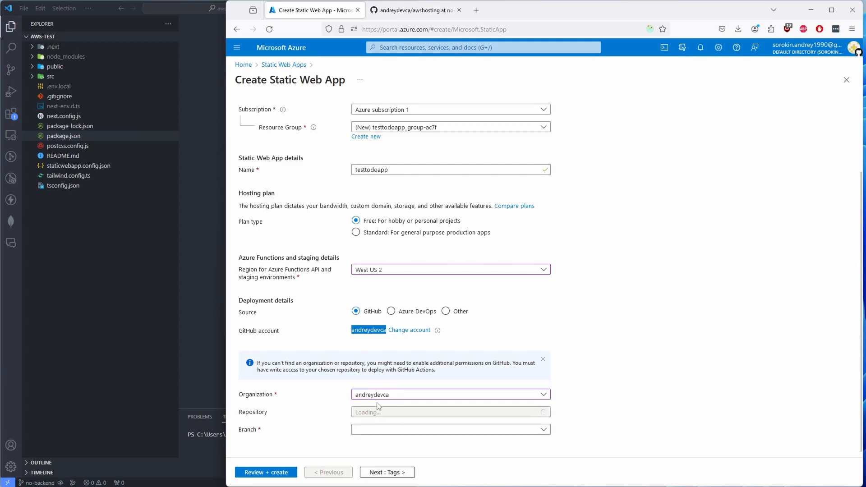
pyautogui.click(451, 411)
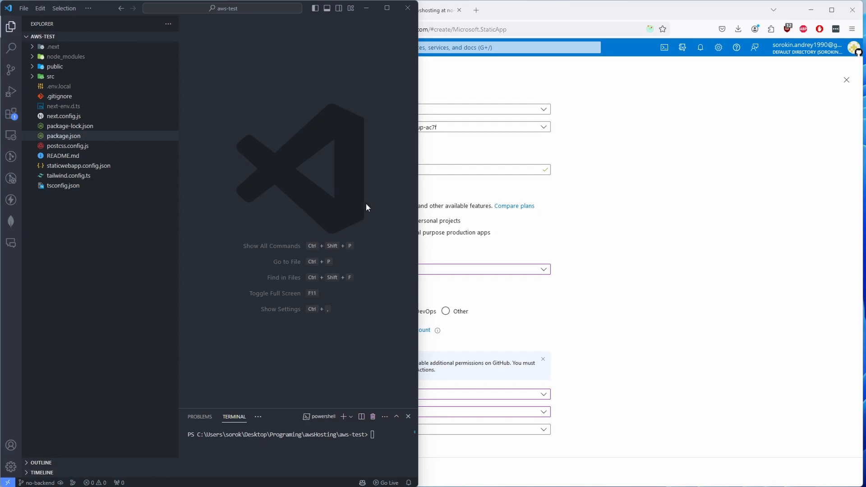
pyautogui.moveTo(550, 211)
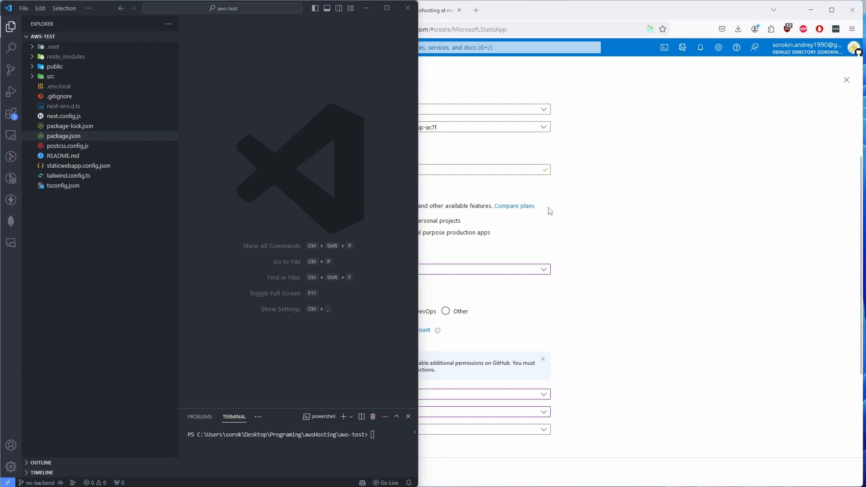
pyautogui.moveTo(541, 229)
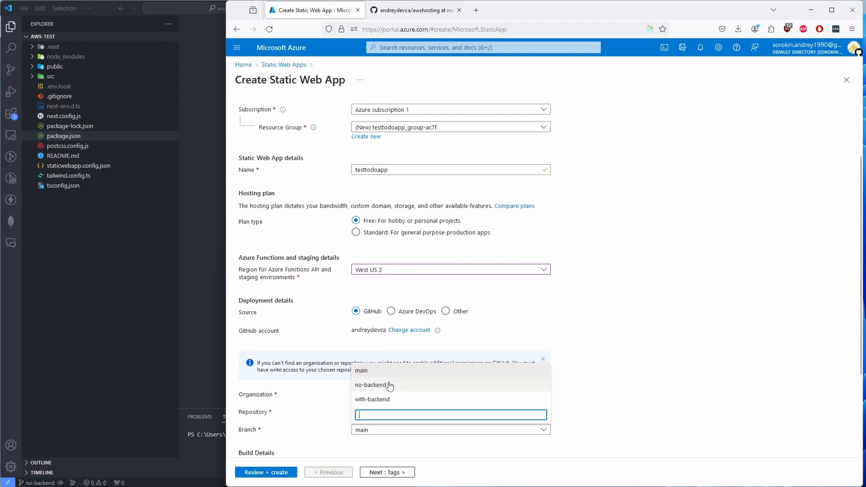
pyautogui.moveTo(321, 418)
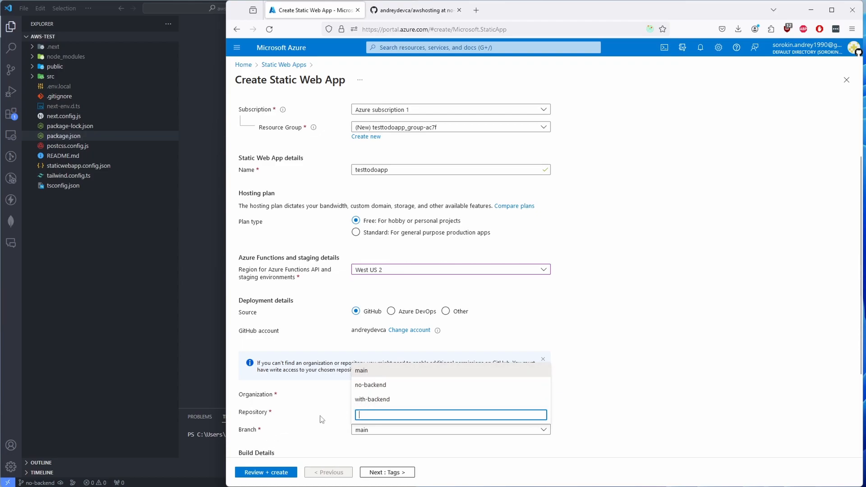
pyautogui.moveTo(380, 386)
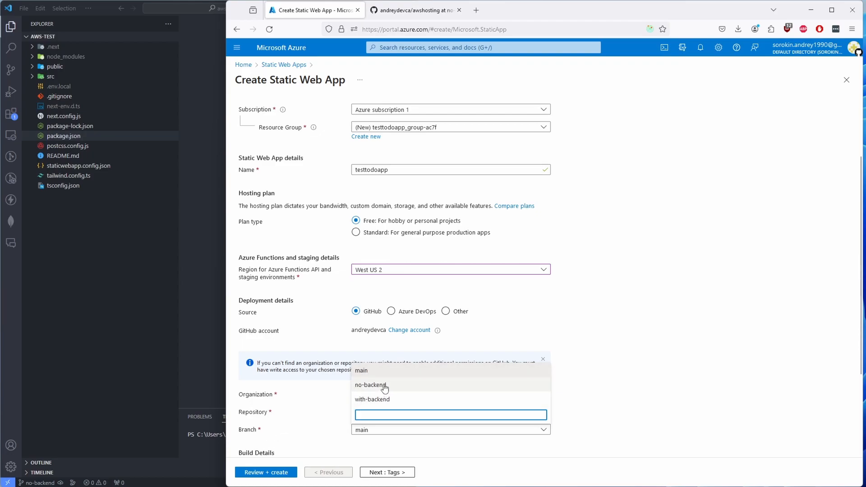
pyautogui.click(370, 384)
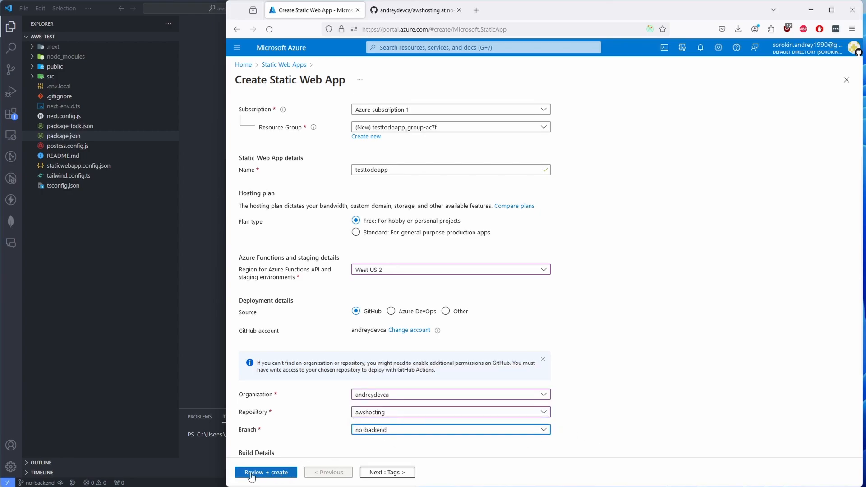
# Review the testtodoapp settings and submit its creation.
pyautogui.click(265, 473)
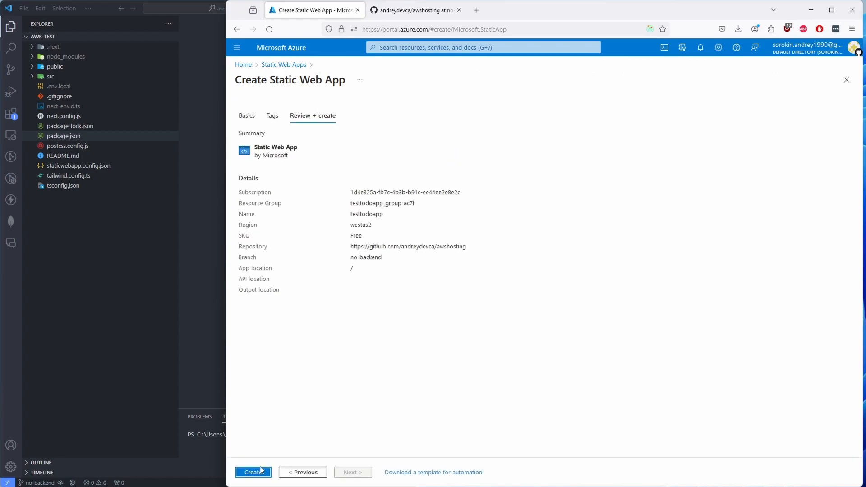
pyautogui.click(253, 473)
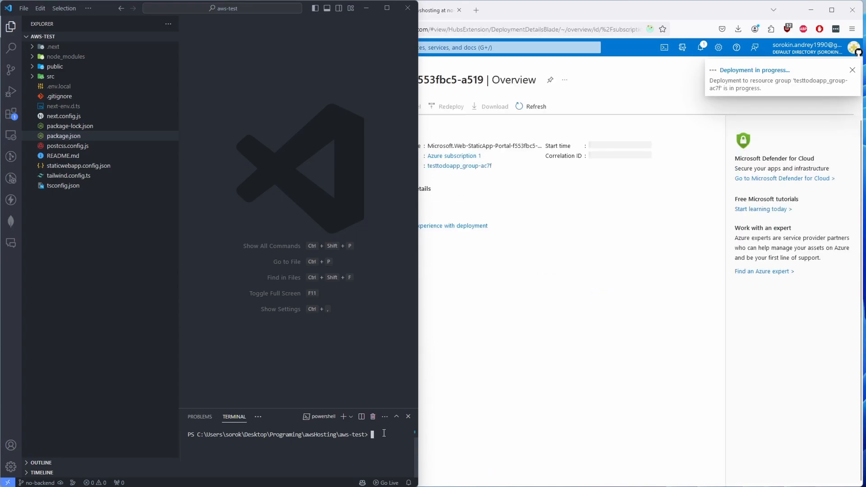
# Enter 'npm run build' as the build command and check it against package.json's scripts.
pyautogui.write('npm run')
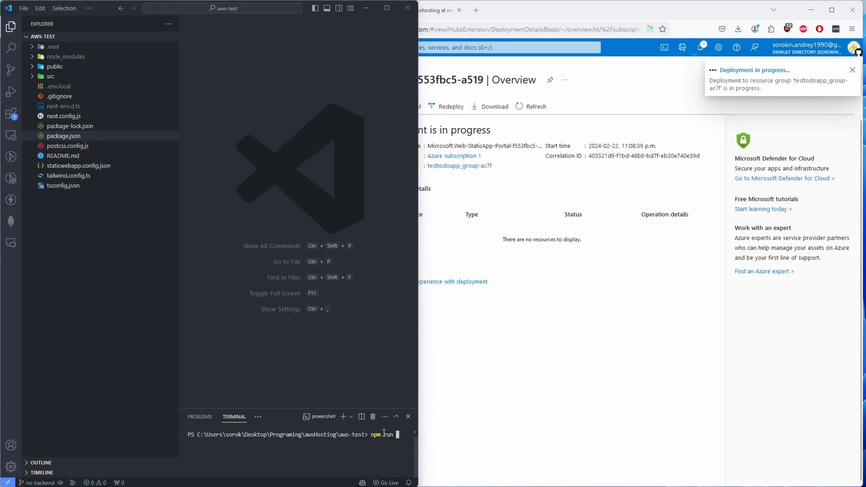
pyautogui.write('build')
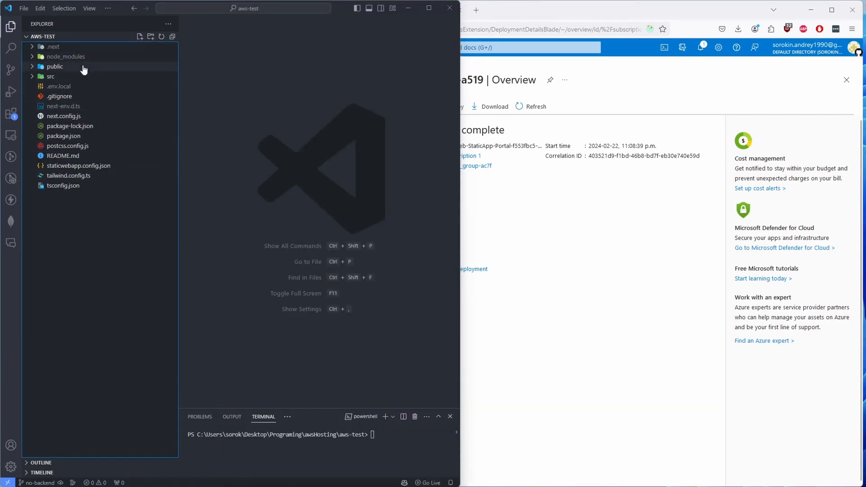
pyautogui.moveTo(494, 252)
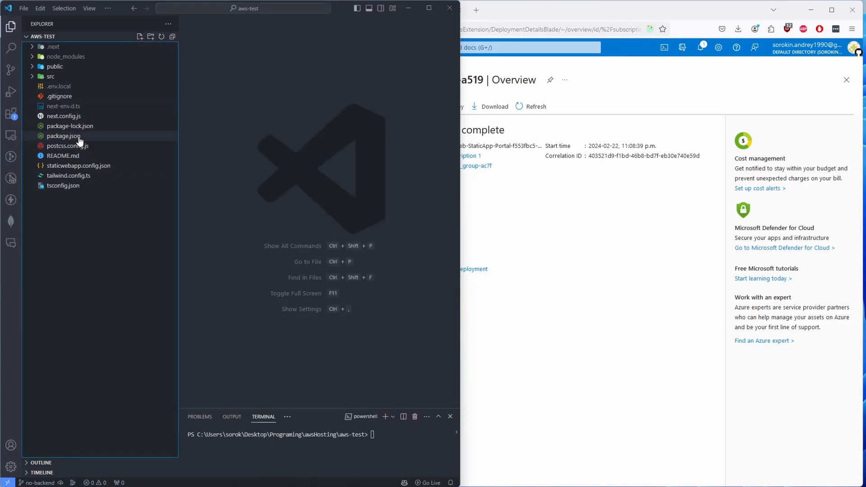
pyautogui.click(64, 135)
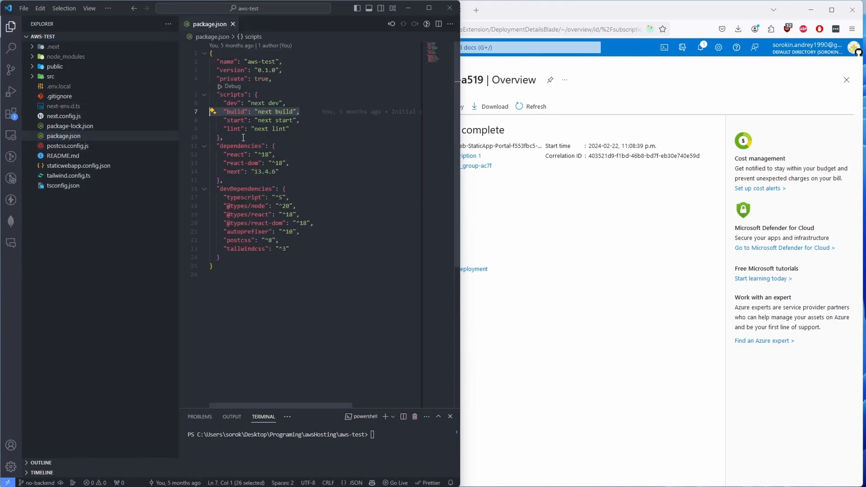
pyautogui.moveTo(101, 97)
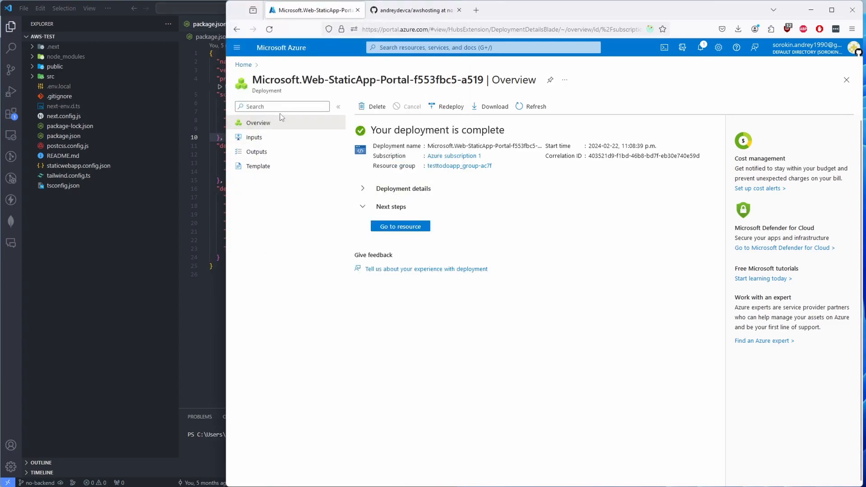
pyautogui.moveTo(244, 65)
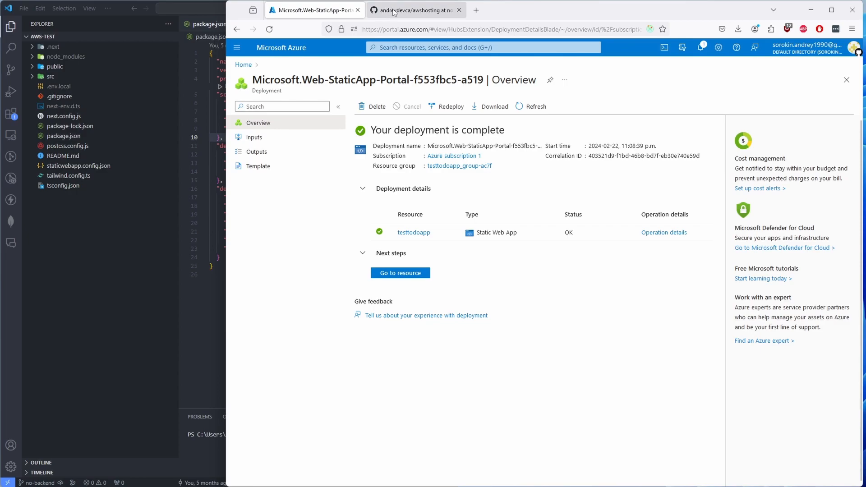
# Switch the awshosting repository on GitHub to the no-backend branch.
pyautogui.click(416, 10)
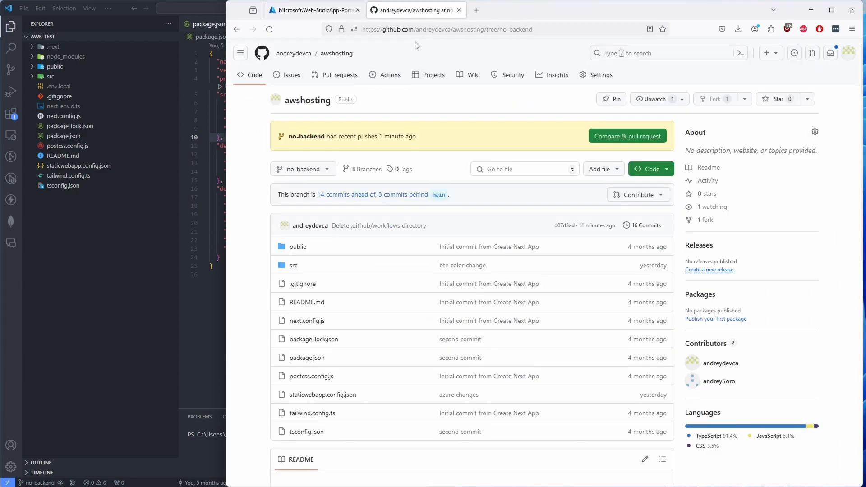
pyautogui.click(303, 169)
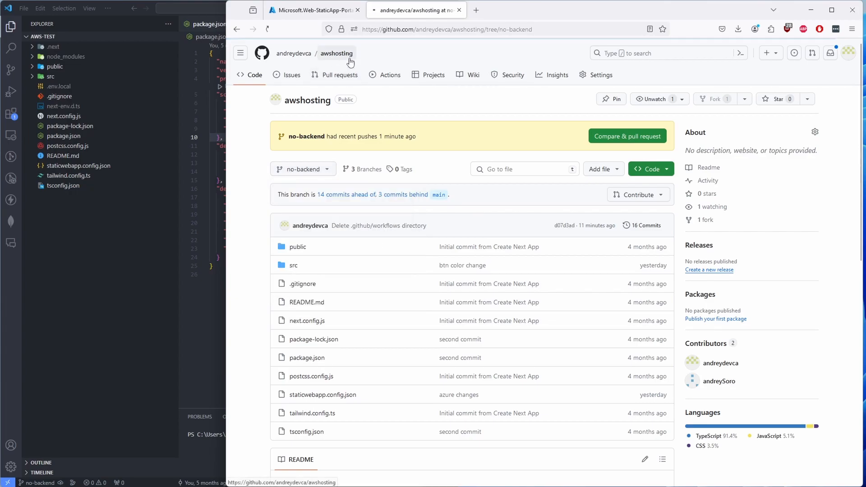
pyautogui.click(303, 168)
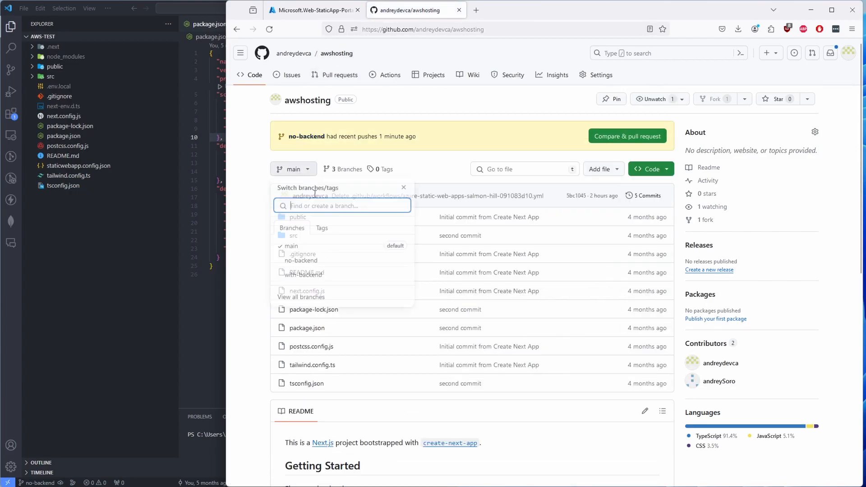
pyautogui.click(301, 260)
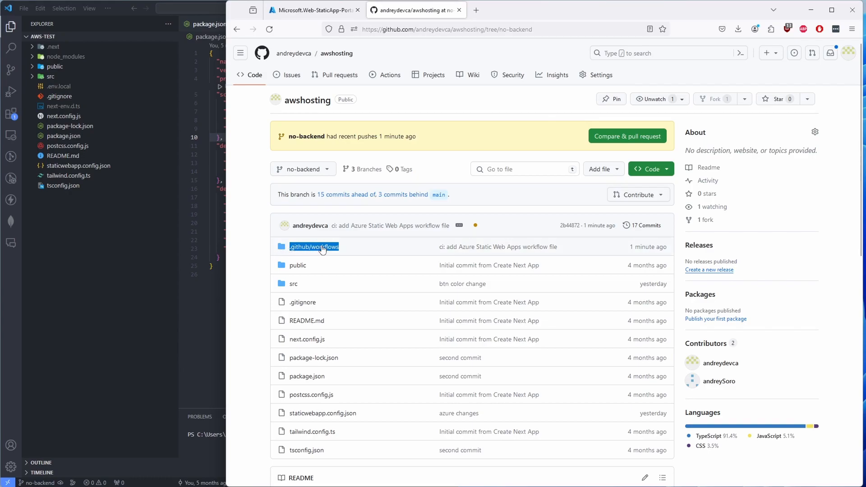
pyautogui.moveTo(249, 252)
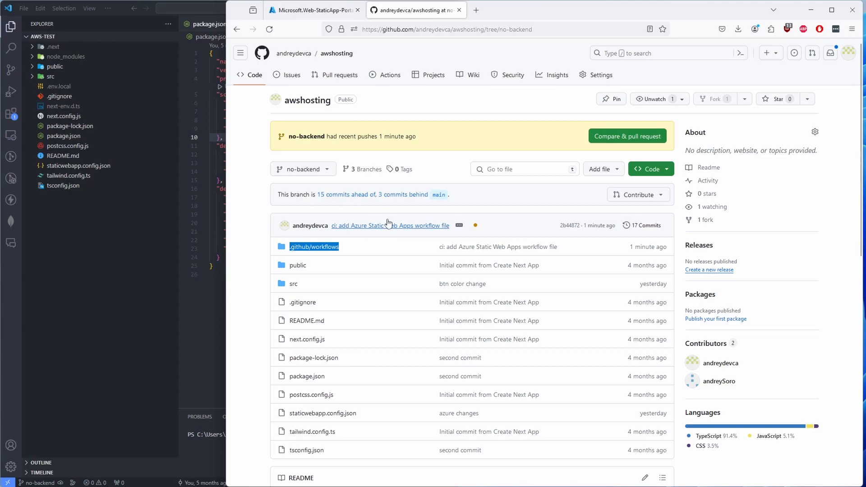
pyautogui.moveTo(324, 229)
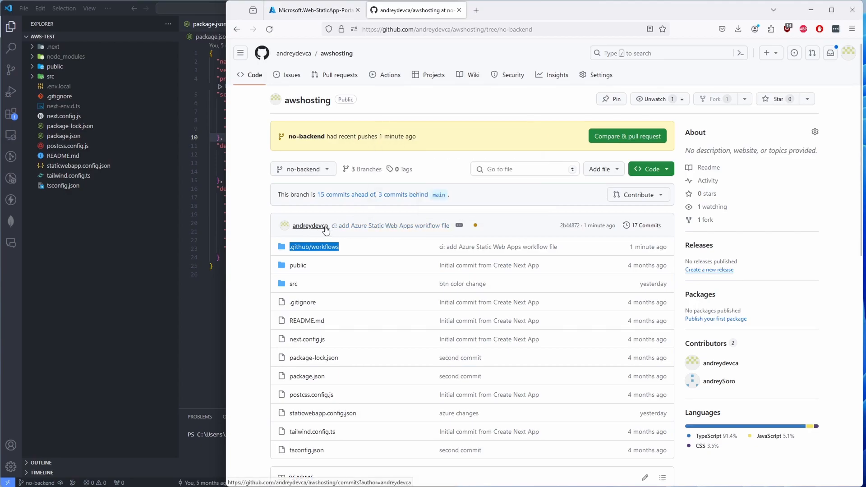
pyautogui.moveTo(386, 228)
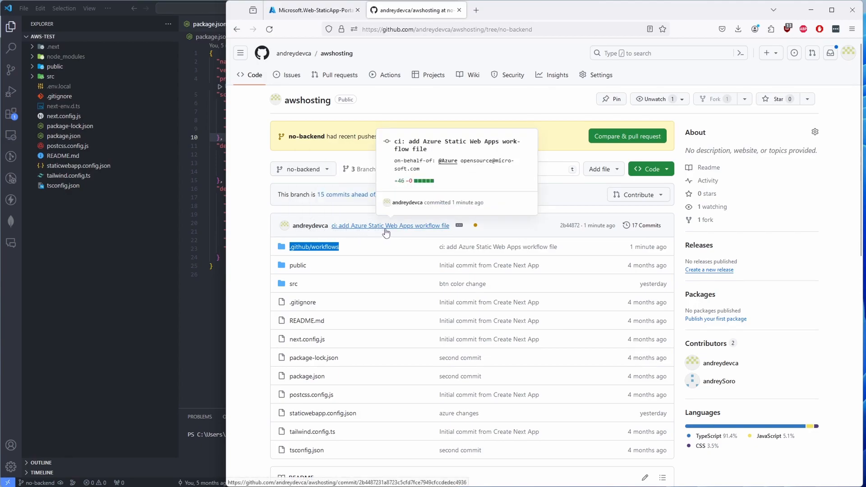
pyautogui.moveTo(251, 144)
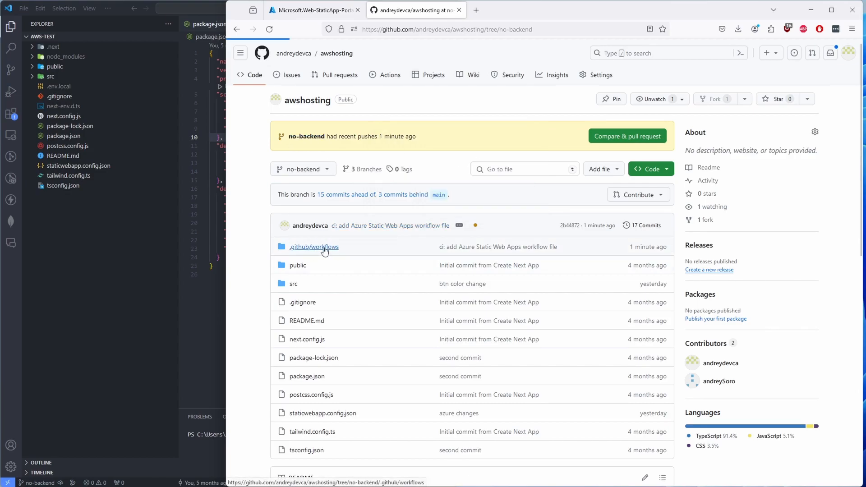
# Open the .github/workflows folder holding the new Azure workflow file.
pyautogui.click(313, 246)
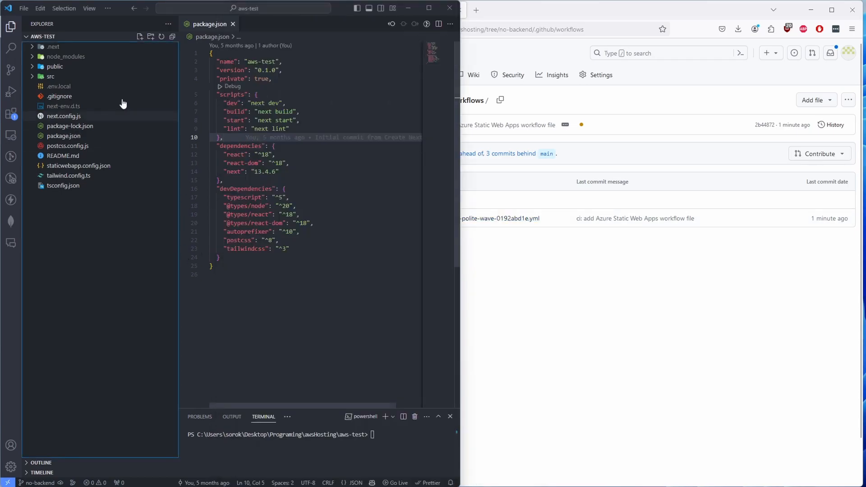
pyautogui.click(232, 24)
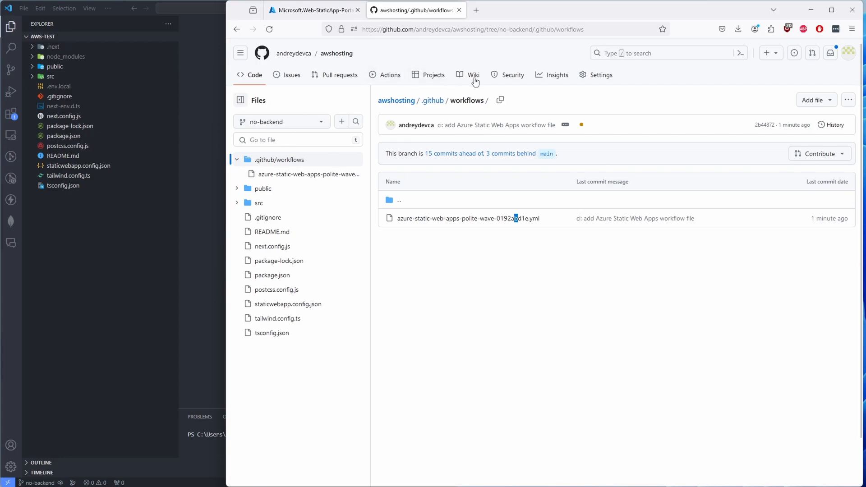
pyautogui.click(601, 75)
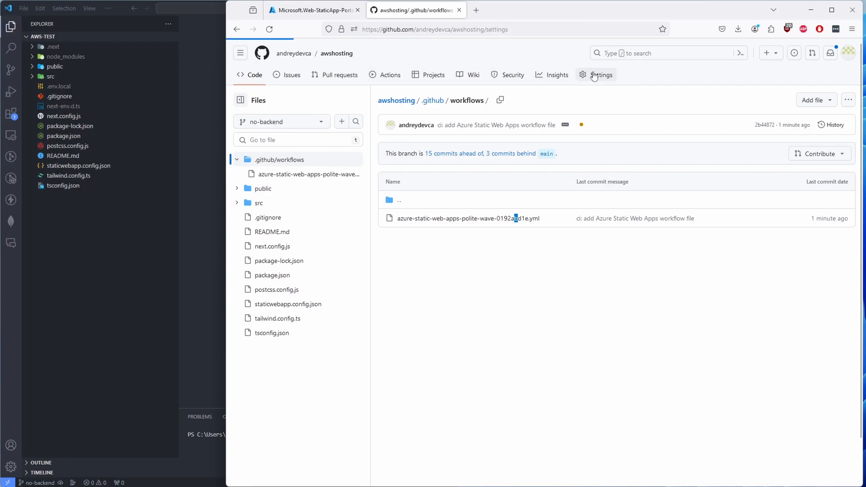
pyautogui.click(601, 74)
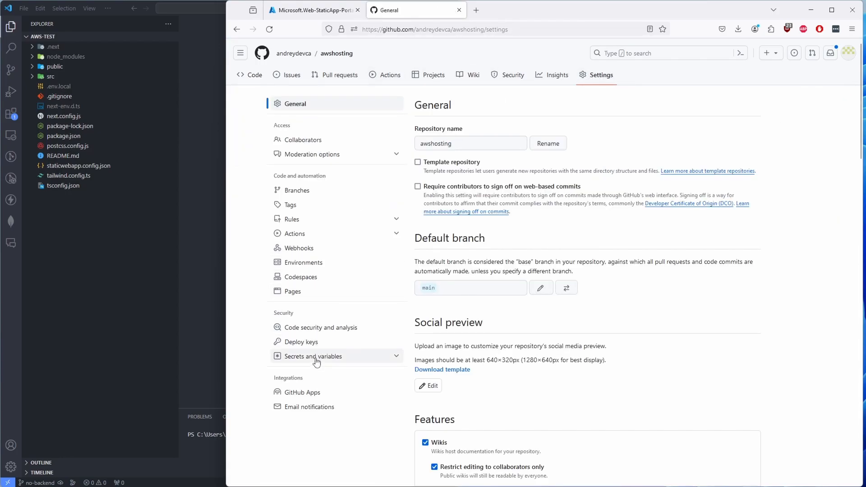
pyautogui.click(314, 356)
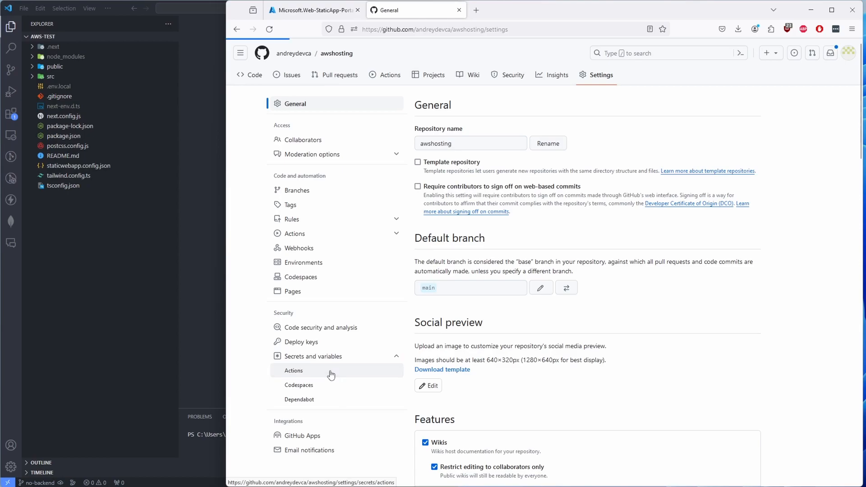
pyautogui.click(293, 370)
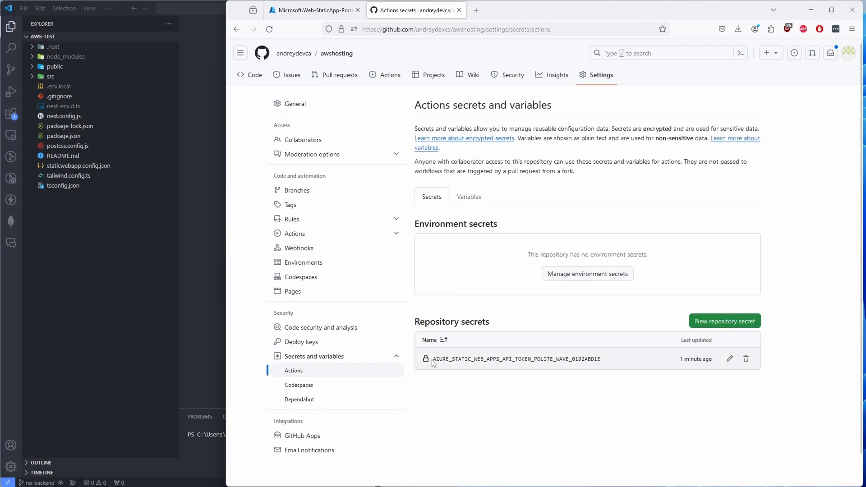
pyautogui.doubleClick(515, 358)
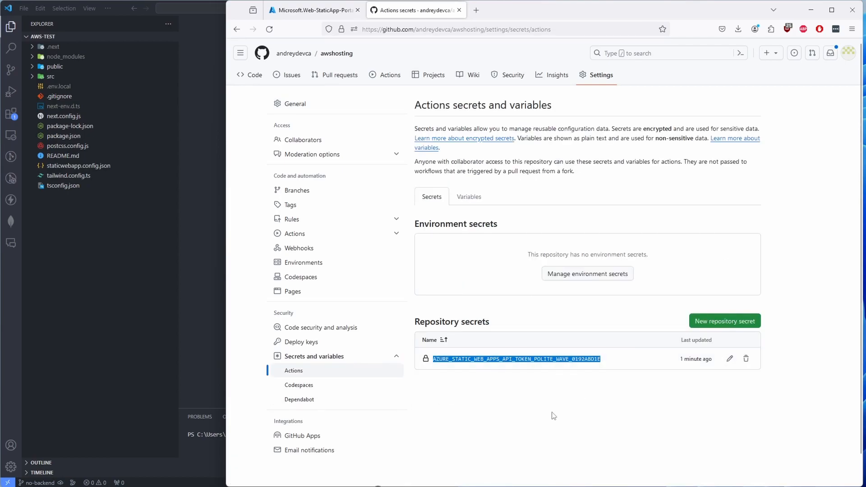
pyautogui.moveTo(205, 283)
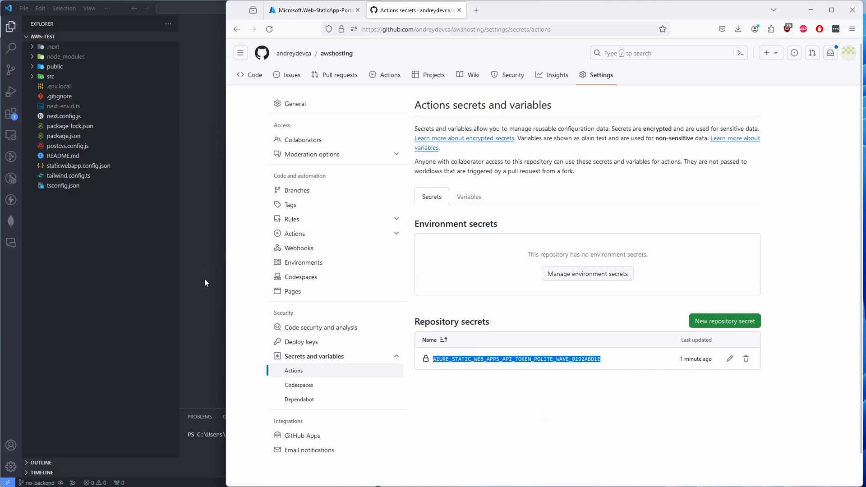
pyautogui.moveTo(183, 305)
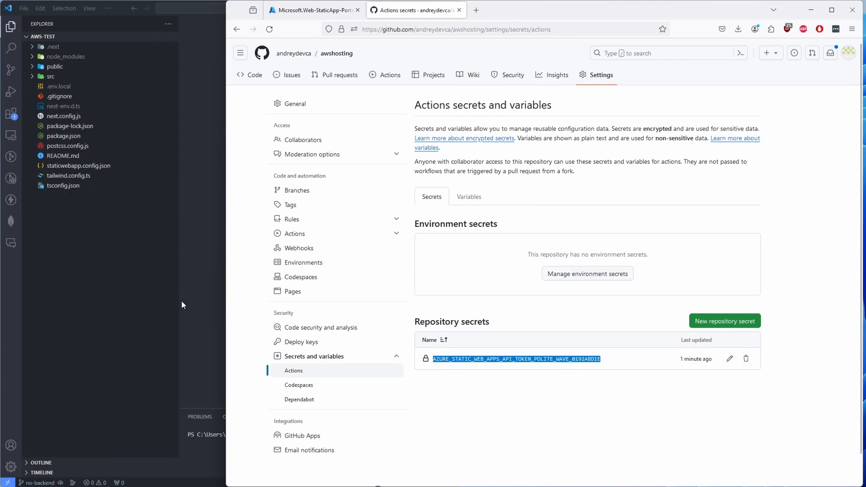
pyautogui.click(442, 359)
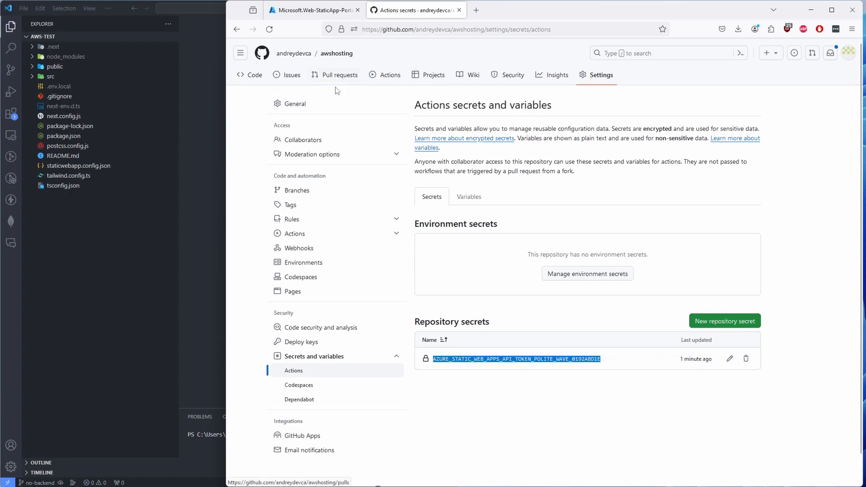
pyautogui.click(313, 9)
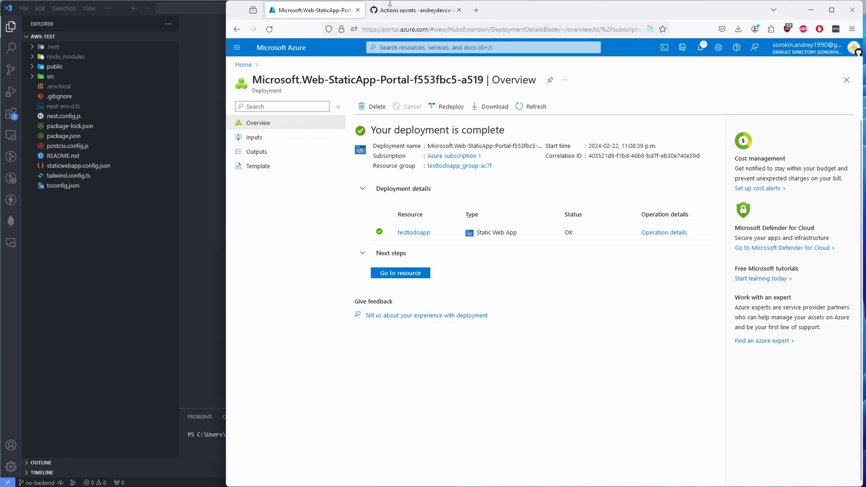
pyautogui.click(419, 10)
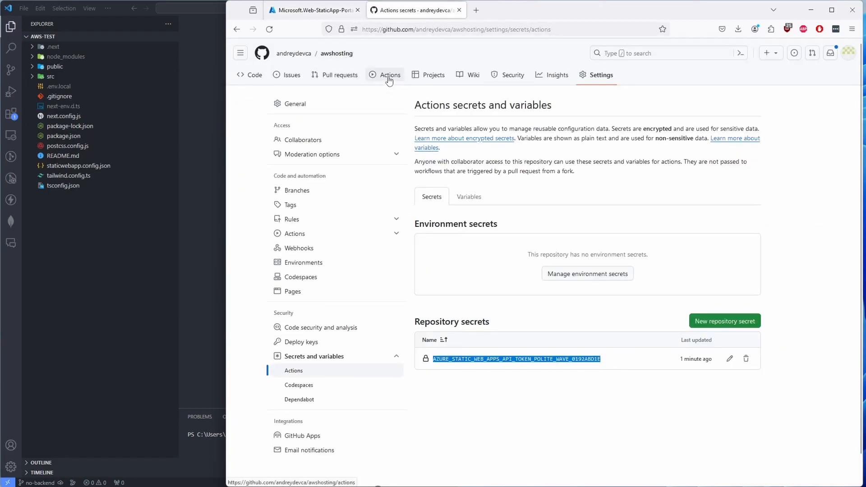
# From Actions, filter to Azure Static Web Apps CI/CD and open its in-progress run.
pyautogui.click(389, 75)
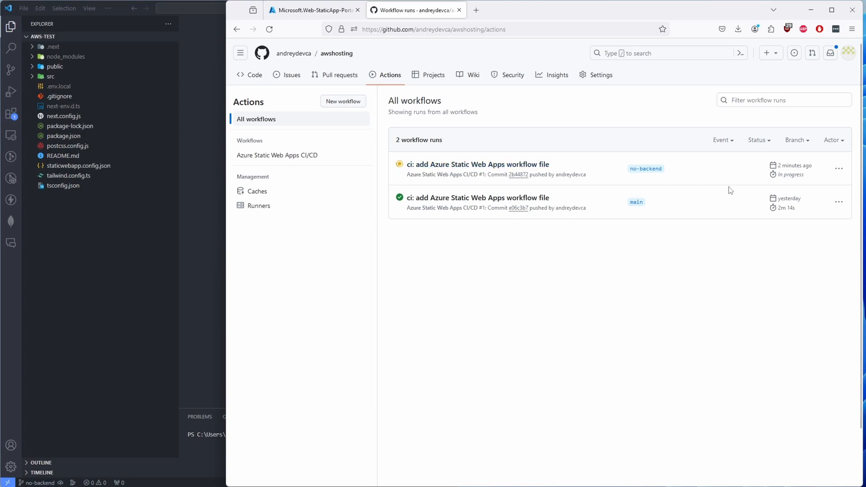
pyautogui.moveTo(309, 179)
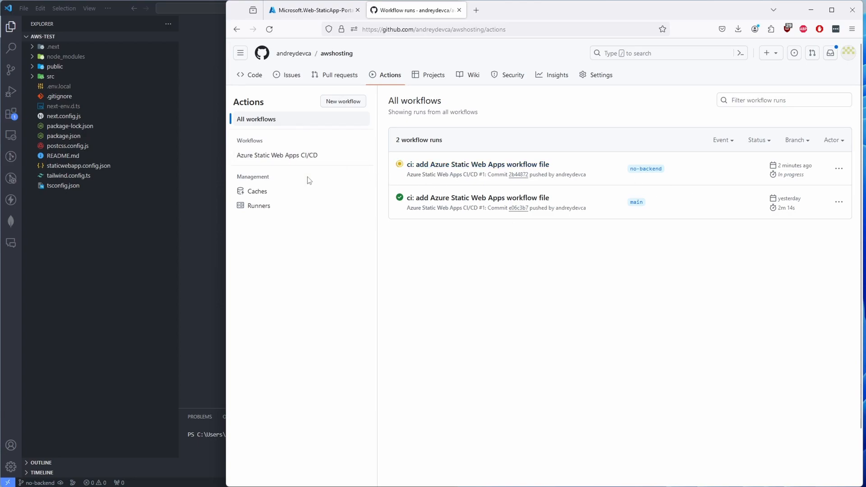
pyautogui.click(276, 155)
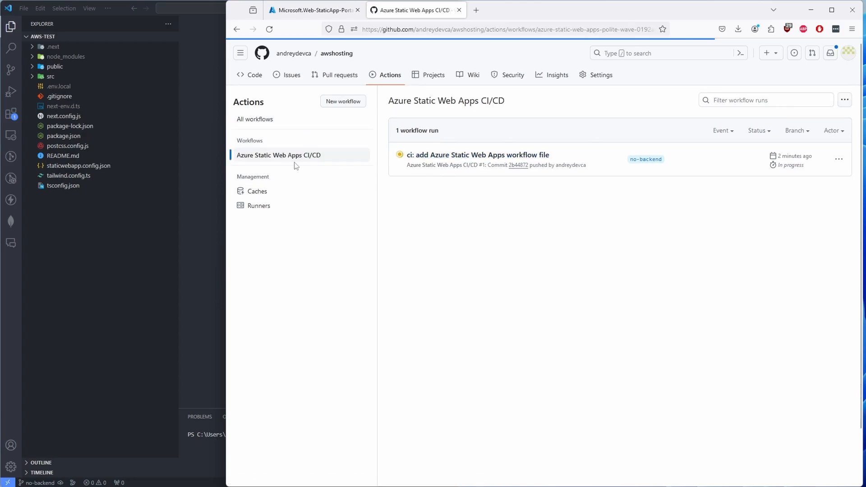
pyautogui.moveTo(260, 157)
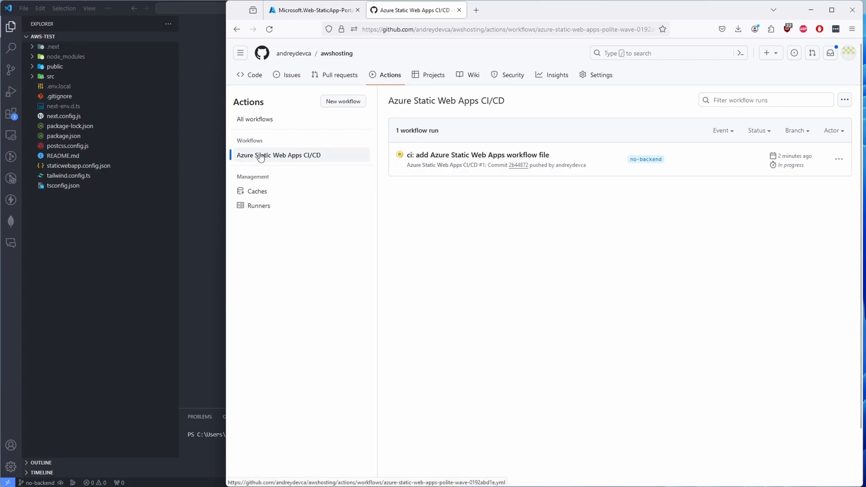
pyautogui.moveTo(781, 170)
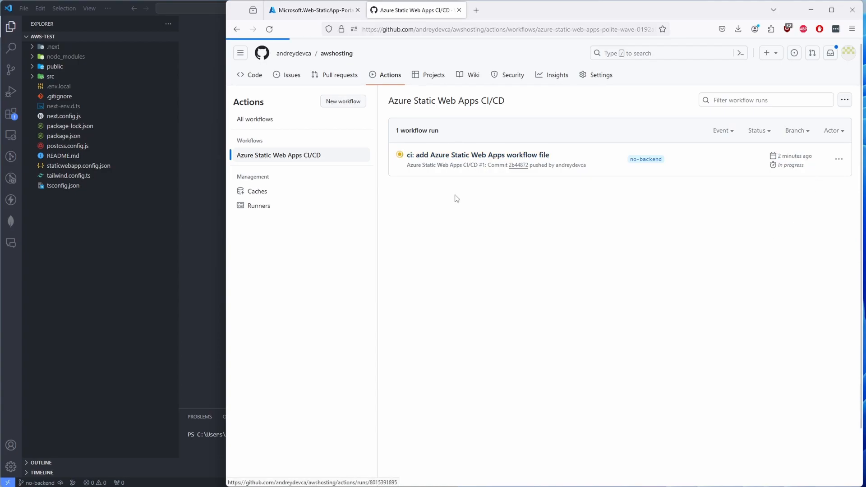
pyautogui.click(480, 155)
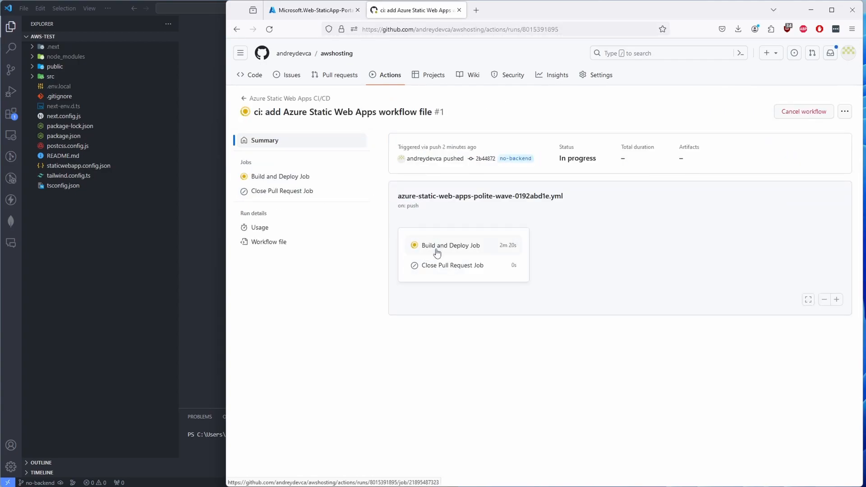
# Read the Build and Deploy job log down to Deployment Complete and the site URL.
pyautogui.click(450, 246)
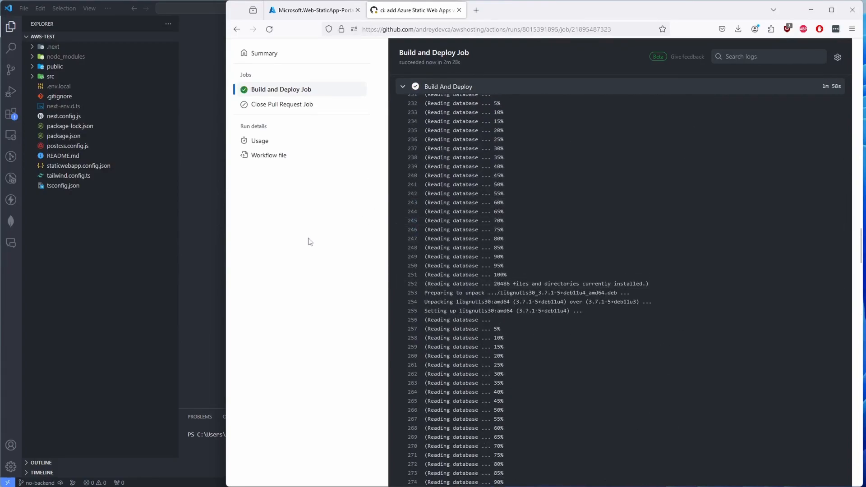
pyautogui.scroll(-3)
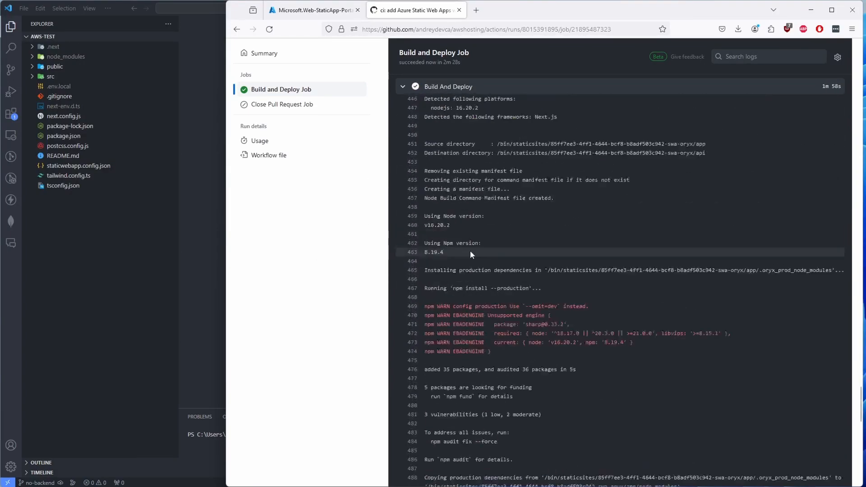
pyautogui.scroll(-3)
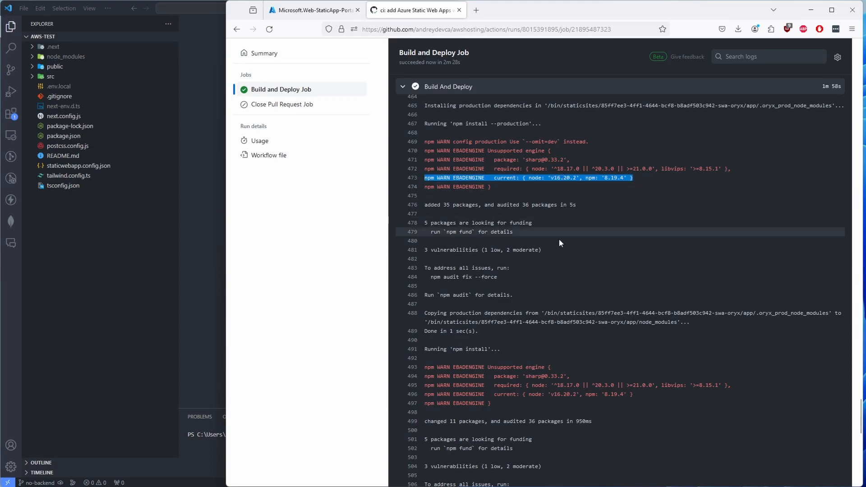
pyautogui.scroll(-3)
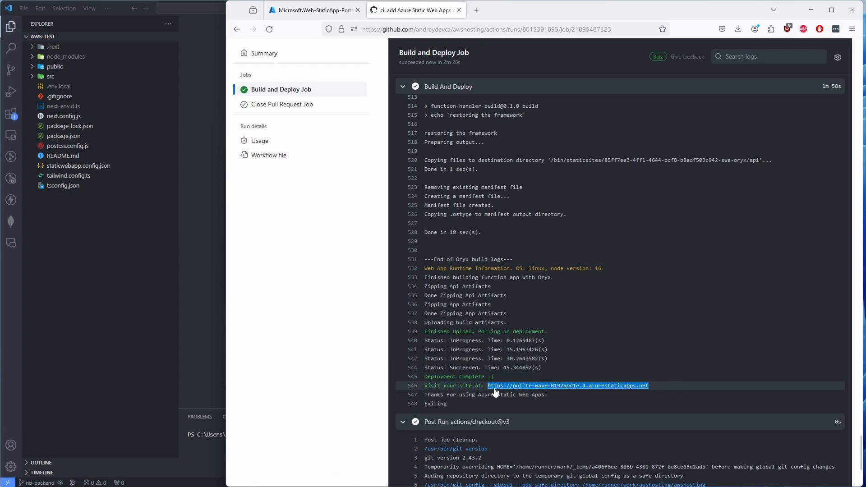
pyautogui.moveTo(564, 386)
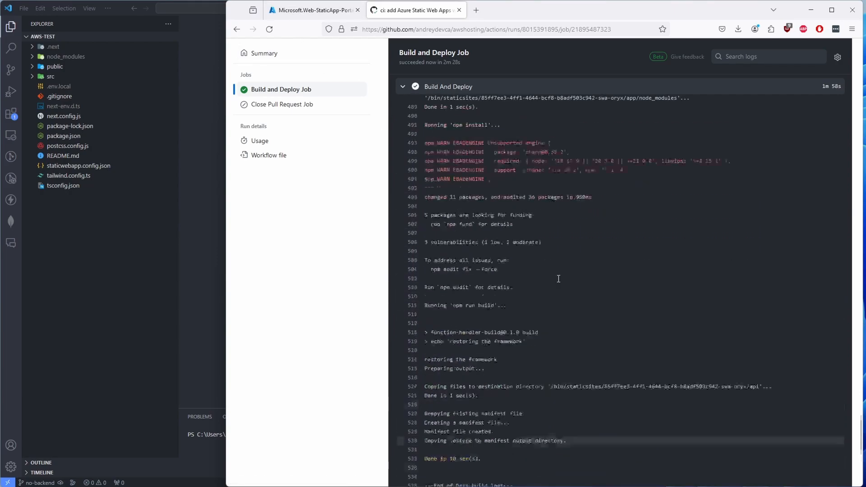
pyautogui.scroll(-3)
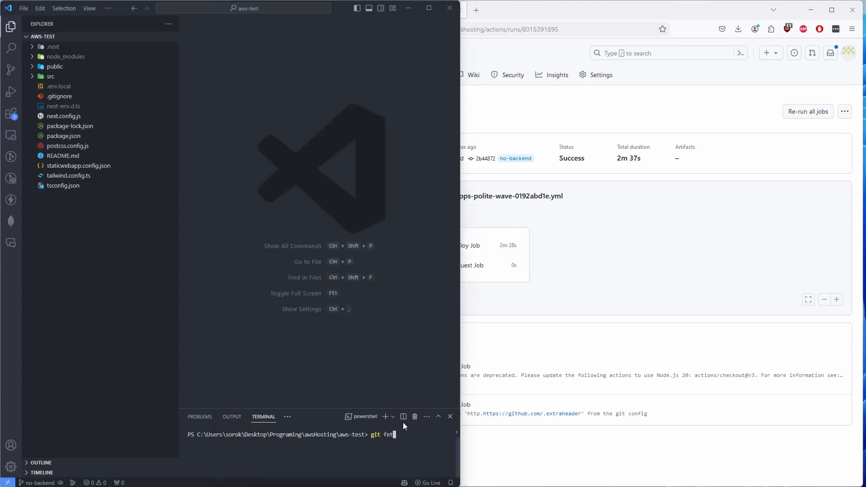
# Run git pull origin no-backend and open the pulled azure-static-web-apps workflow file.
pyautogui.press('Enter')
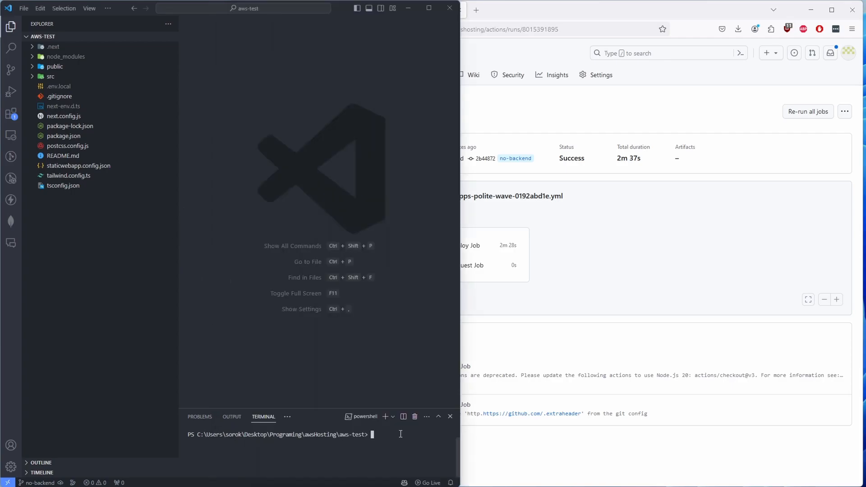
pyautogui.write('git p')
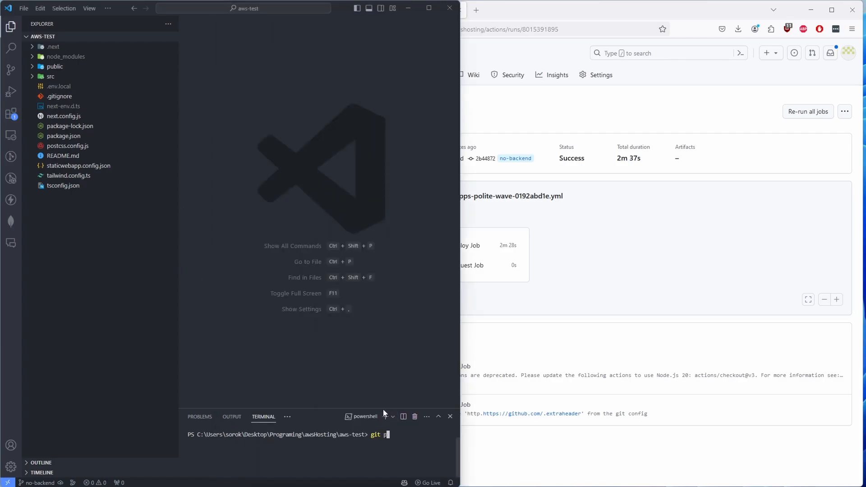
pyautogui.write('ull')
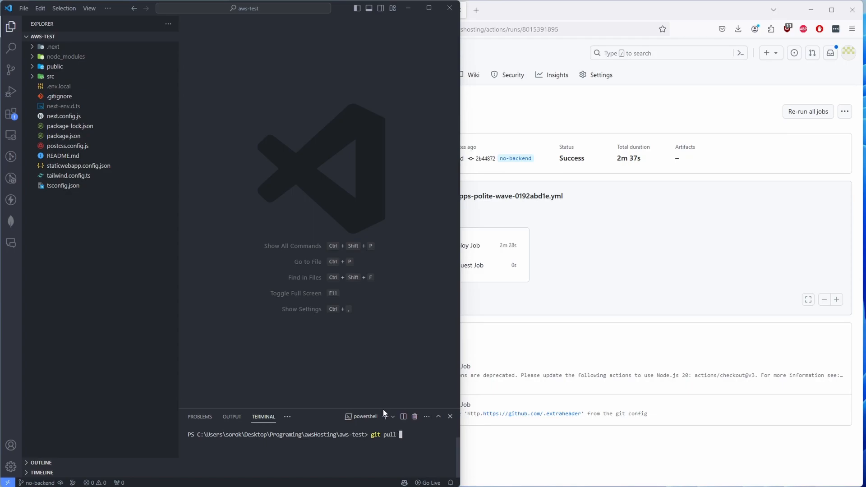
pyautogui.write('origin')
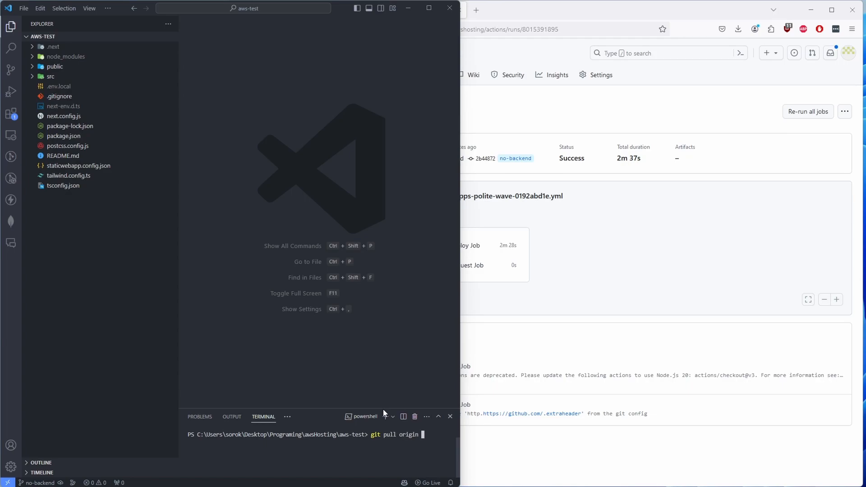
pyautogui.write('no-n')
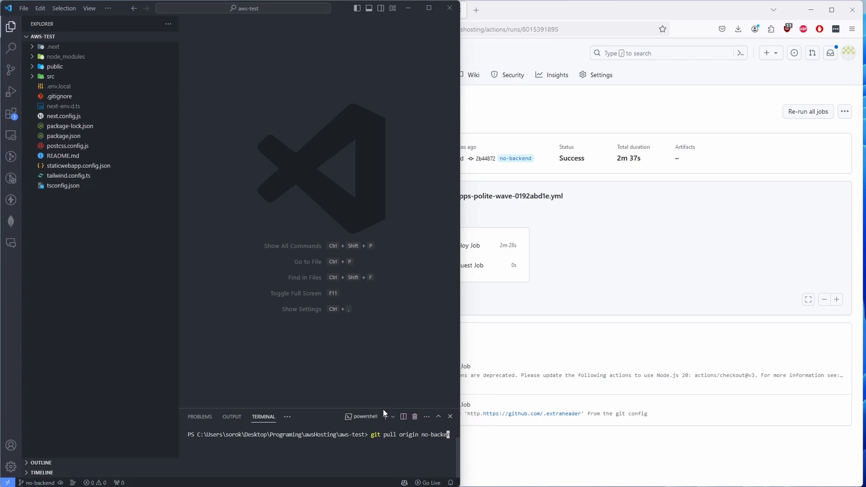
pyautogui.press('Enter')
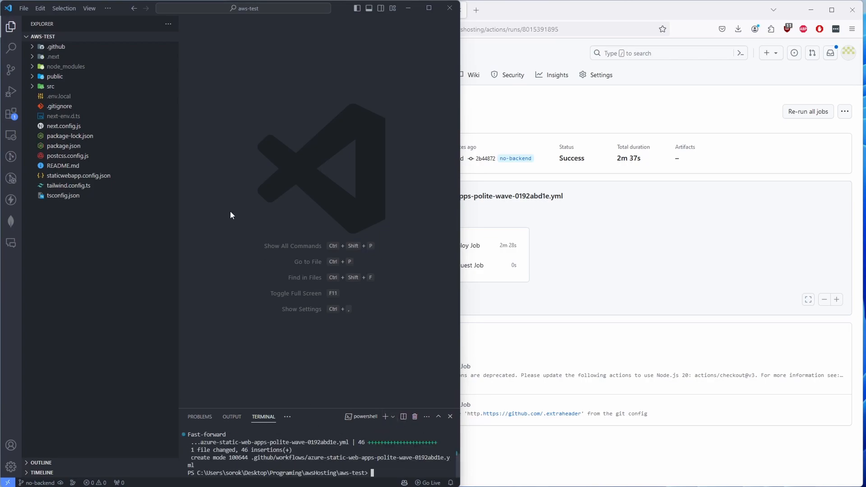
pyautogui.click(53, 47)
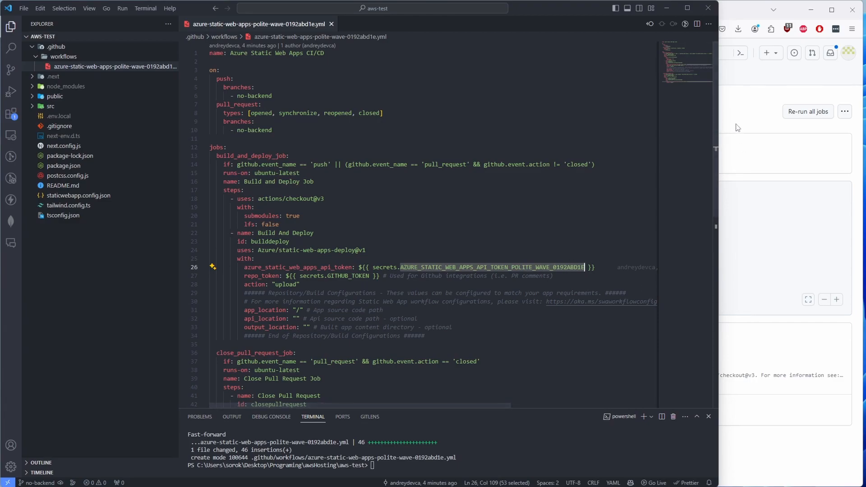
pyautogui.moveTo(595, 231)
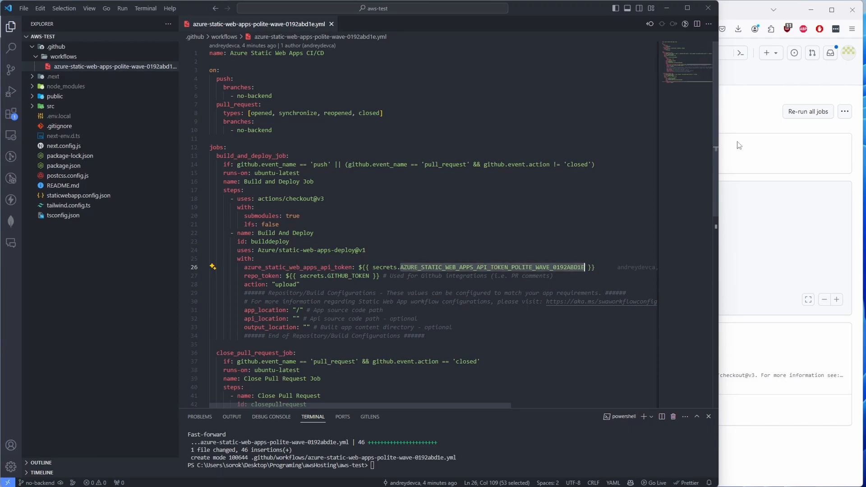
# Review the workflow YAML's trigger branches and token lines, then return to the successful GitHub run summary.
pyautogui.scroll(-3)
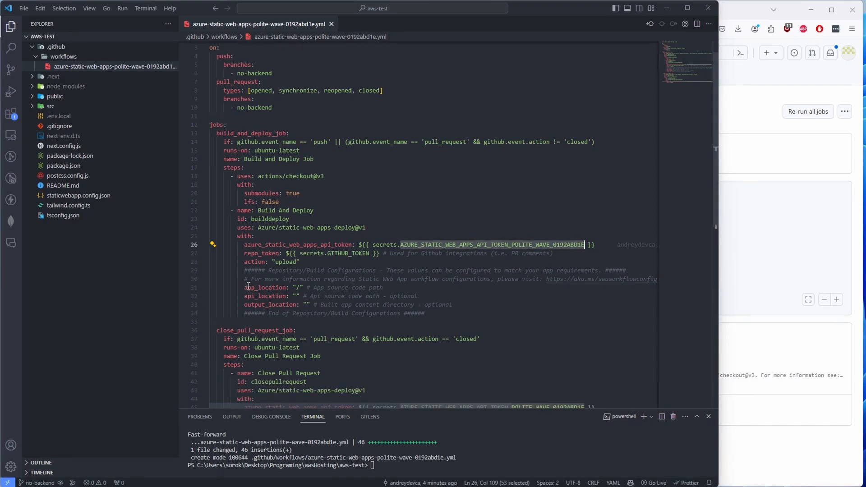
pyautogui.doubleClick(264, 287)
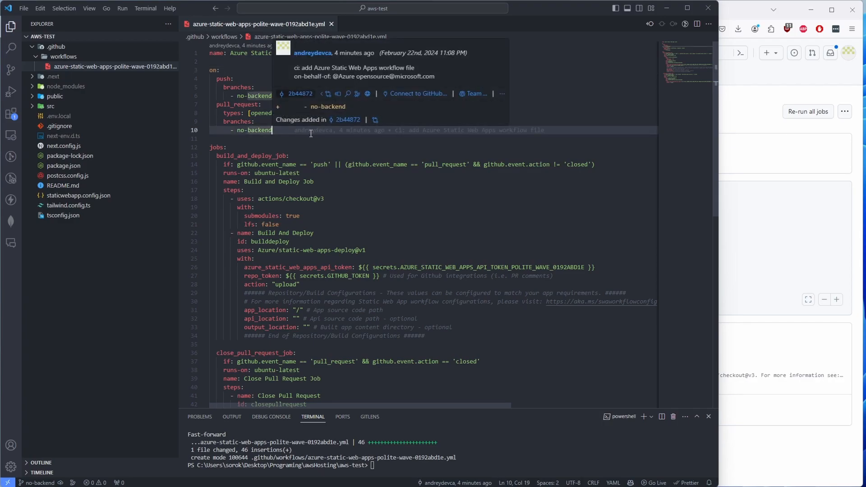
pyautogui.write('develop')
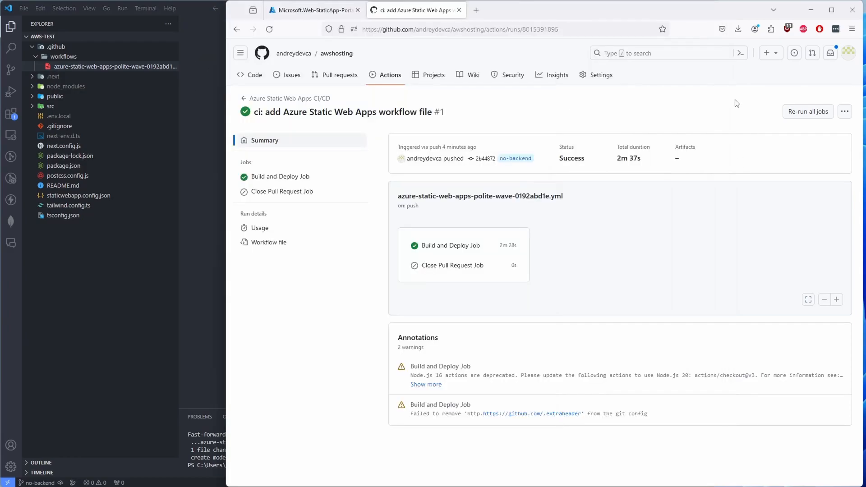
# In Azure Portal, open the testtodoapp Static Web App overview showing production Ready on the Free plan.
pyautogui.click(313, 10)
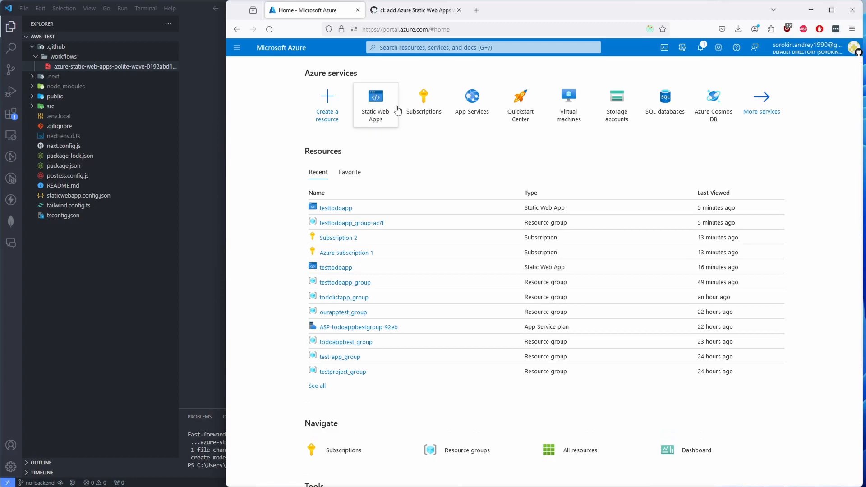
pyautogui.click(375, 95)
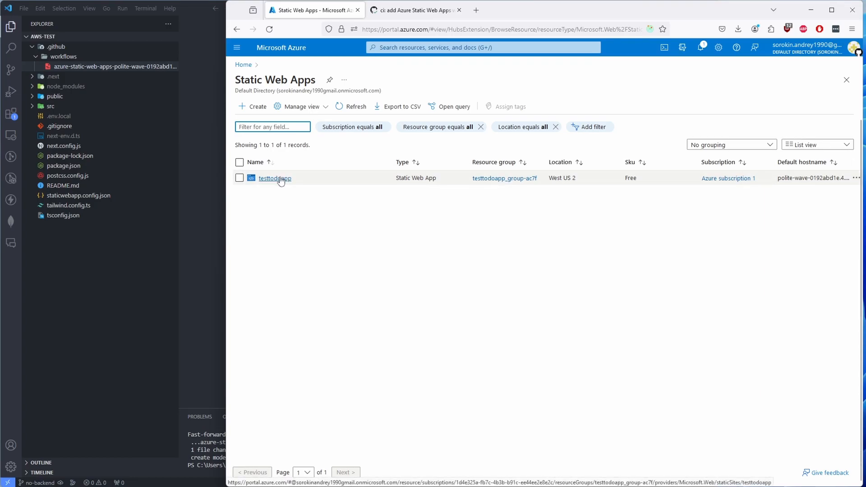
pyautogui.click(275, 178)
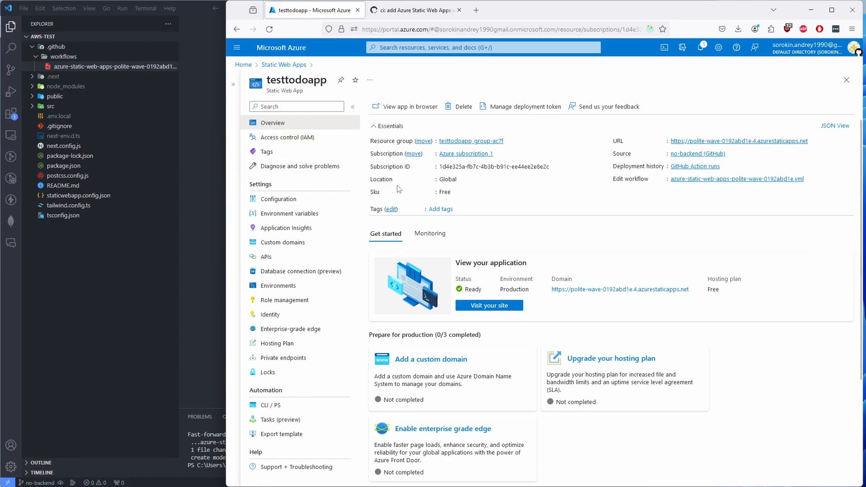
pyautogui.moveTo(546, 291)
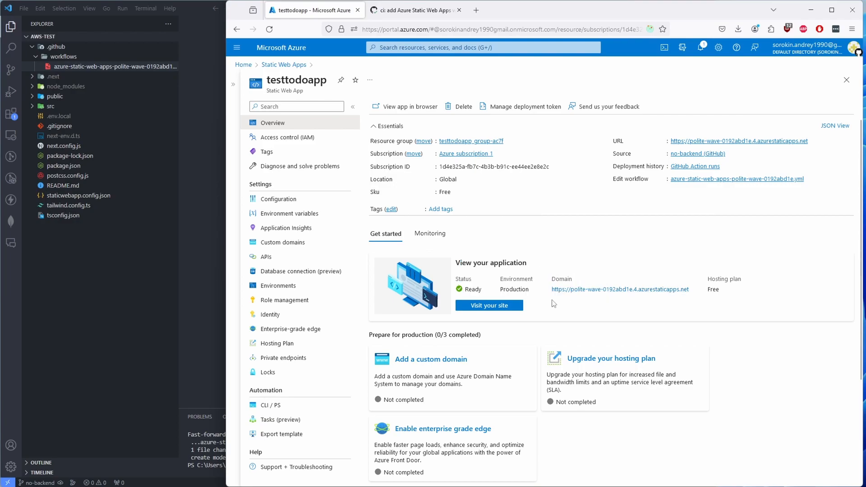
pyautogui.moveTo(471, 288)
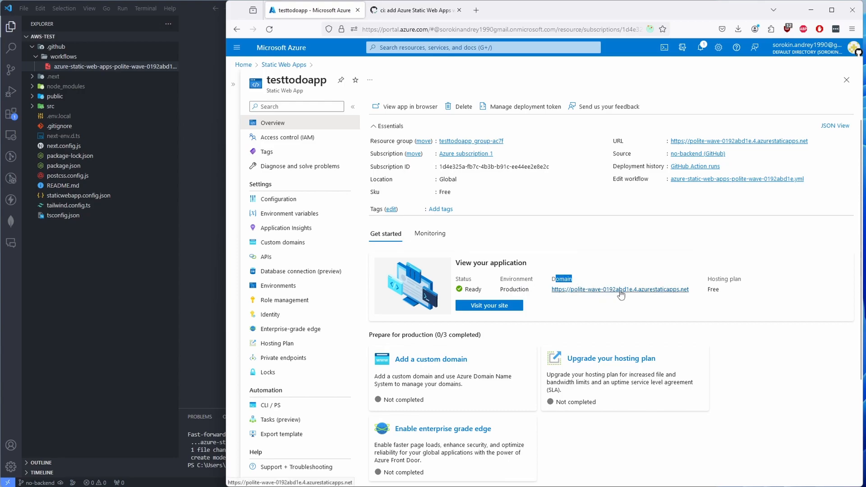
pyautogui.moveTo(680, 295)
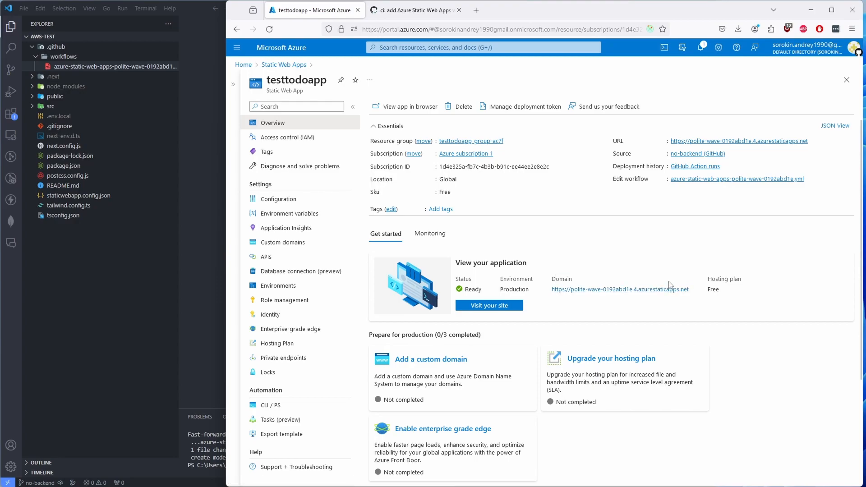
pyautogui.doubleClick(588, 288)
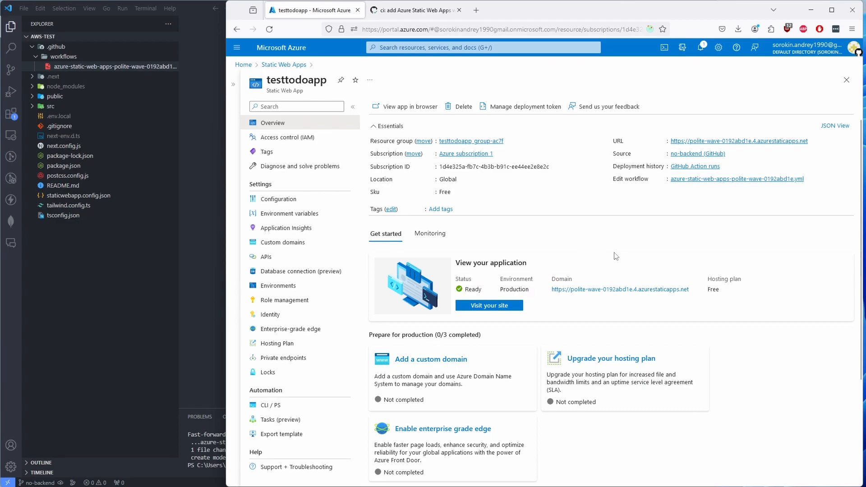
pyautogui.moveTo(442, 366)
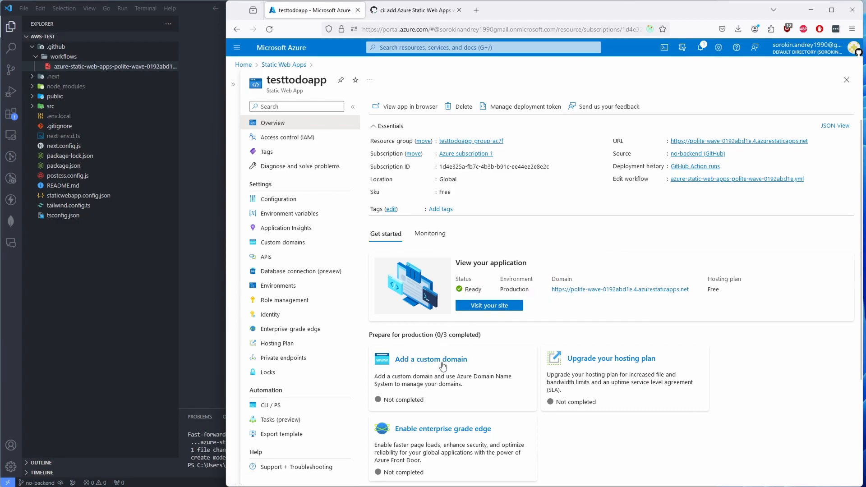
pyautogui.moveTo(252, 285)
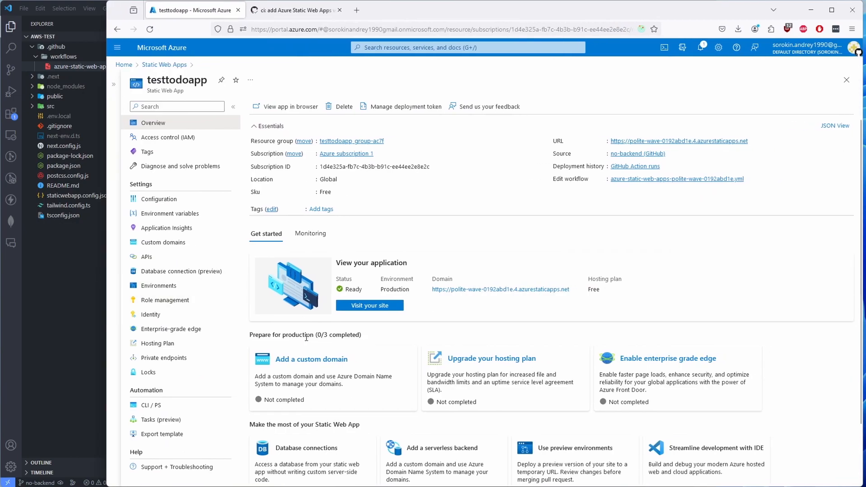
pyautogui.moveTo(379, 356)
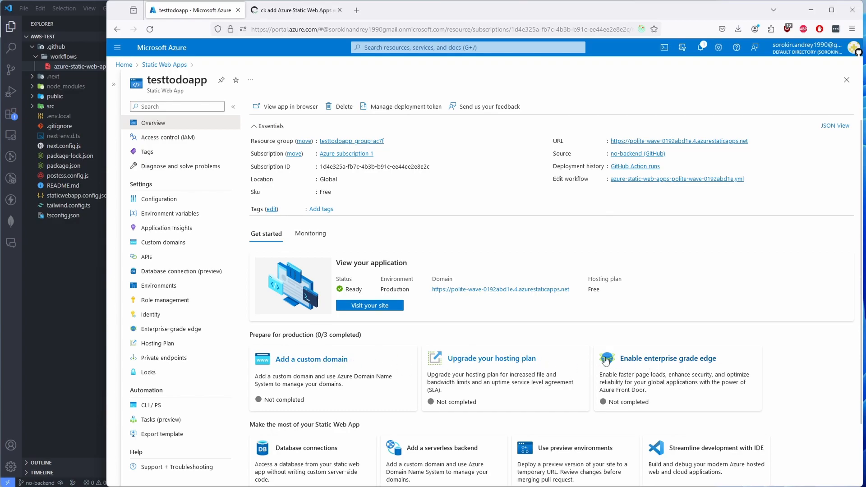
# Compare Standard and Free hosting plans for testtodoapp, keeping it on Free.
pyautogui.click(157, 343)
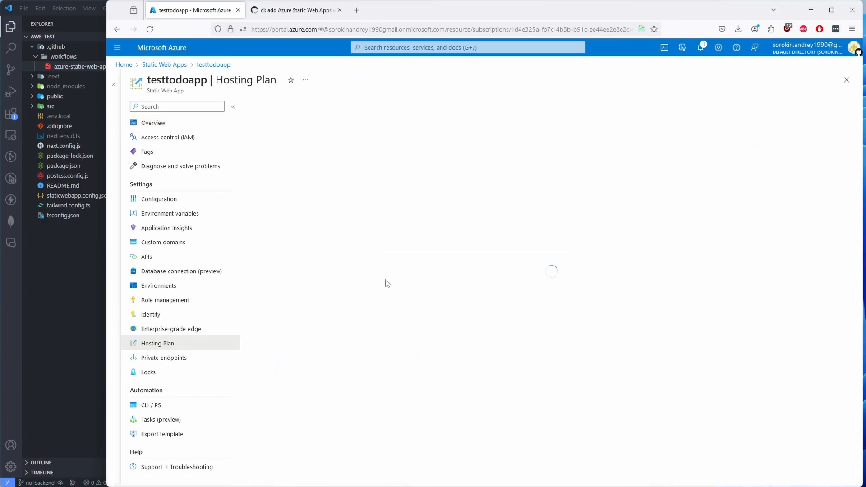
pyautogui.click(157, 342)
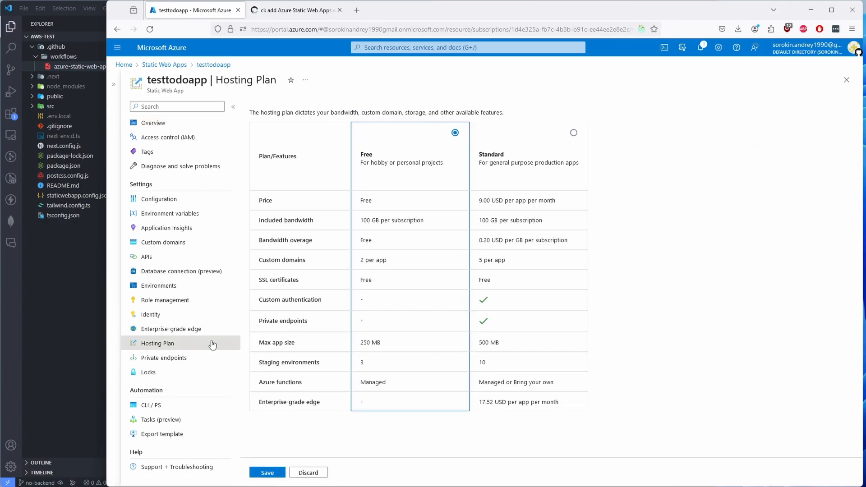
pyautogui.moveTo(394, 247)
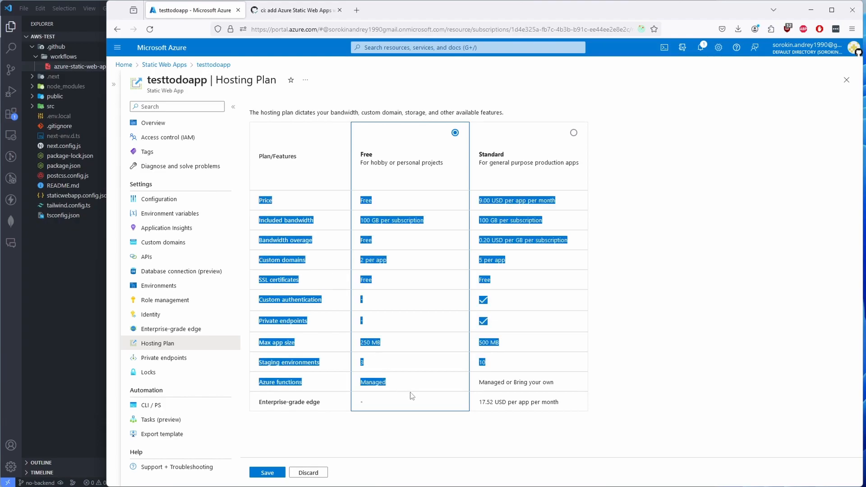
pyautogui.click(613, 176)
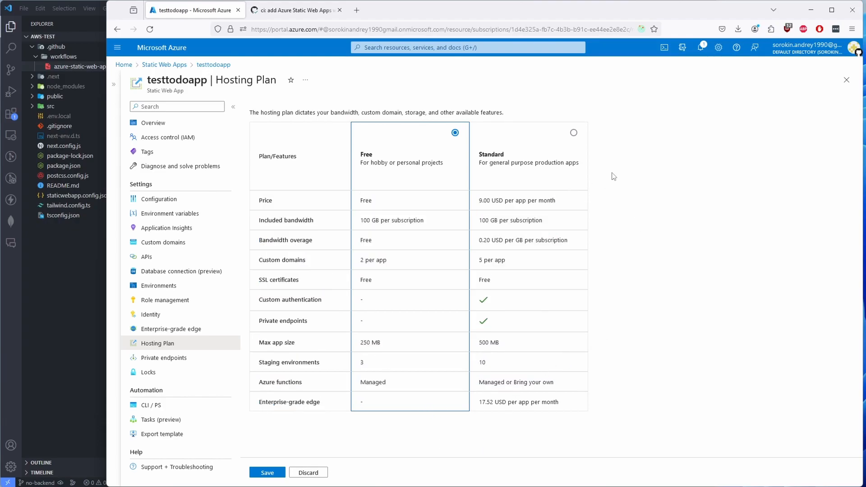
pyautogui.moveTo(567, 148)
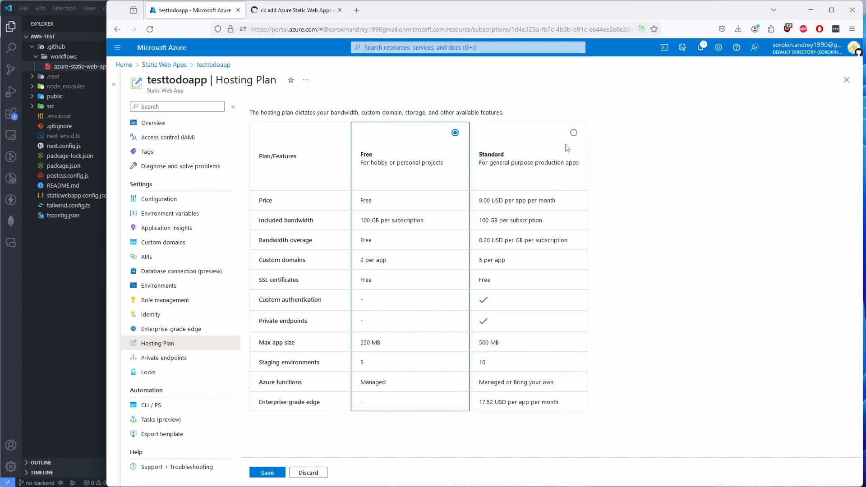
pyautogui.click(574, 133)
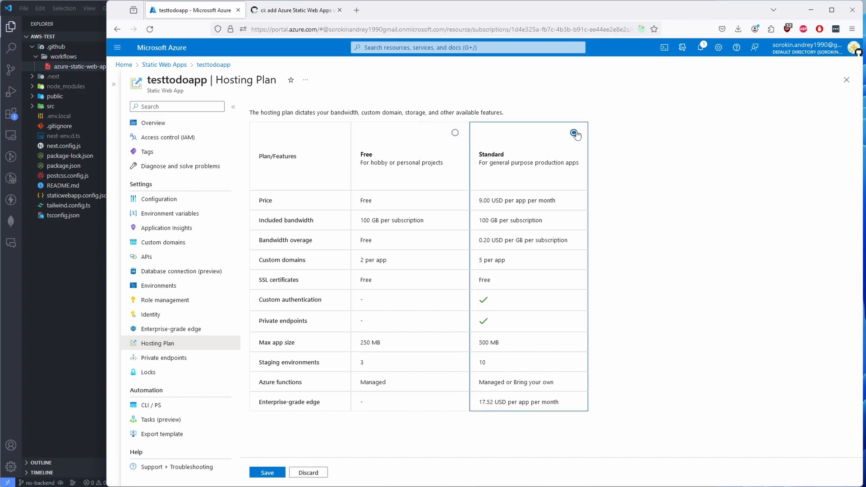
pyautogui.click(574, 133)
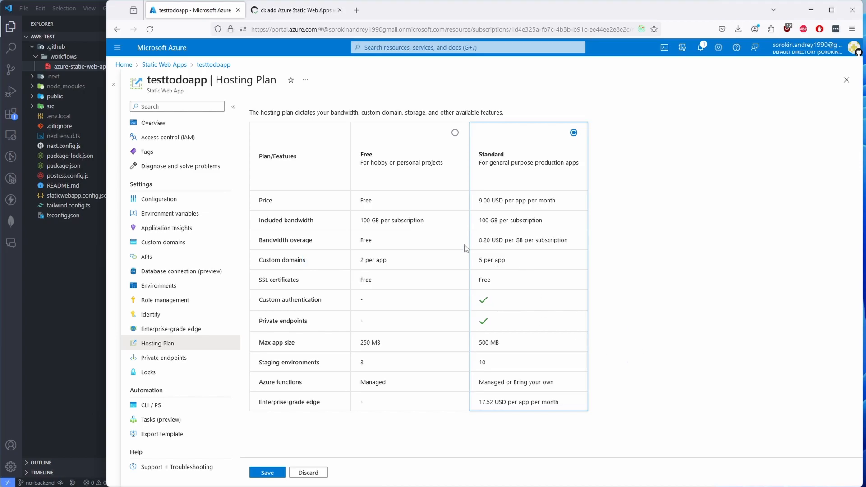
pyautogui.moveTo(454, 133)
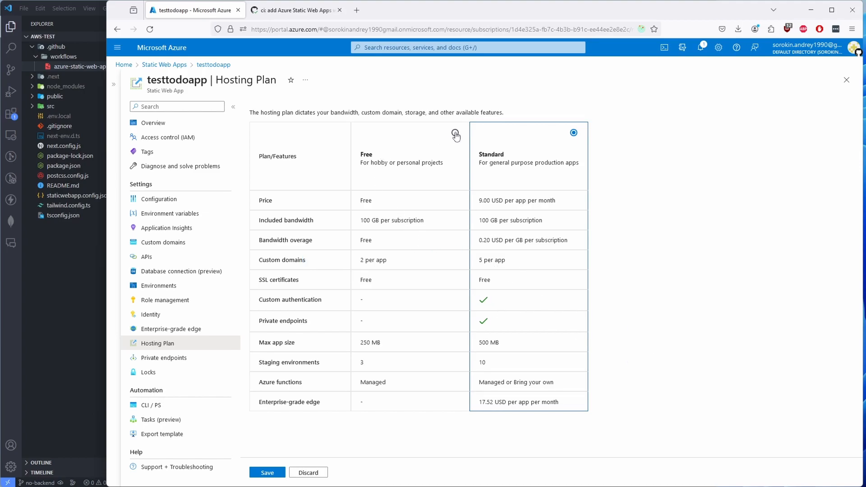
pyautogui.click(454, 133)
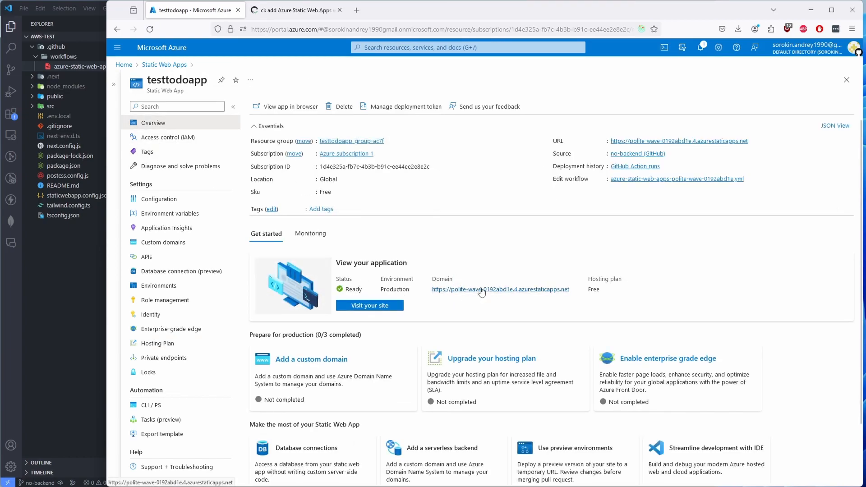
# Launch the deployed app's live site from the overview's domain URL.
pyautogui.click(482, 289)
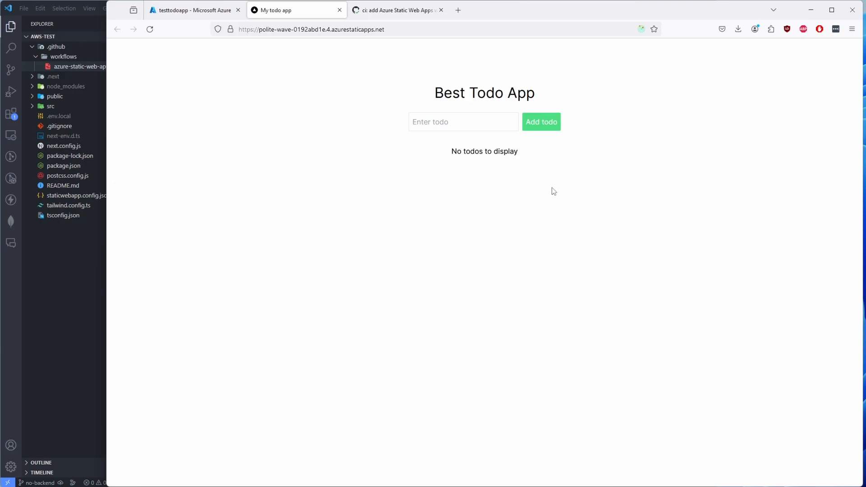
# Add todos qweq3r321, d2131 and 1214212 on the live Best Todo App and check the site's connection security.
pyautogui.write('qweq3r321')
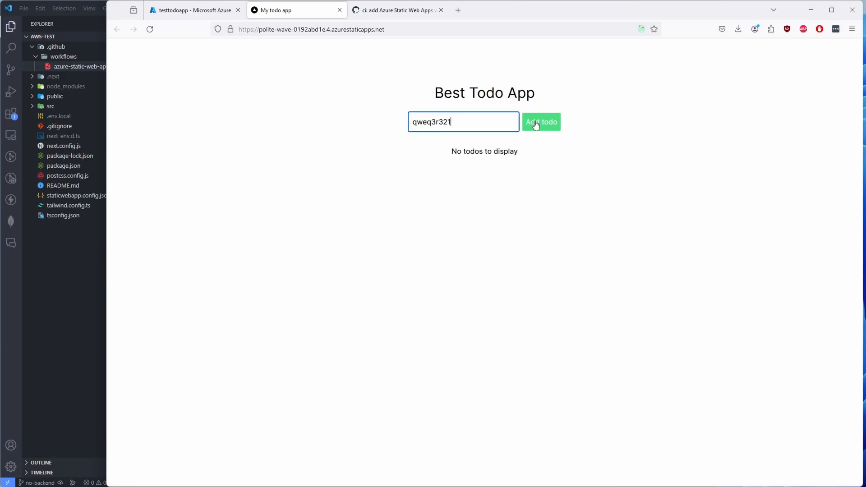
pyautogui.click(541, 122)
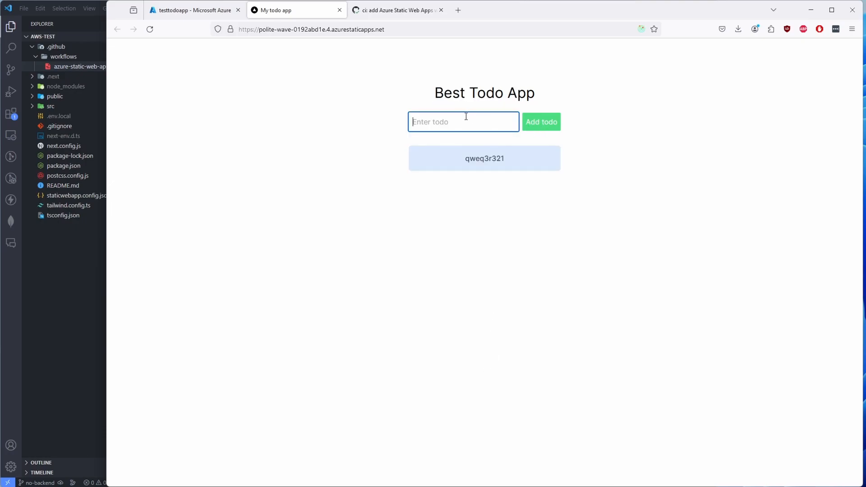
pyautogui.click(542, 121)
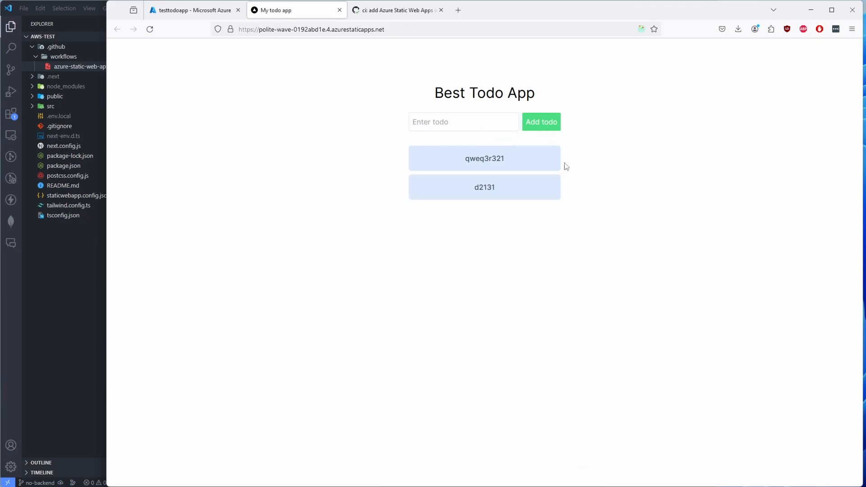
pyautogui.doubleClick(484, 187)
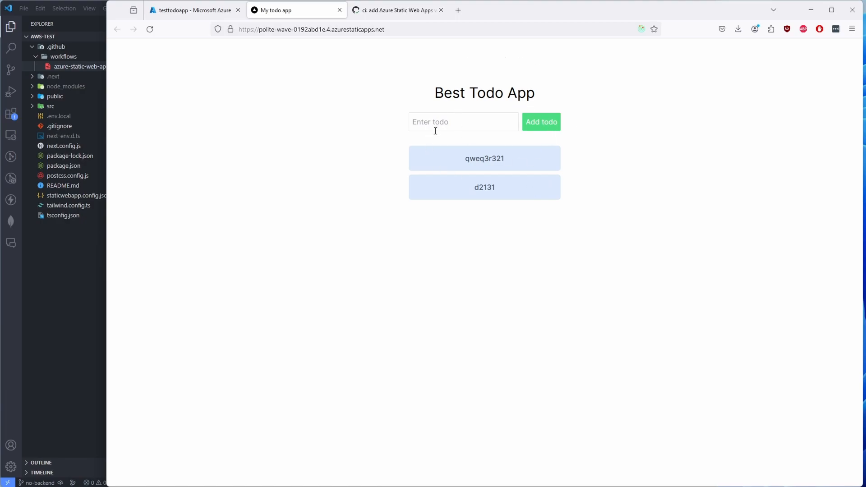
pyautogui.click(541, 122)
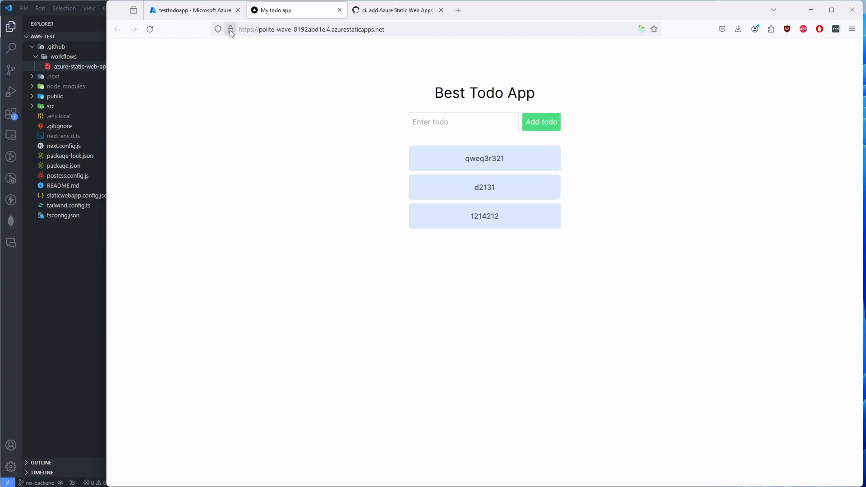
pyautogui.click(230, 29)
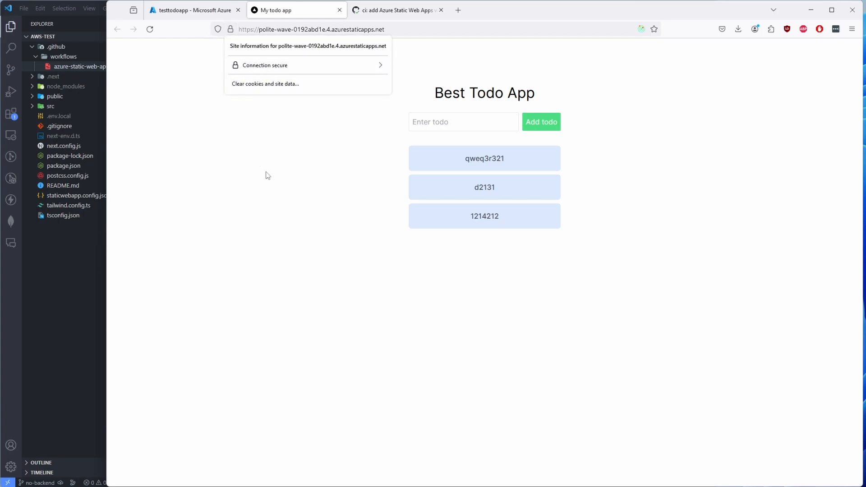
# Return to the testtodoapp overview in the Azure Portal.
pyautogui.click(193, 10)
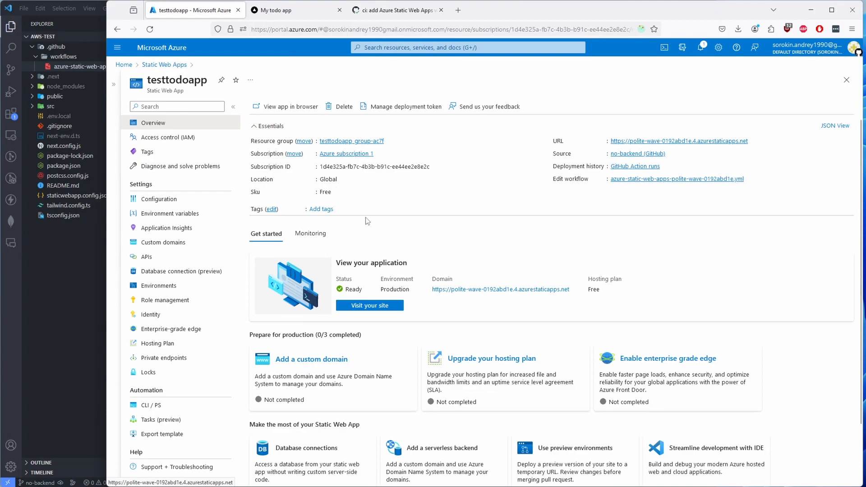
pyautogui.moveTo(400, 211)
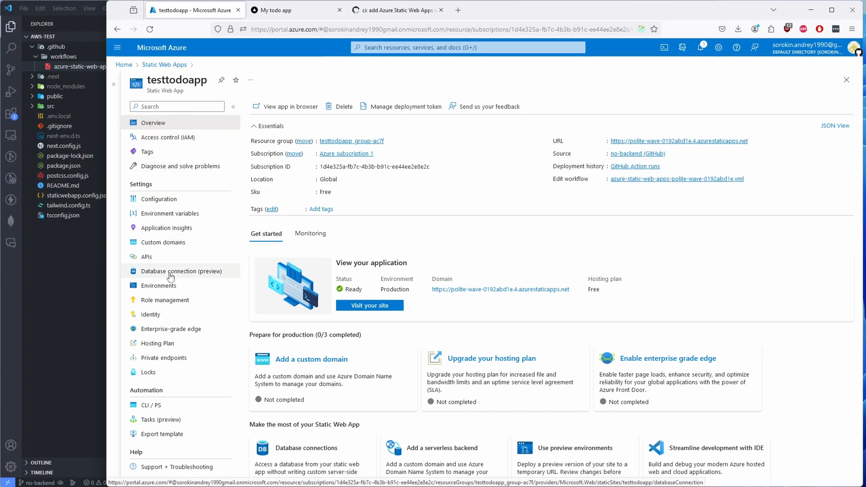
pyautogui.moveTo(183, 343)
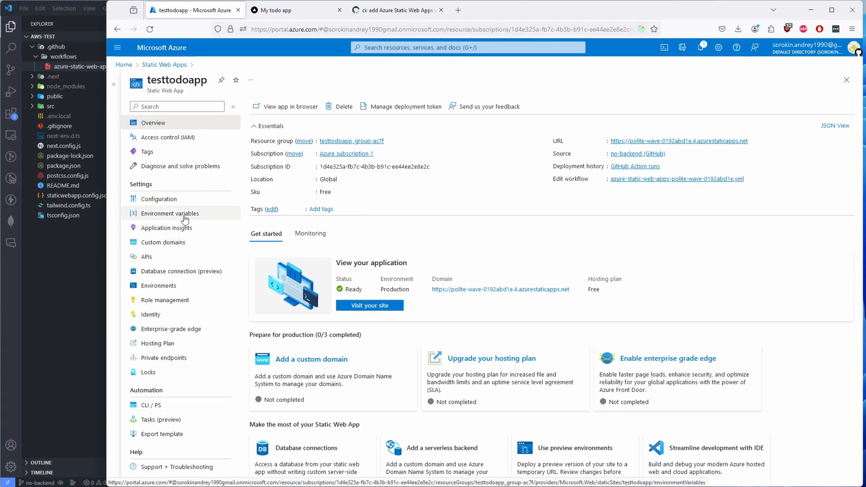
# Enter a production environment variable qwewq with a hidden value, leaving it unapplied, then return to GitHub.
pyautogui.click(169, 213)
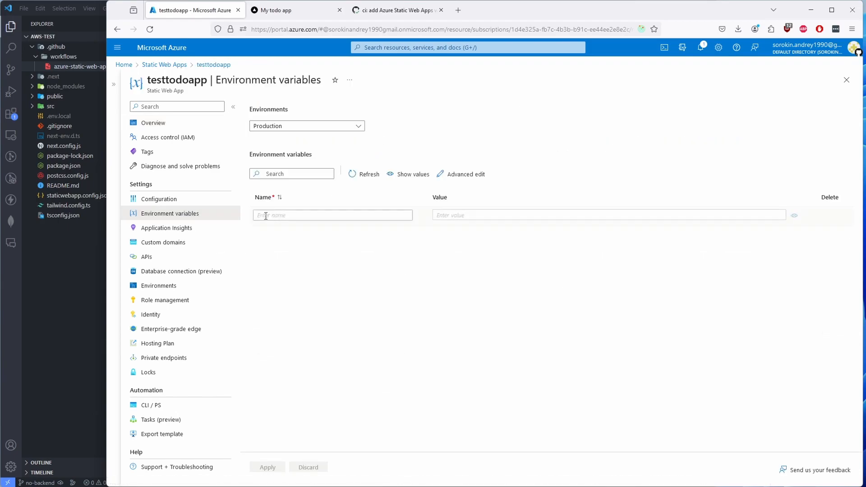
pyautogui.write('qwewq')
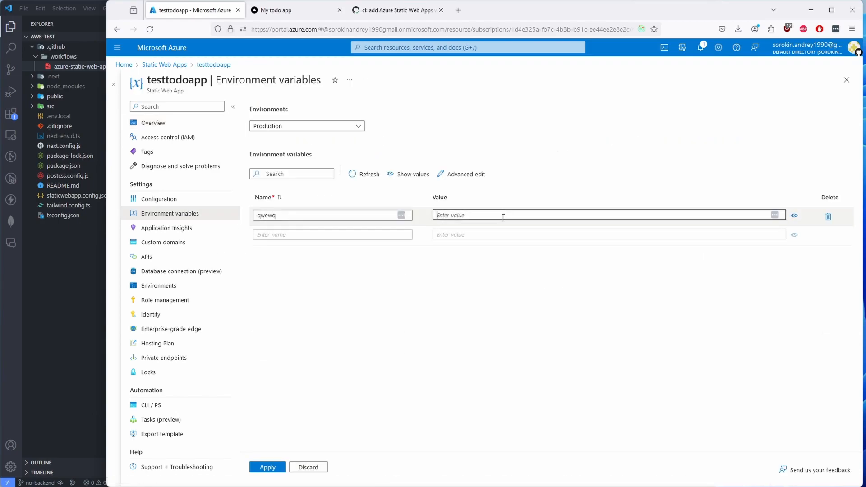
pyautogui.write('•••••')
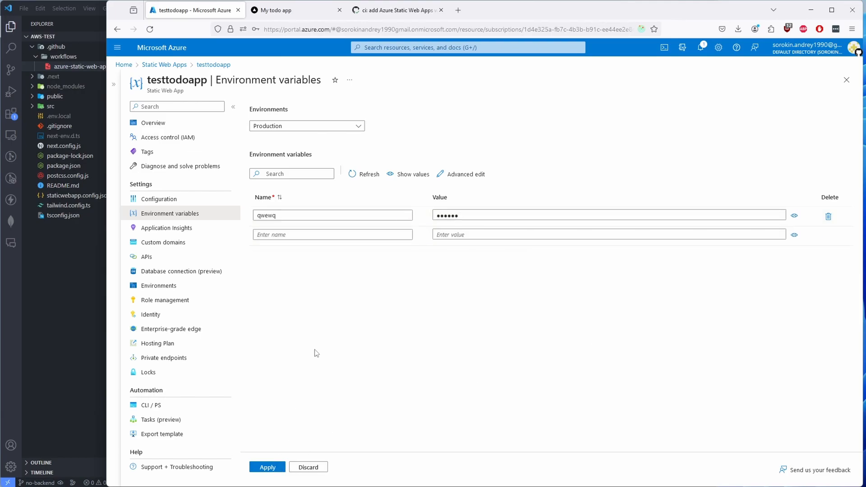
pyautogui.moveTo(177, 199)
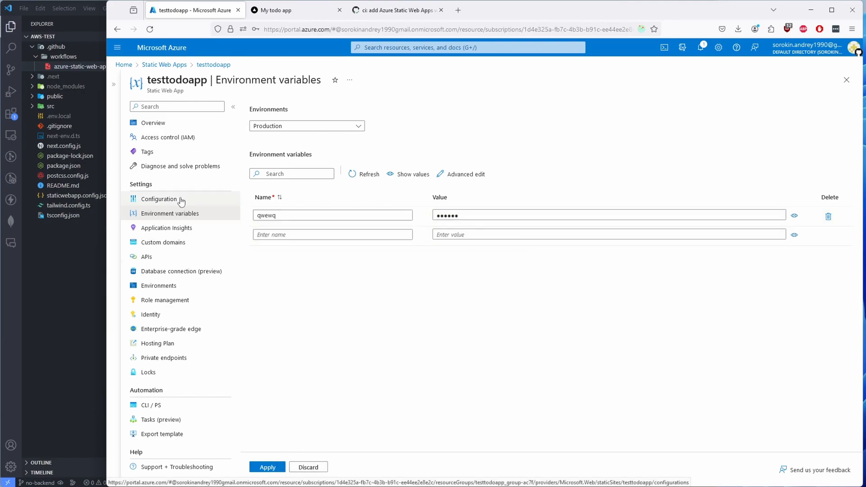
pyautogui.click(400, 10)
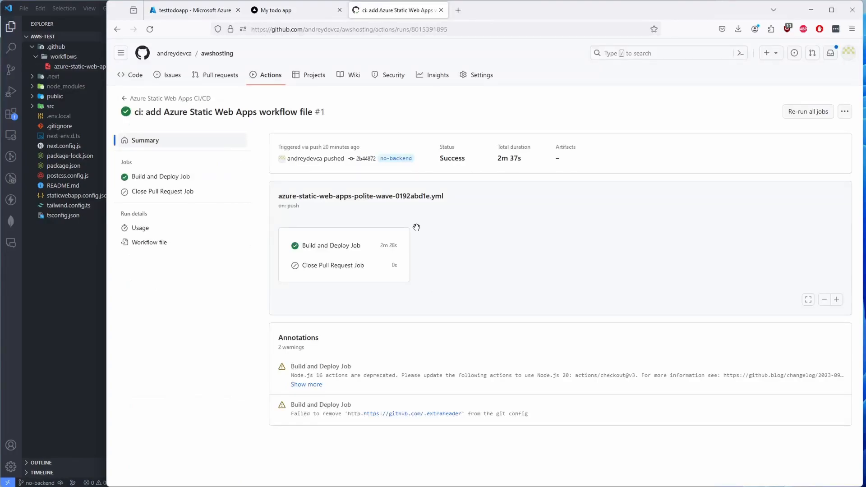
pyautogui.moveTo(71, 302)
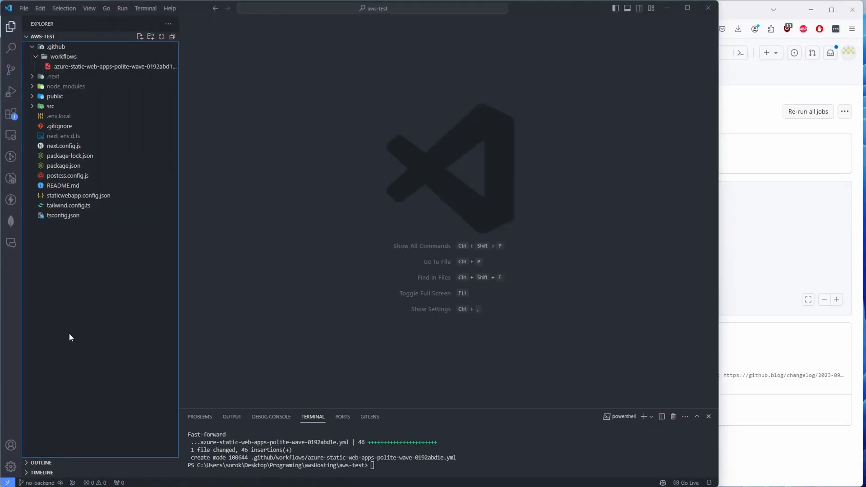
# Change the Add todo button class to bg-yellow-400 in Main.tsx and check the workflow's no-backend push trigger.
pyautogui.click(49, 107)
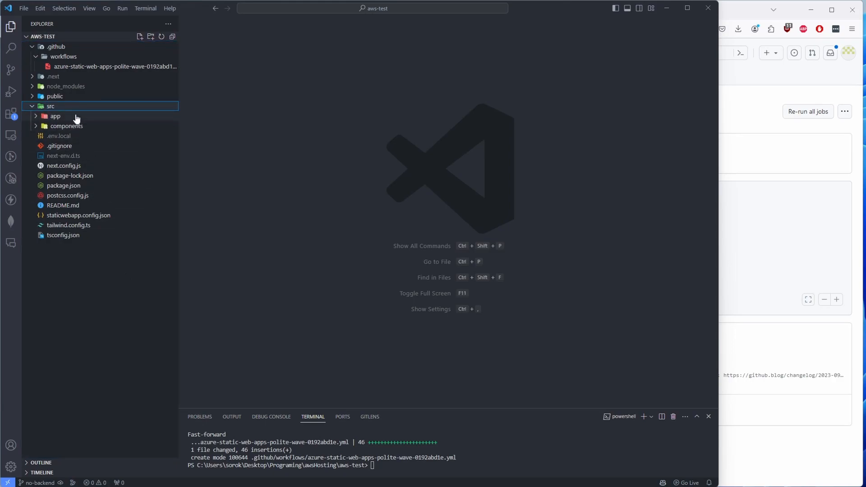
pyautogui.click(55, 115)
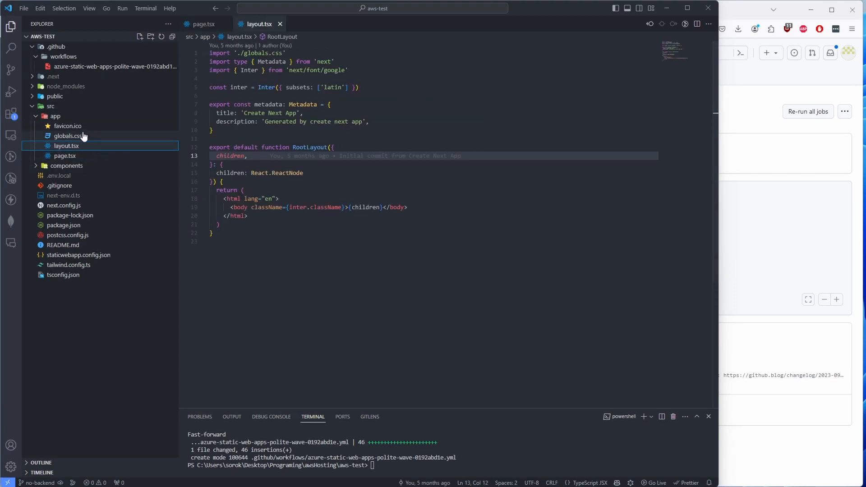
pyautogui.moveTo(82, 142)
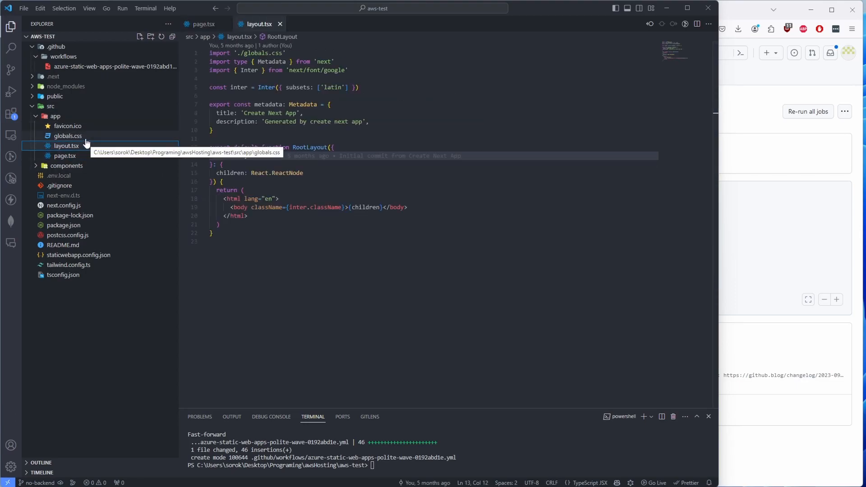
pyautogui.click(66, 166)
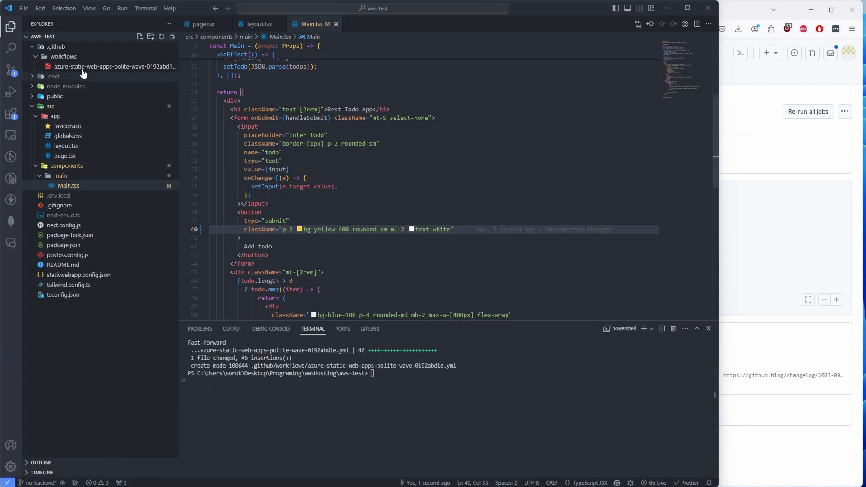
pyautogui.click(95, 67)
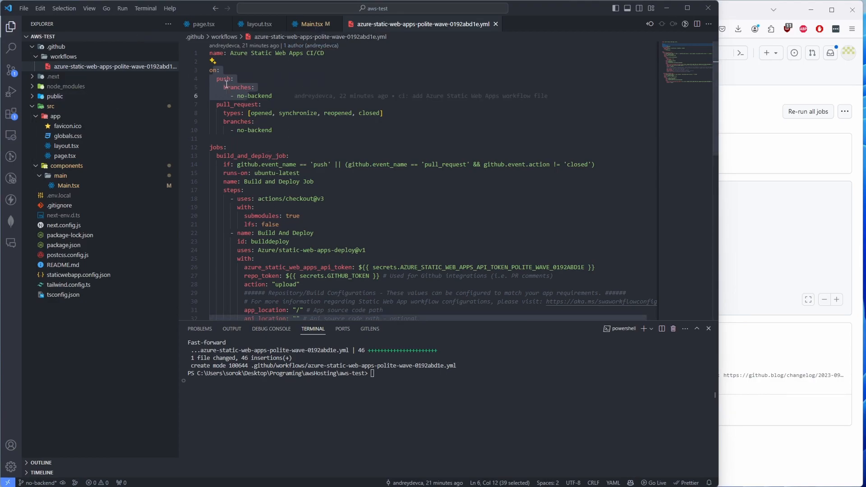
pyautogui.click(312, 24)
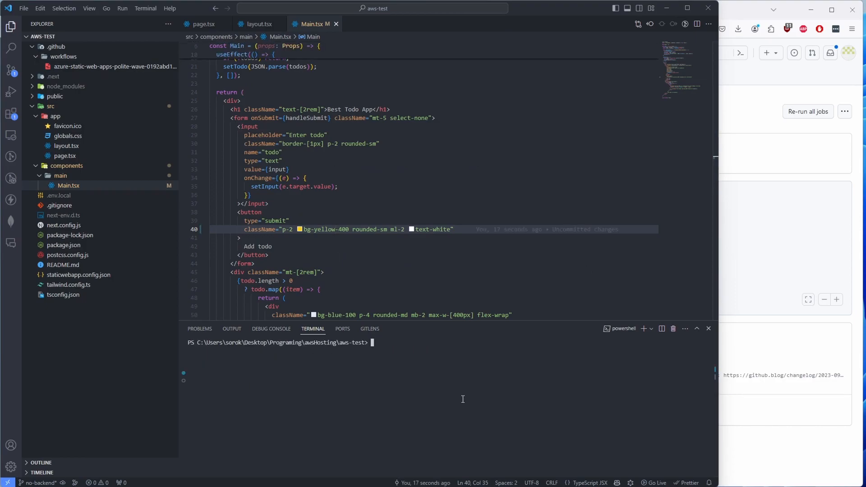
# Stage Main.tsx and commit the button colour change as 'btn clr change'.
pyautogui.click(7, 66)
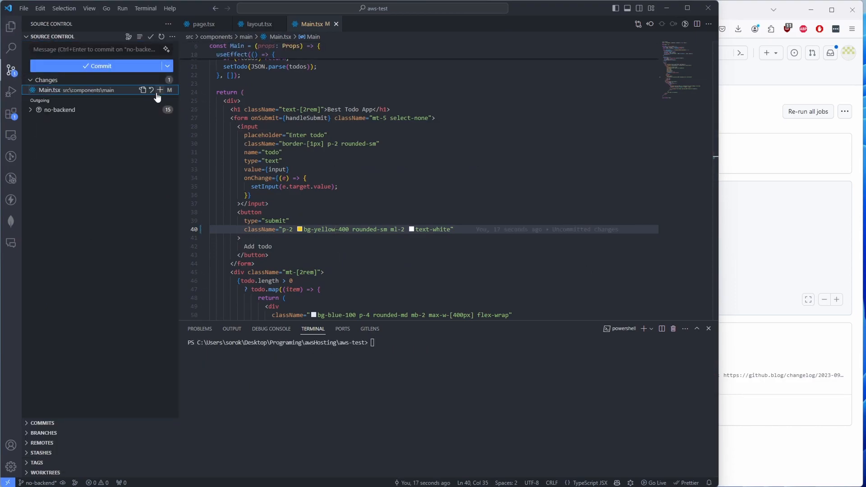
pyautogui.write('btn clr chan')
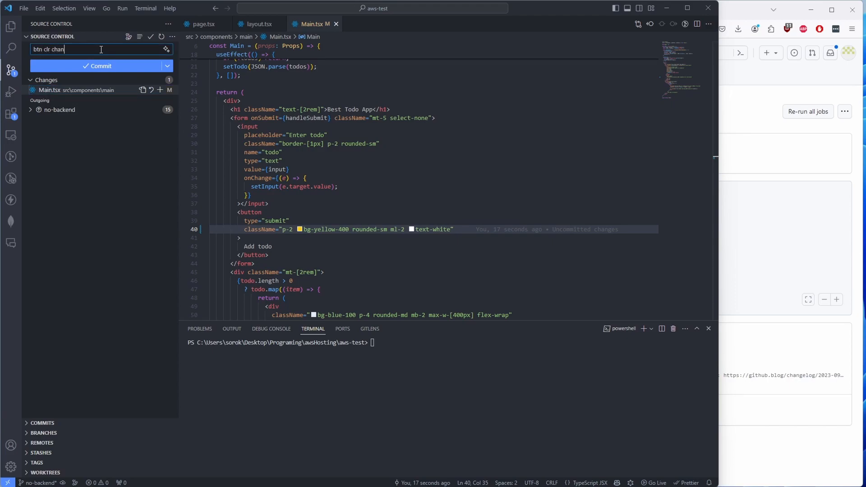
pyautogui.click(97, 66)
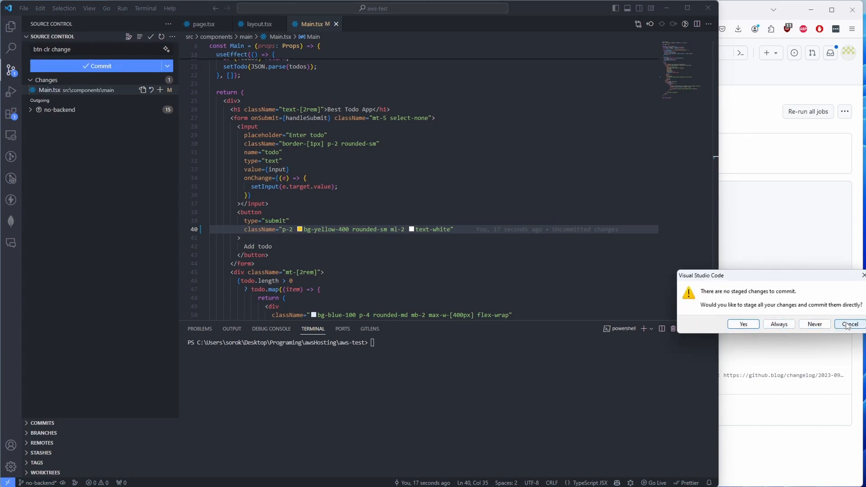
pyautogui.click(850, 323)
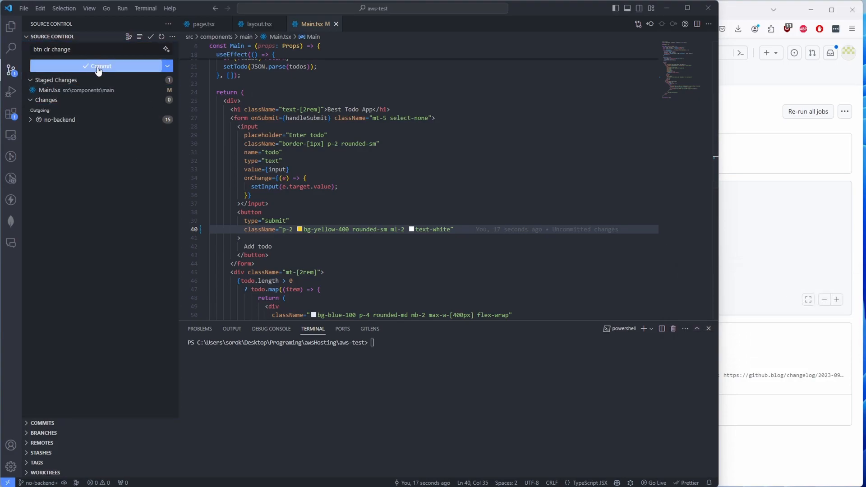
pyautogui.click(100, 66)
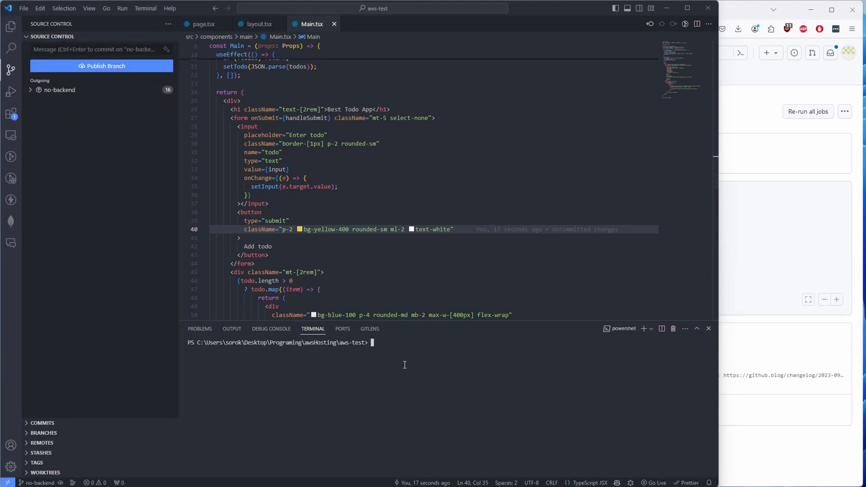
# Run git push origin no-backend in the terminal and clear it with cls.
pyautogui.write('git push origin no-backend')
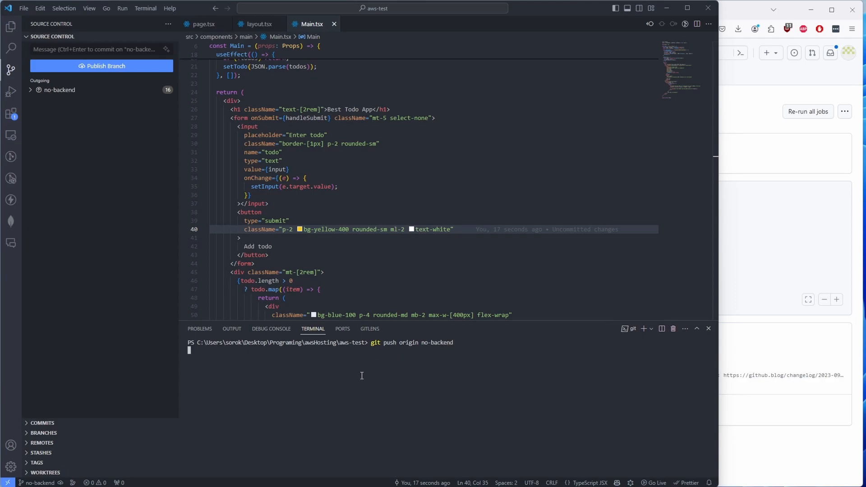
pyautogui.write('cls')
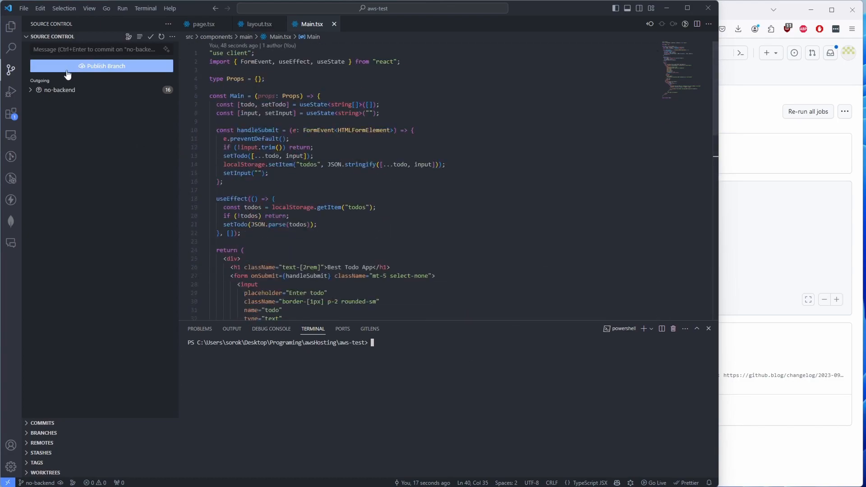
pyautogui.click(8, 21)
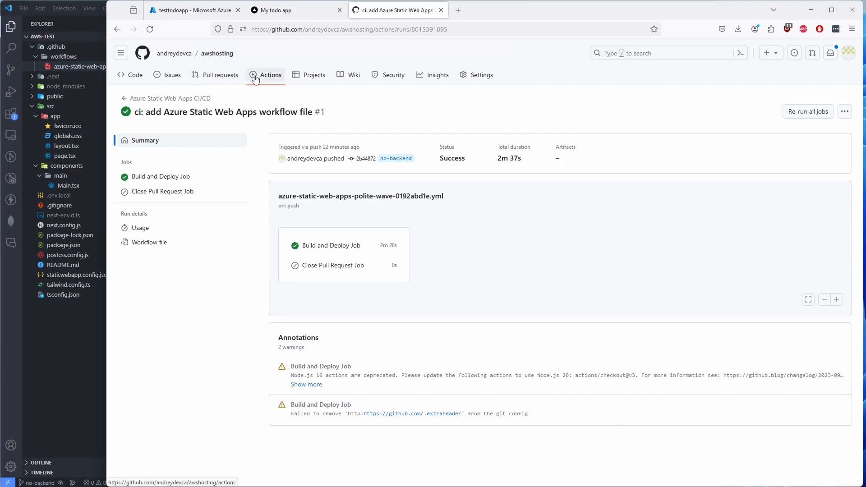
# Open the in-progress btn clr change workflow run from the Actions list.
pyautogui.click(270, 75)
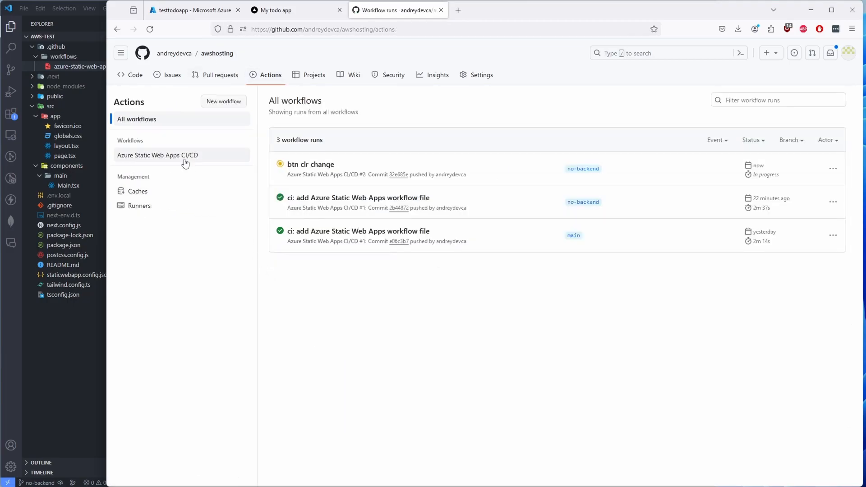
pyautogui.moveTo(351, 166)
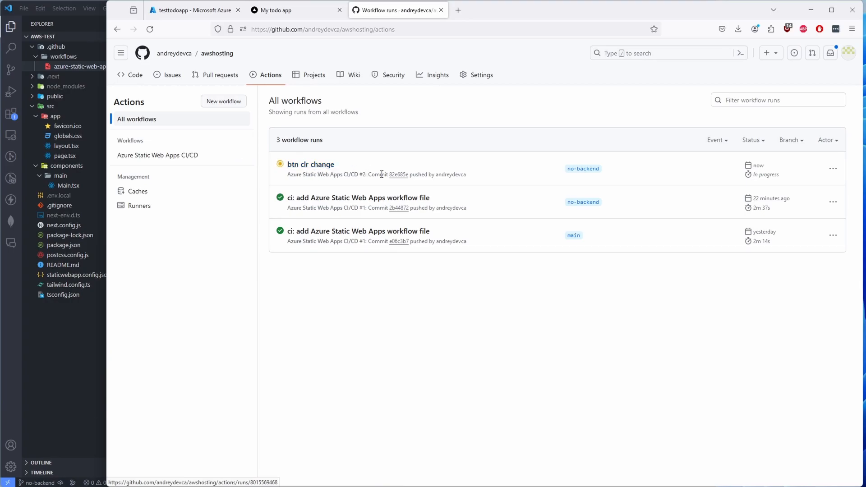
pyautogui.click(310, 164)
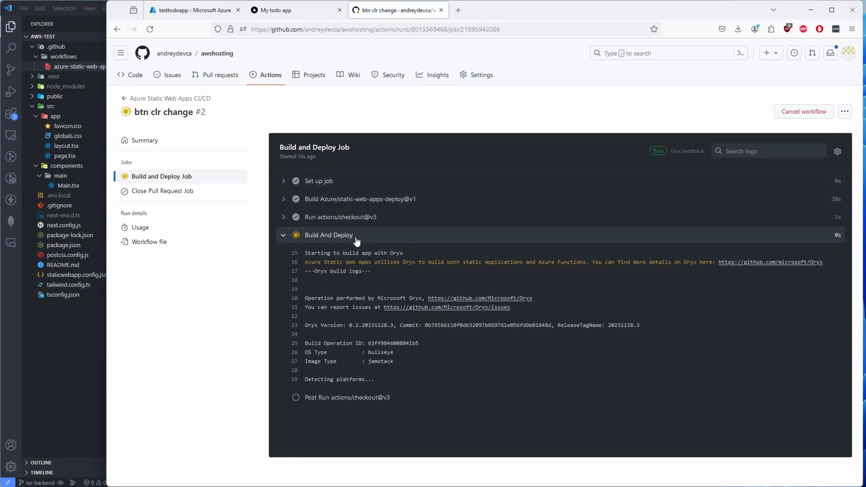
pyautogui.scroll(-3)
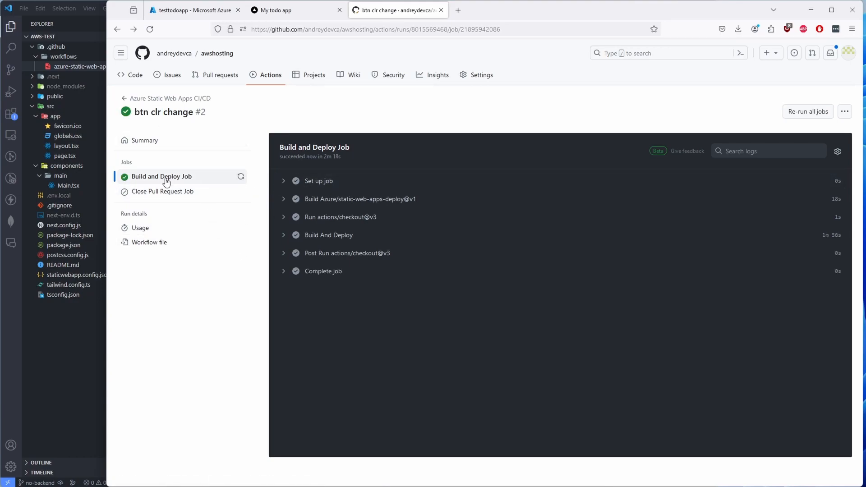
pyautogui.moveTo(301, 244)
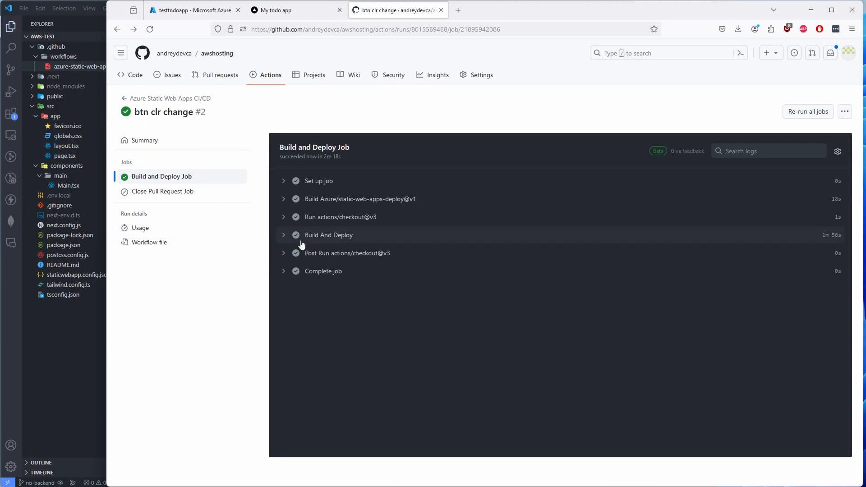
pyautogui.moveTo(836, 242)
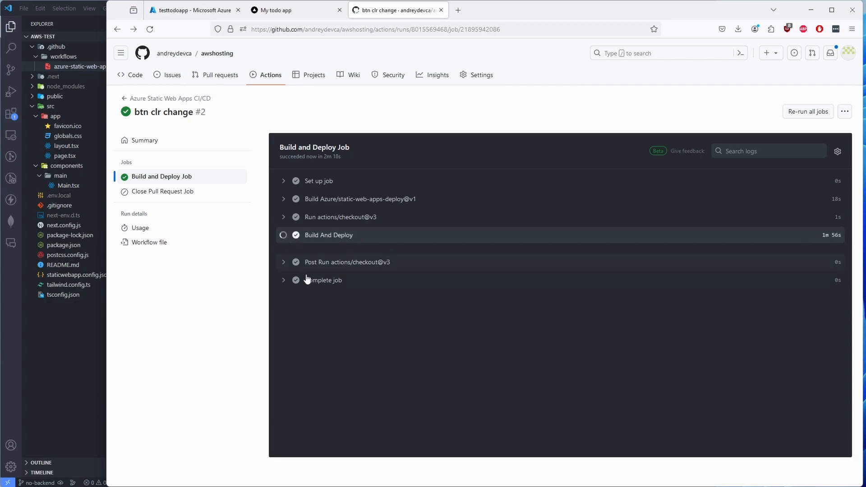
# Expand the Build And Deploy log and scroll to its Deployment Complete message with the site URL.
pyautogui.click(328, 234)
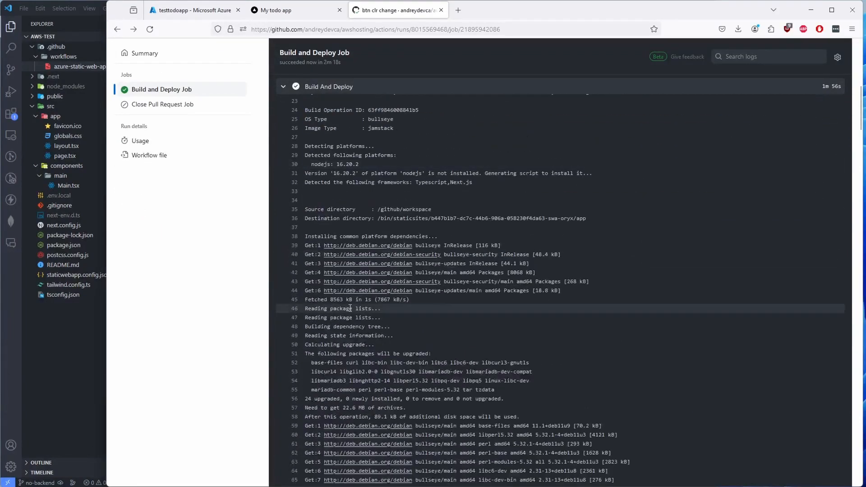
pyautogui.scroll(-3)
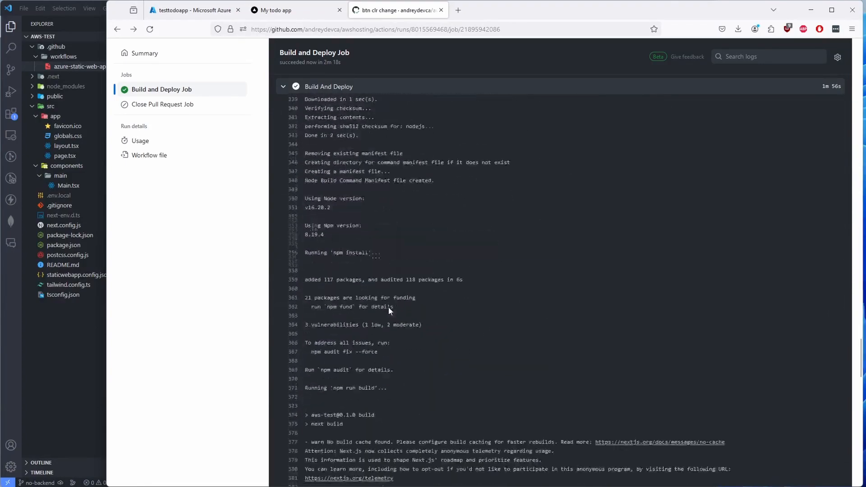
pyautogui.scroll(-3)
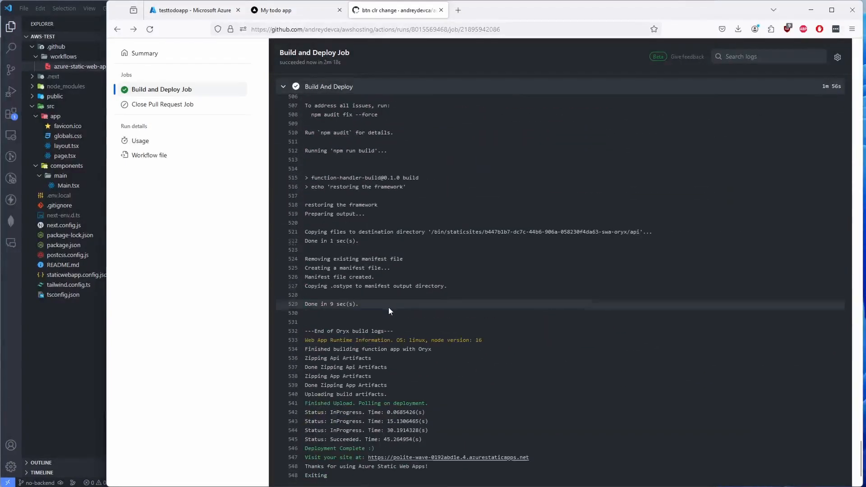
pyautogui.scroll(-3)
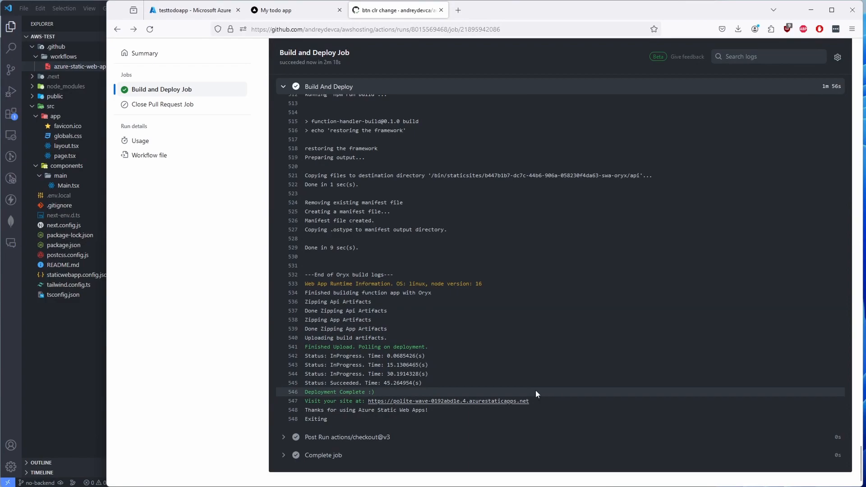
pyautogui.moveTo(283, 10)
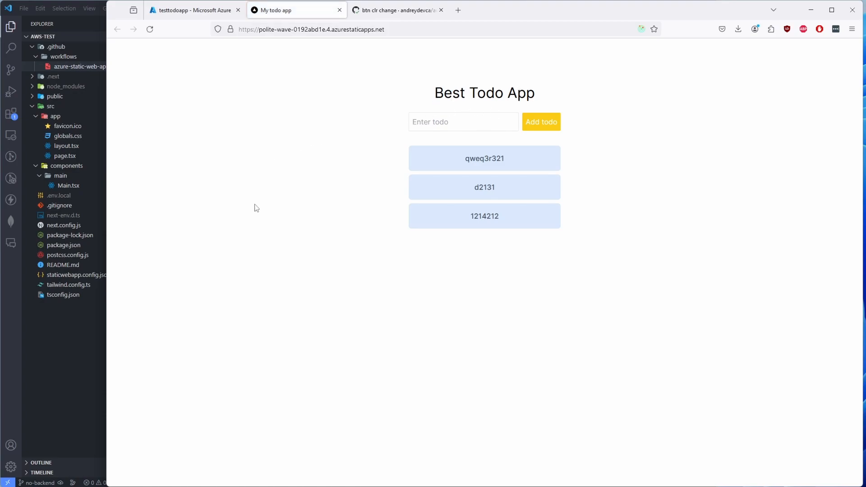
pyautogui.moveTo(395, 145)
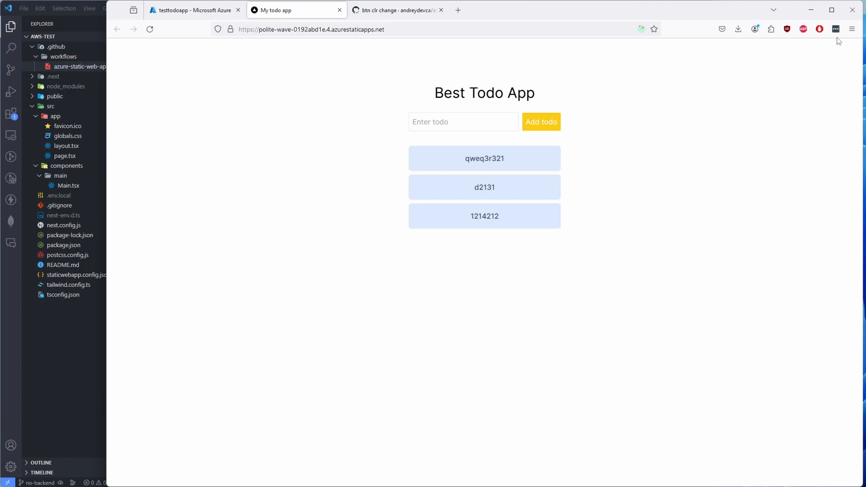
pyautogui.moveTo(532, 125)
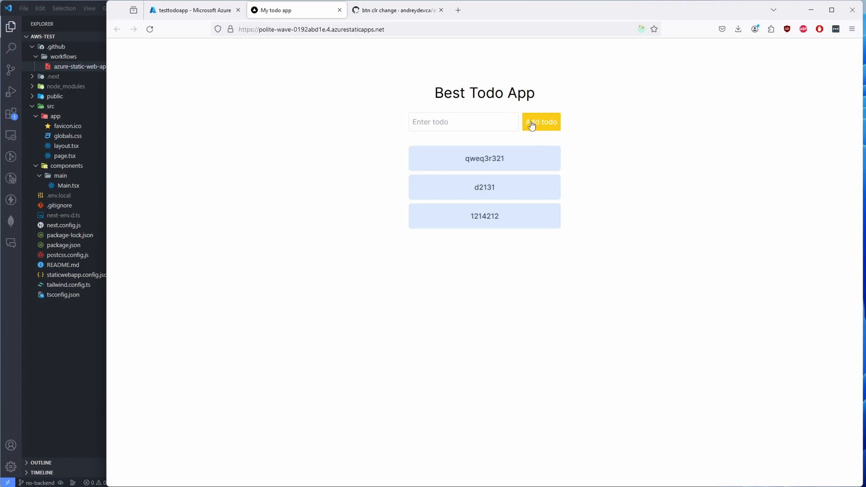
# Switch to the live todo app tab to confirm the Add todo button is now yellow.
pyautogui.click(193, 10)
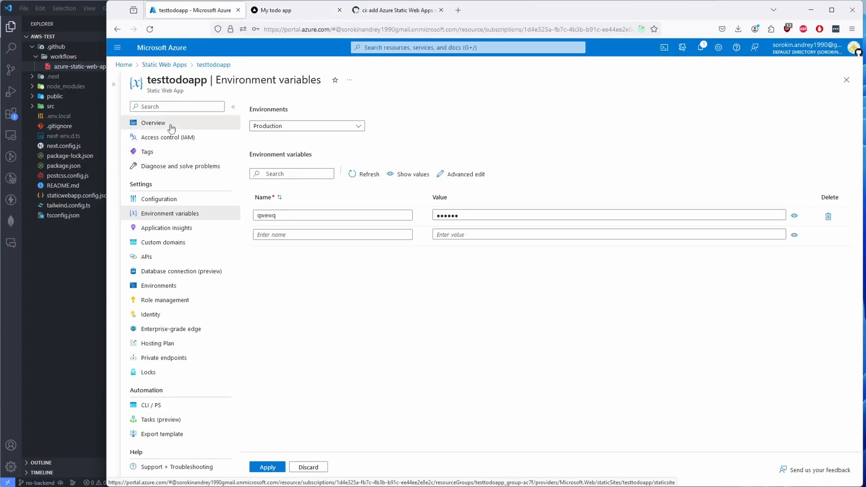
# Return to the testtodoapp Overview showing the production site Ready on the Free plan.
pyautogui.click(153, 123)
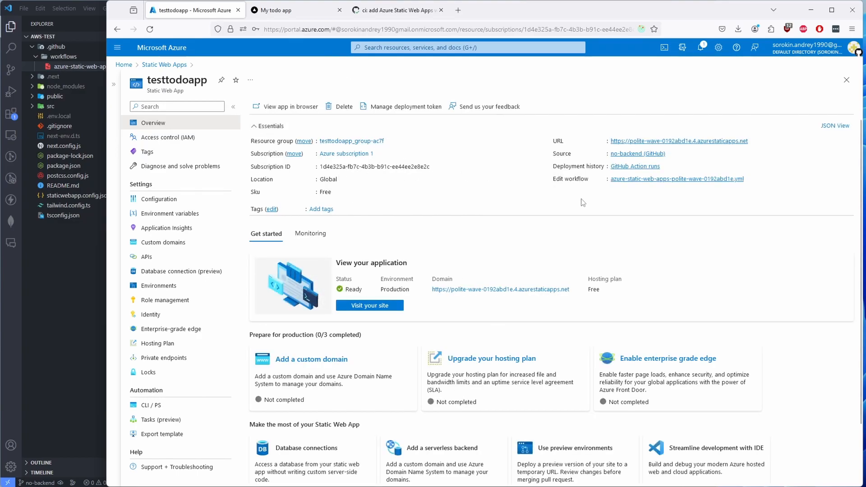
pyautogui.moveTo(631, 332)
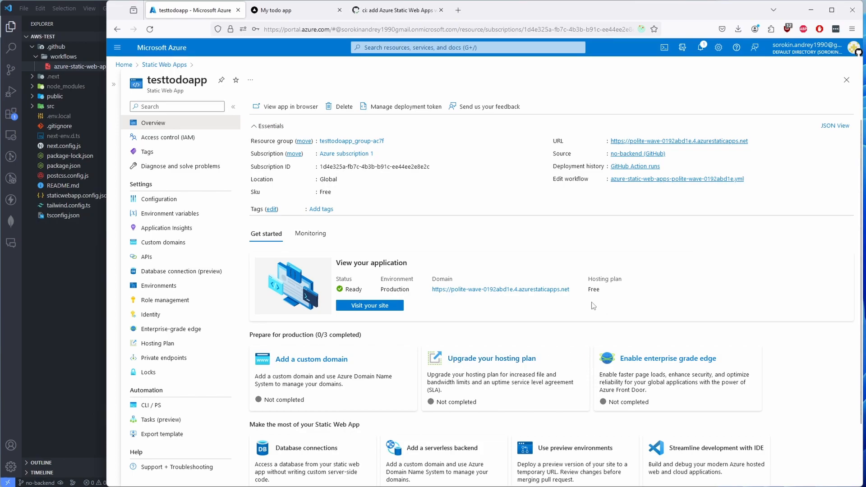
pyautogui.moveTo(555, 240)
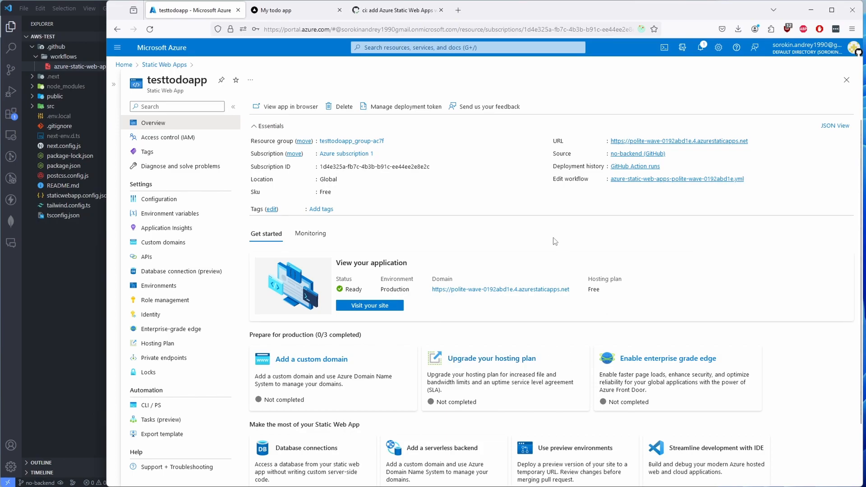
pyautogui.moveTo(753, 288)
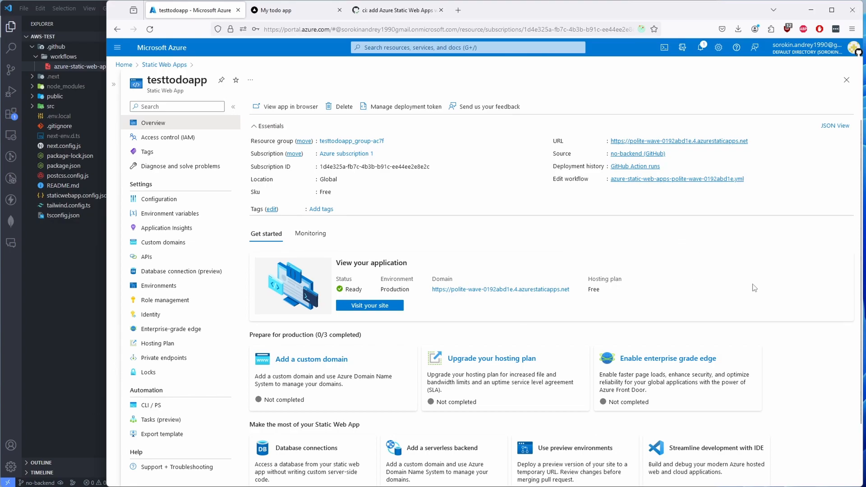